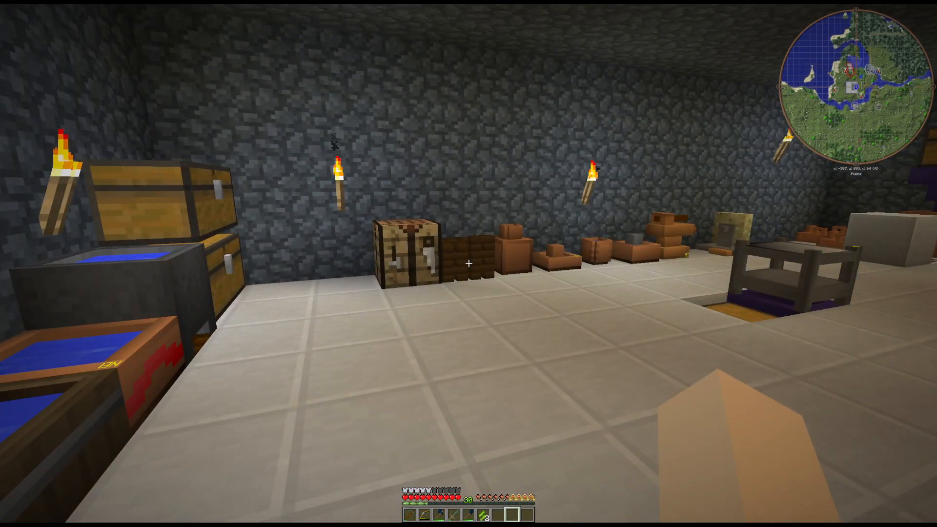
pyautogui.moveTo(468, 263)
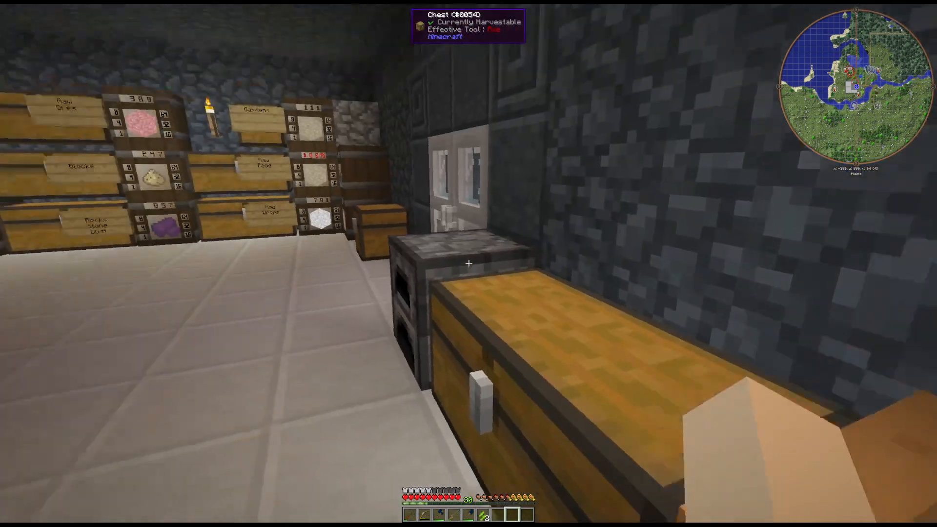
pyautogui.moveTo(469, 263)
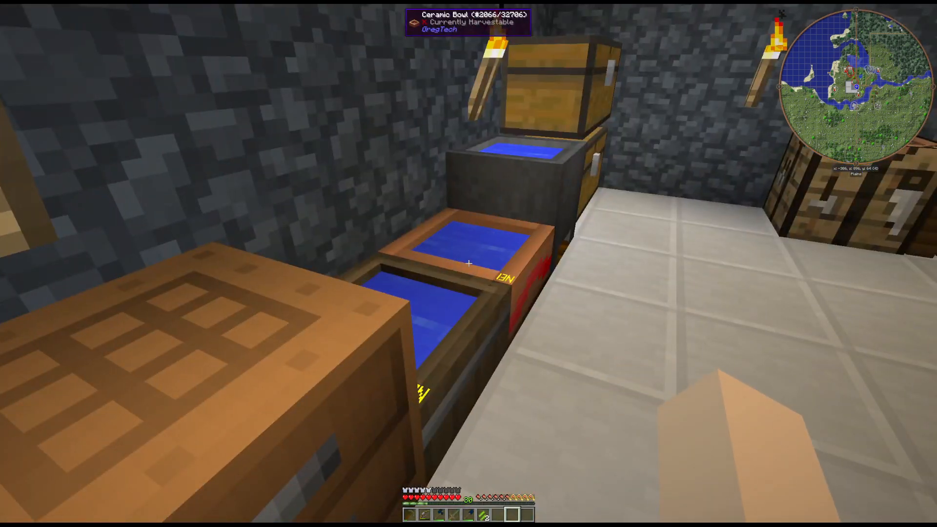
pyautogui.moveTo(469, 263)
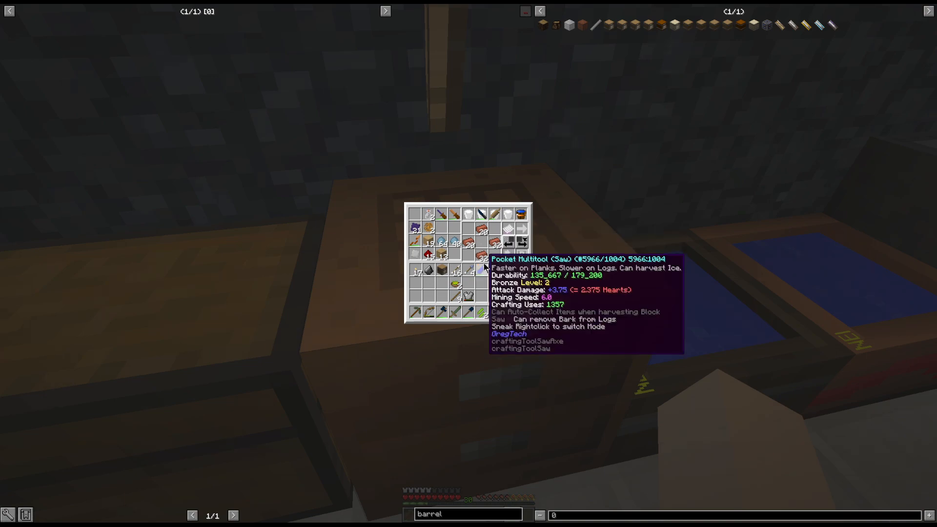
pyautogui.moveTo(702, 75)
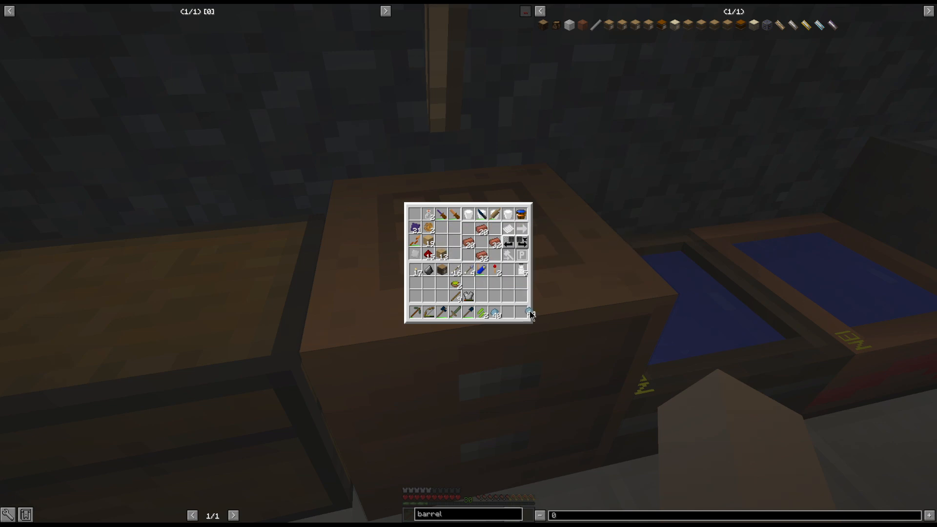
# - Leave the crafting bench and bring up the NEI recipes that use the held item
pyautogui.press('Escape')
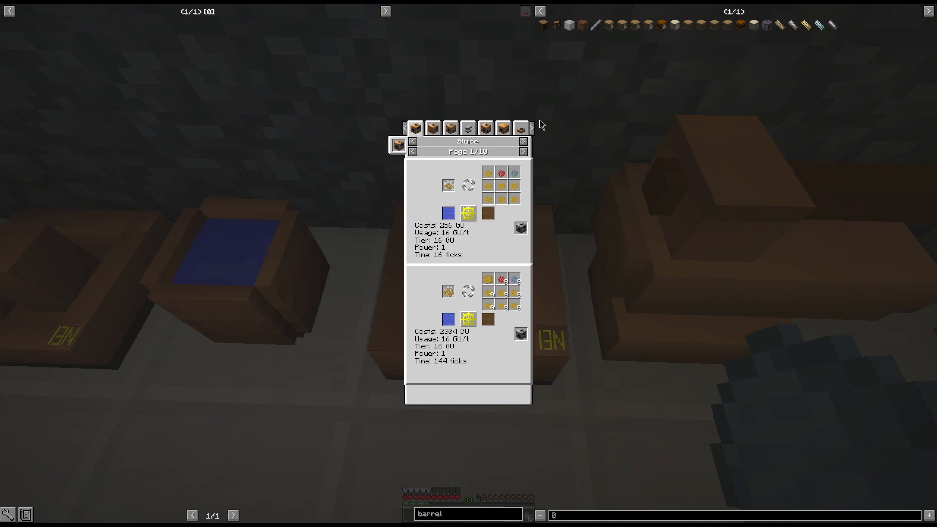
pyautogui.moveTo(433, 127)
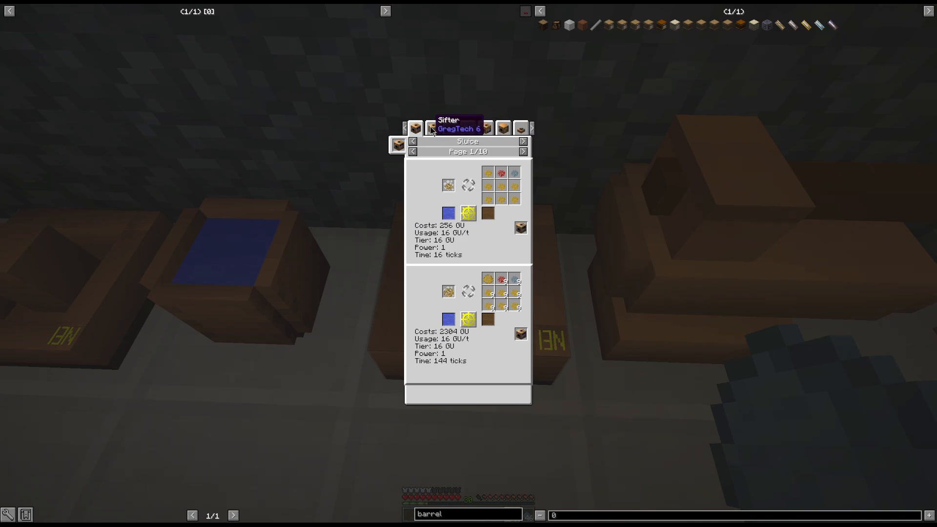
# - Browse the item's Sifter, Squeezer and Centrifuge processing recipes
pyautogui.click(449, 127)
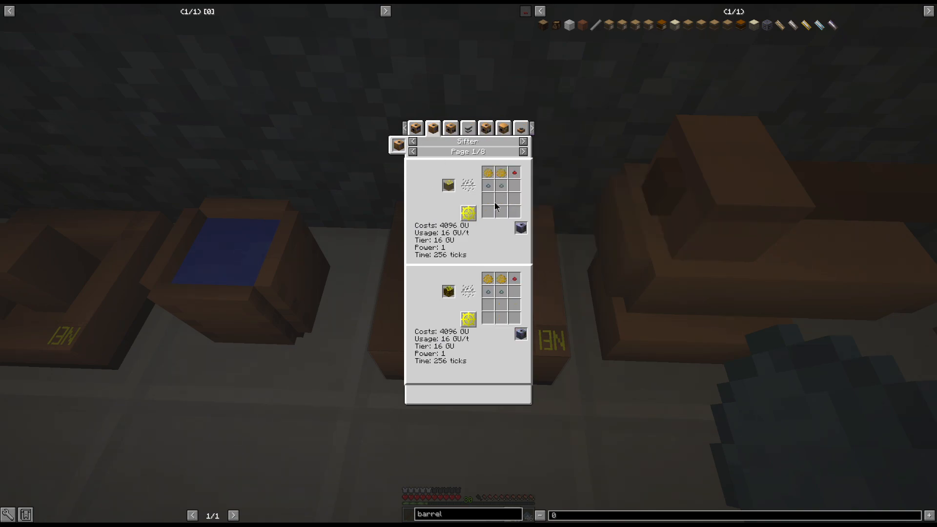
pyautogui.moveTo(448, 185)
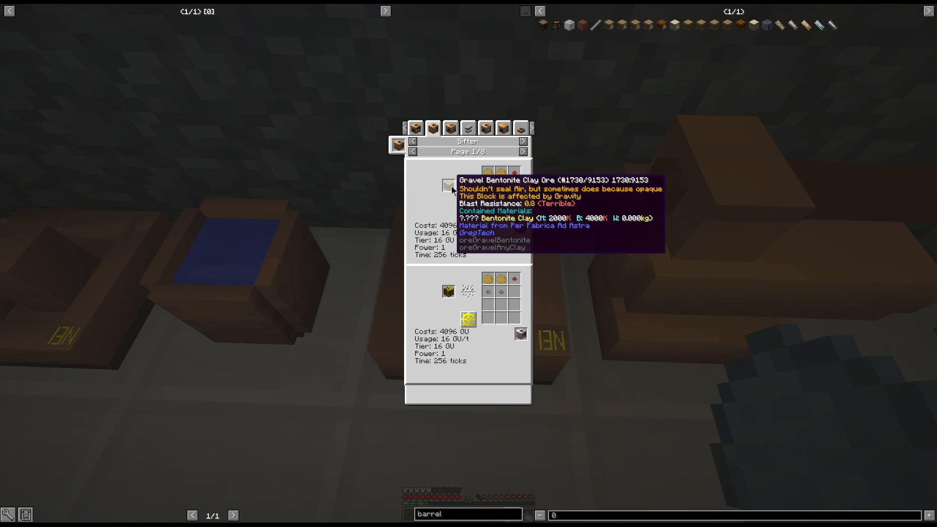
pyautogui.click(448, 127)
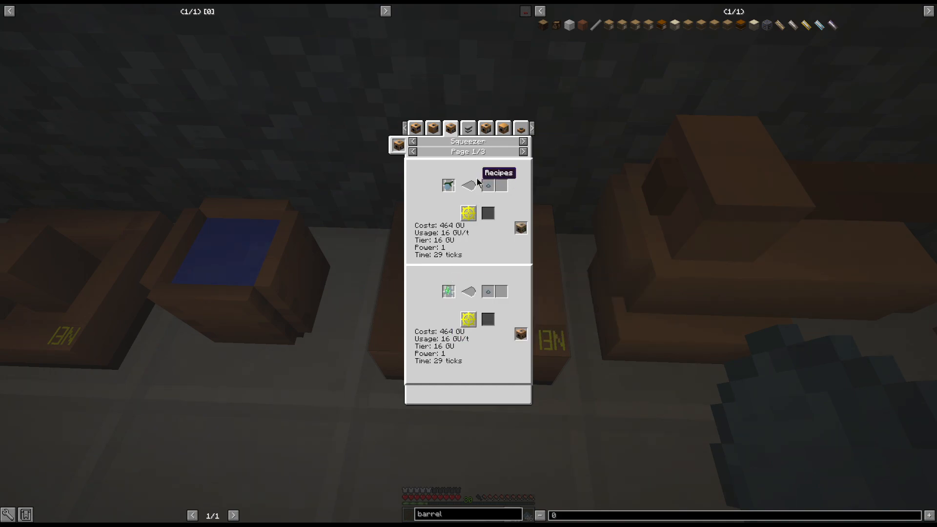
pyautogui.click(469, 127)
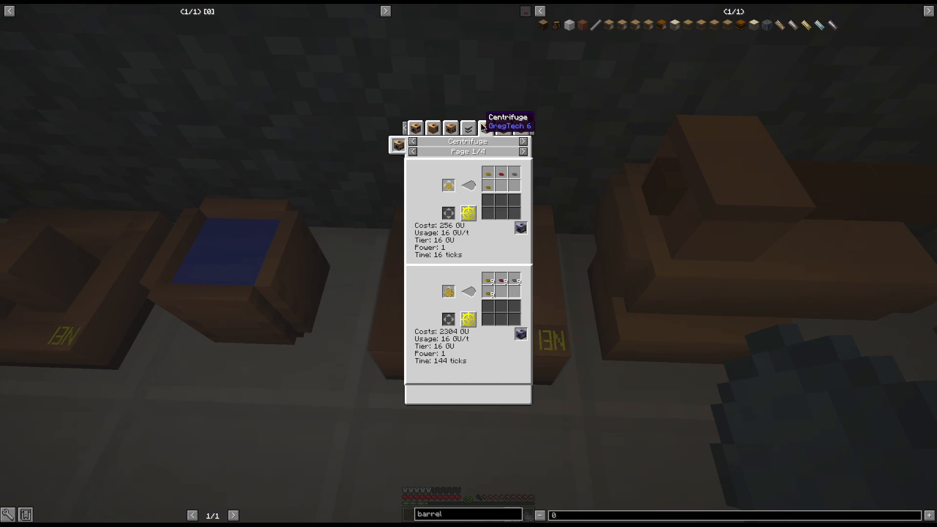
pyautogui.moveTo(501, 174)
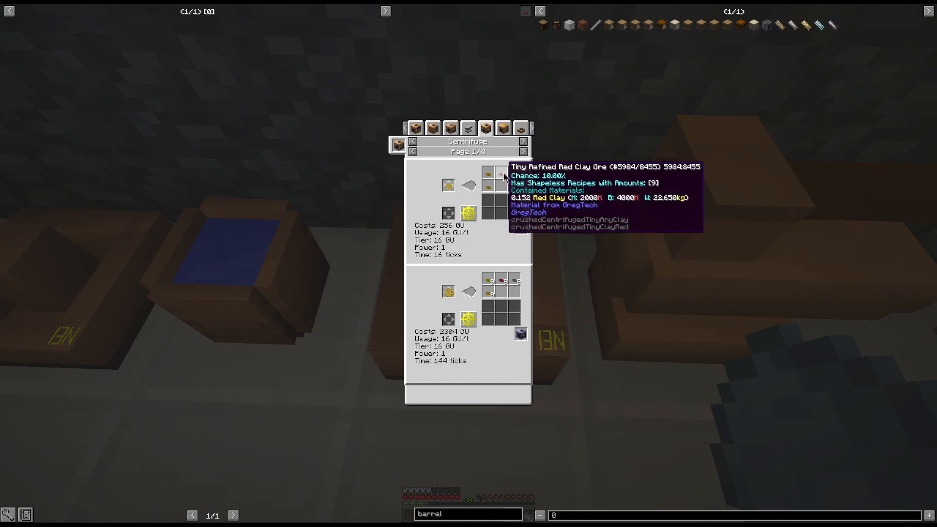
pyautogui.moveTo(495, 229)
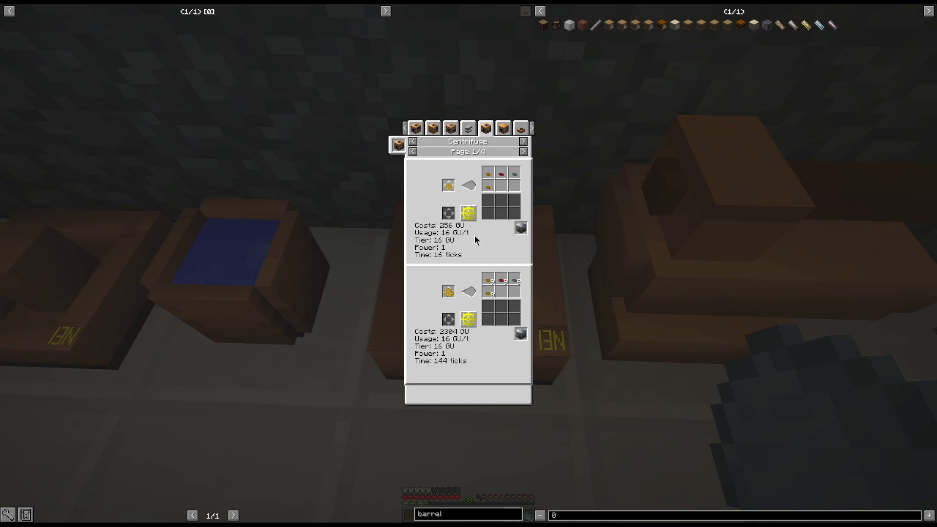
pyautogui.moveTo(378, 192)
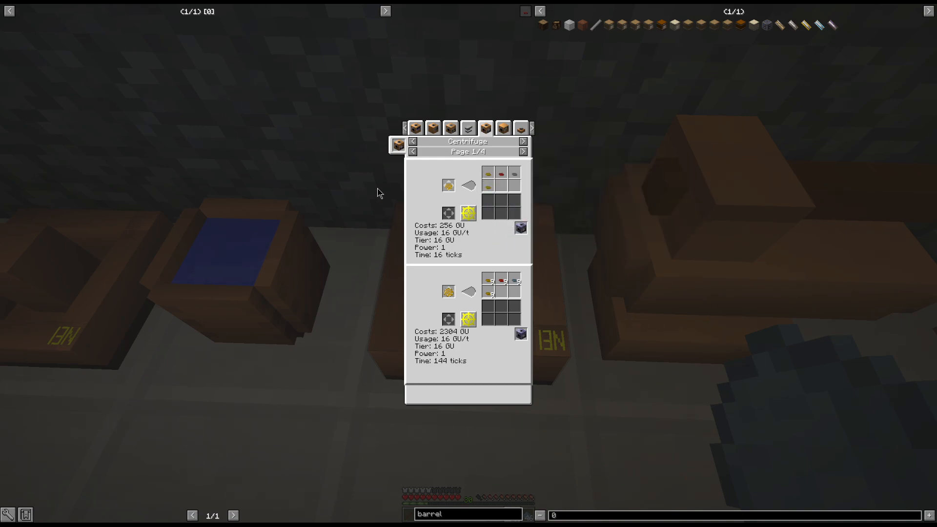
pyautogui.moveTo(504, 219)
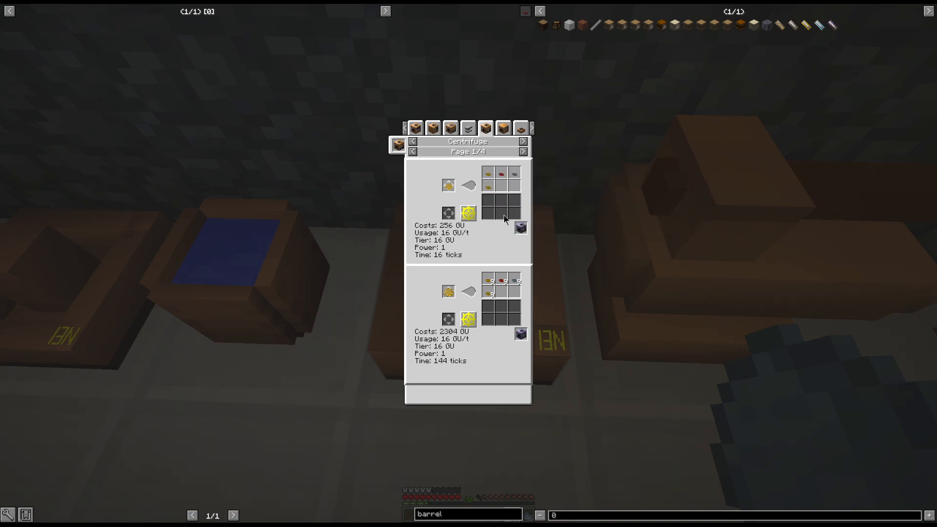
pyautogui.moveTo(502, 128)
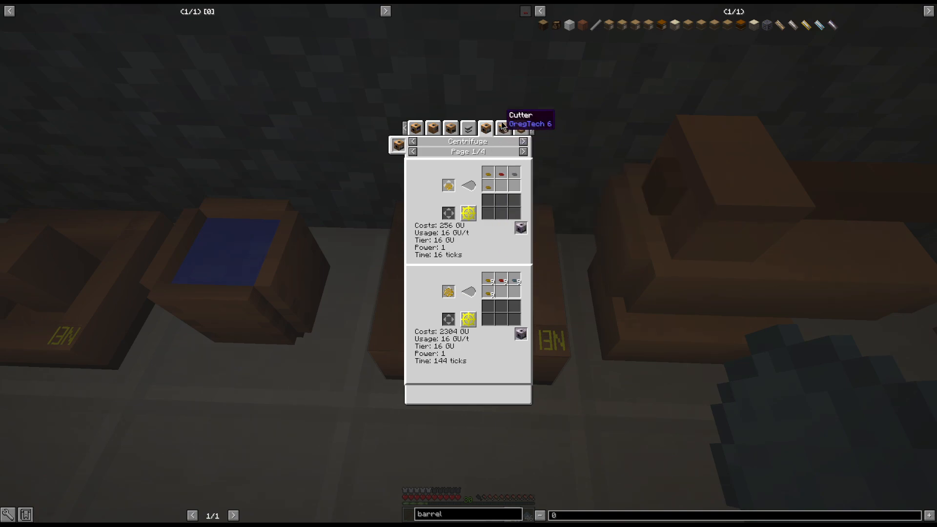
# - Review the Cutter and Mortar recipes, paging forward, and finish on the Crusher recipes
pyautogui.click(503, 127)
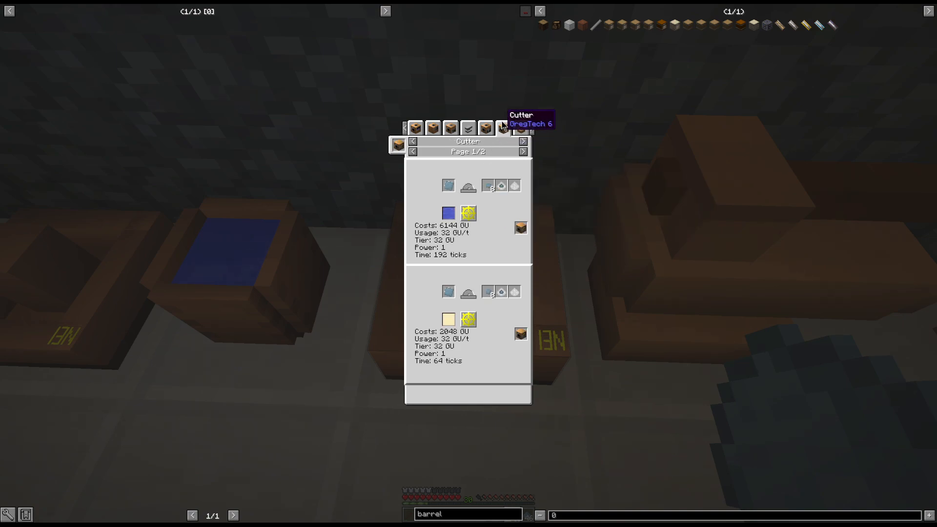
pyautogui.click(503, 126)
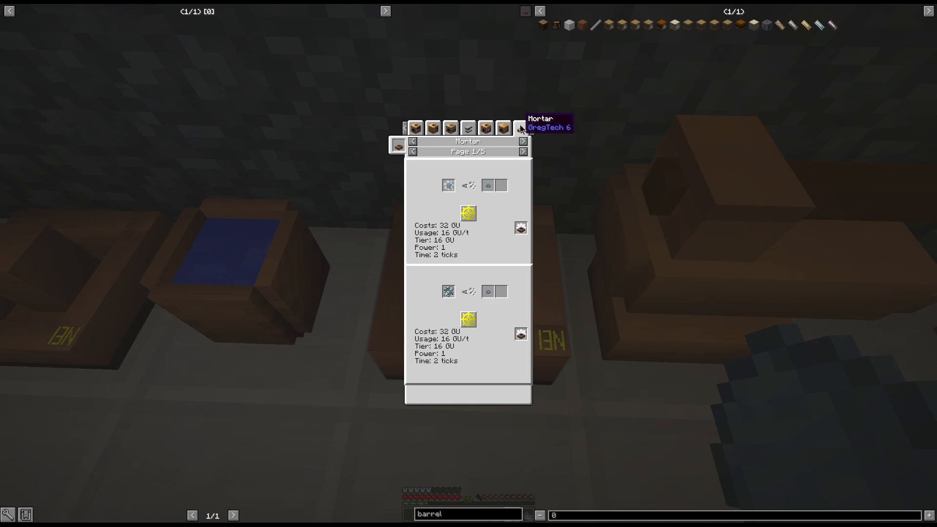
pyautogui.moveTo(523, 166)
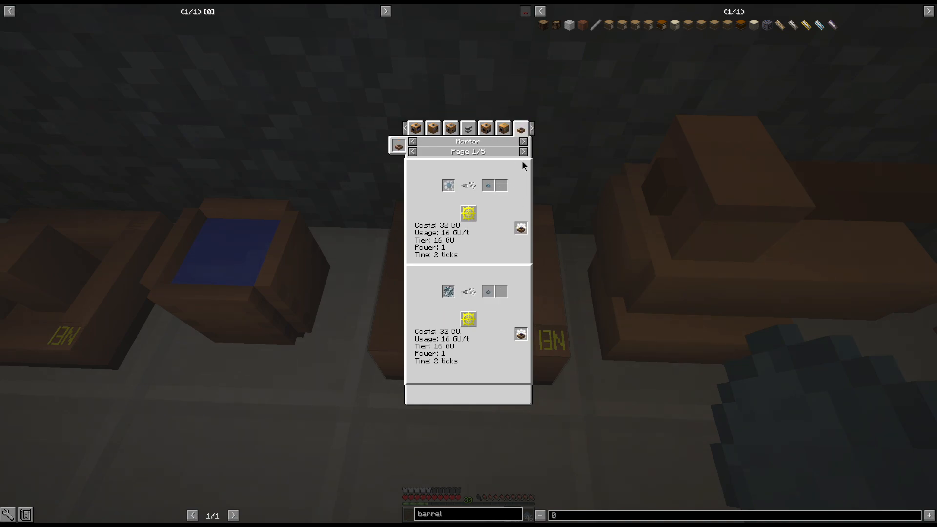
pyautogui.click(523, 151)
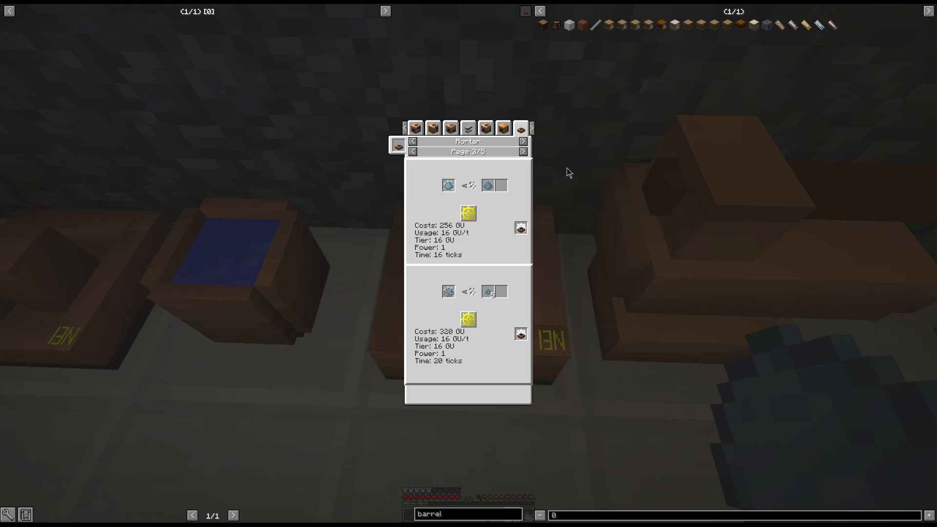
pyautogui.moveTo(415, 127)
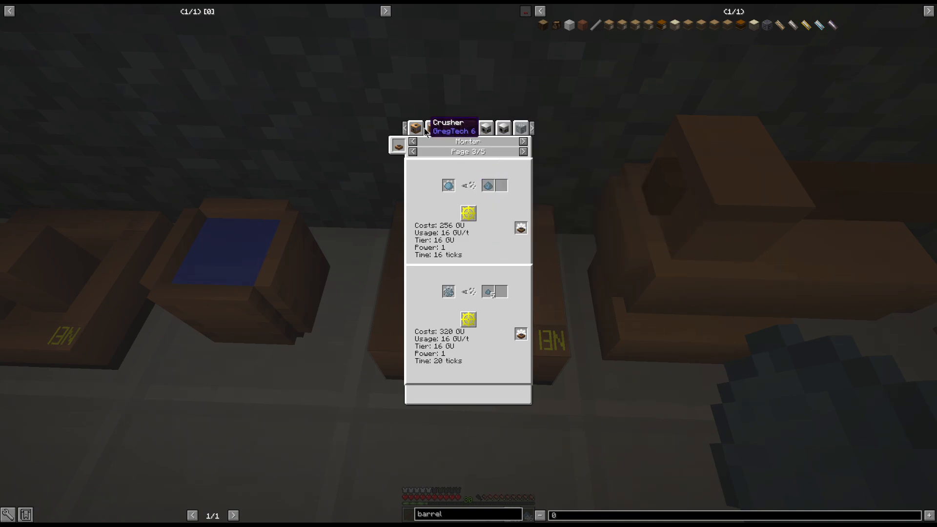
pyautogui.click(432, 127)
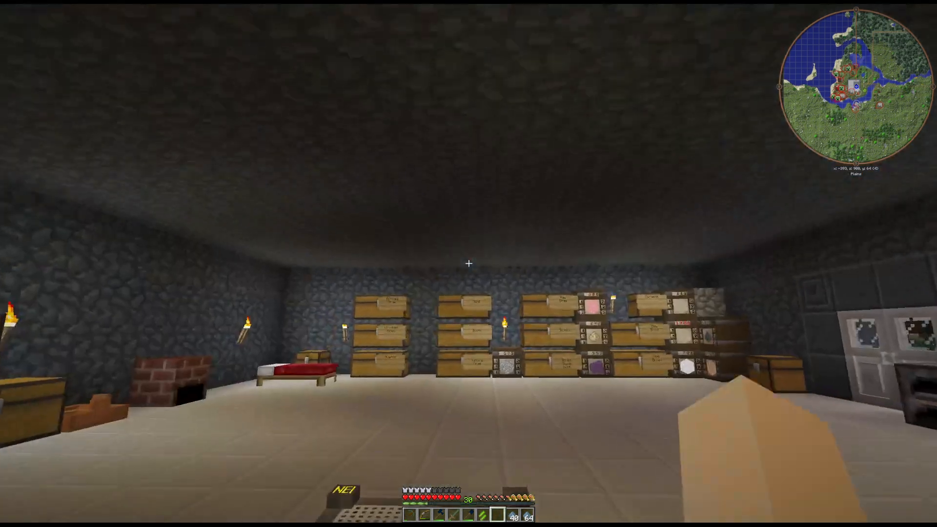
pyautogui.moveTo(468, 263)
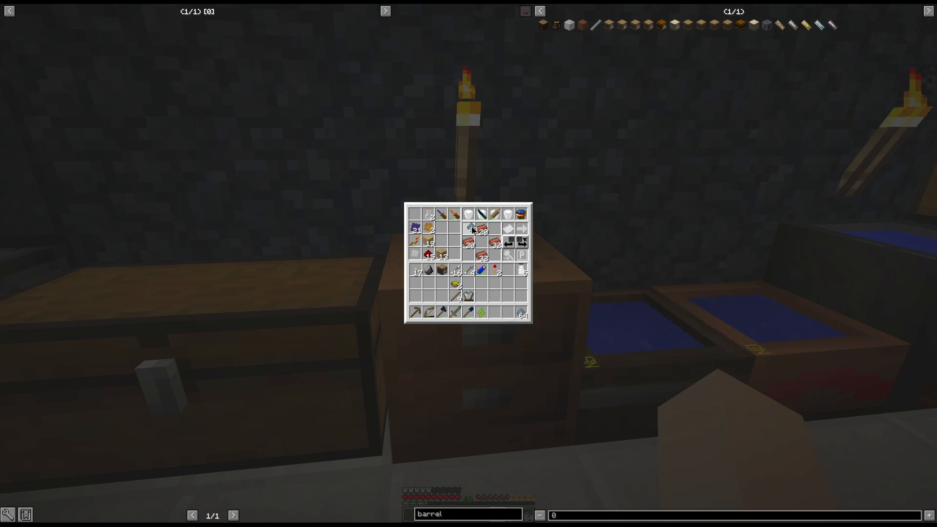
pyautogui.moveTo(520, 313)
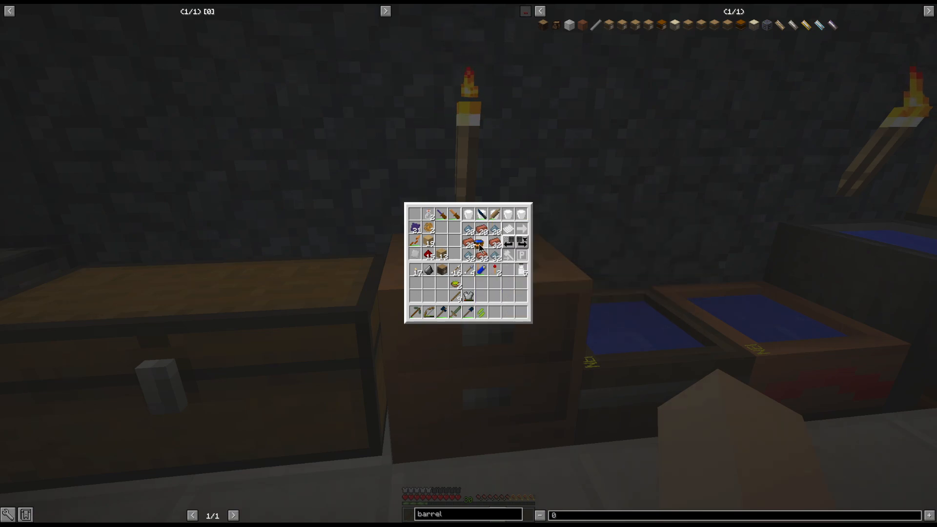
pyautogui.moveTo(508, 257)
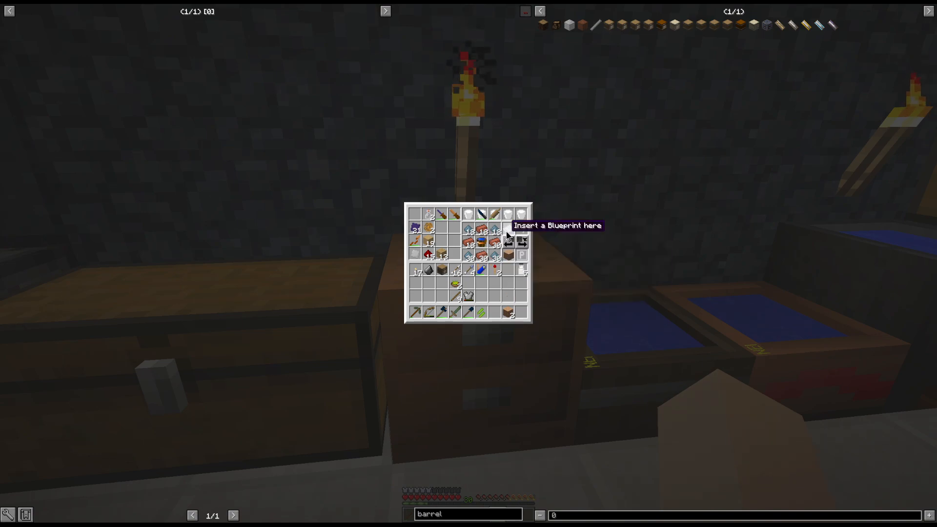
# - Finish crafting the brick block into the hotbar and leave the crafting bench
pyautogui.press('Escape')
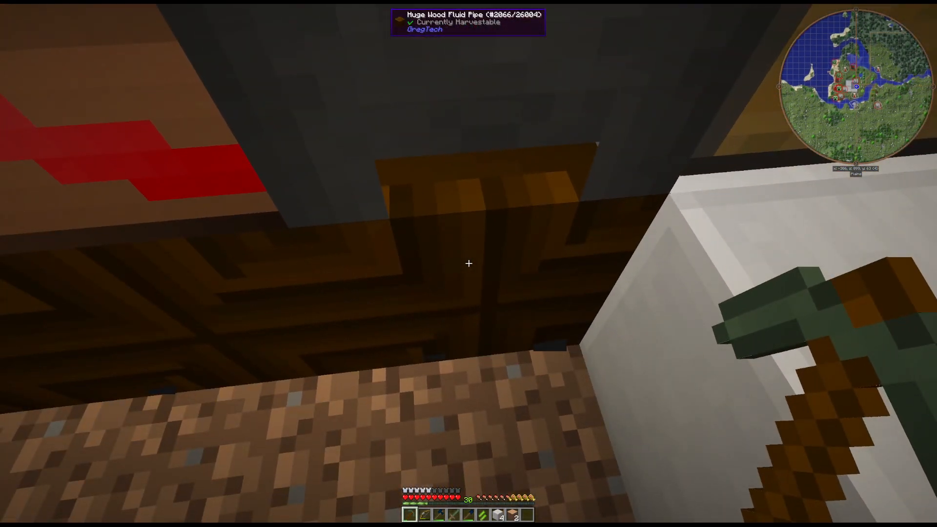
pyautogui.moveTo(468, 263)
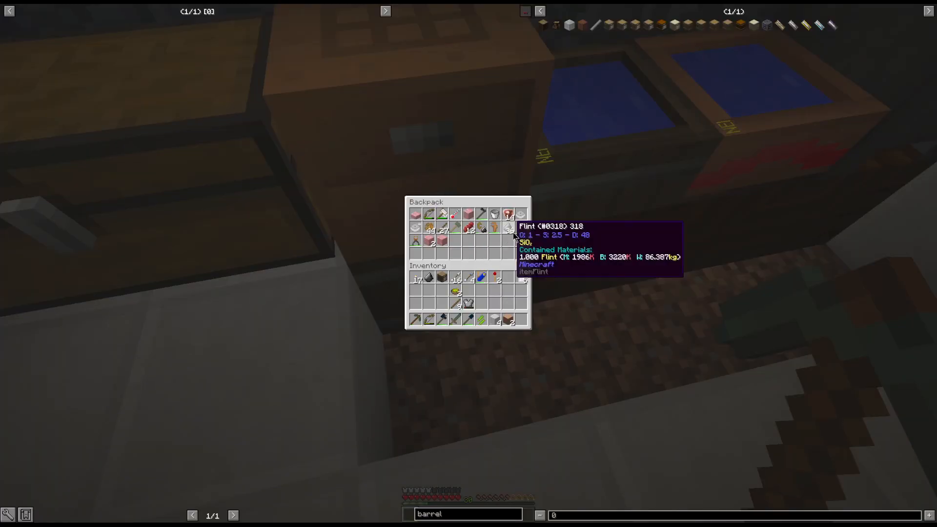
# - Finish checking the backpack contents and return to the dirt trench by the water tanks
pyautogui.press('Escape')
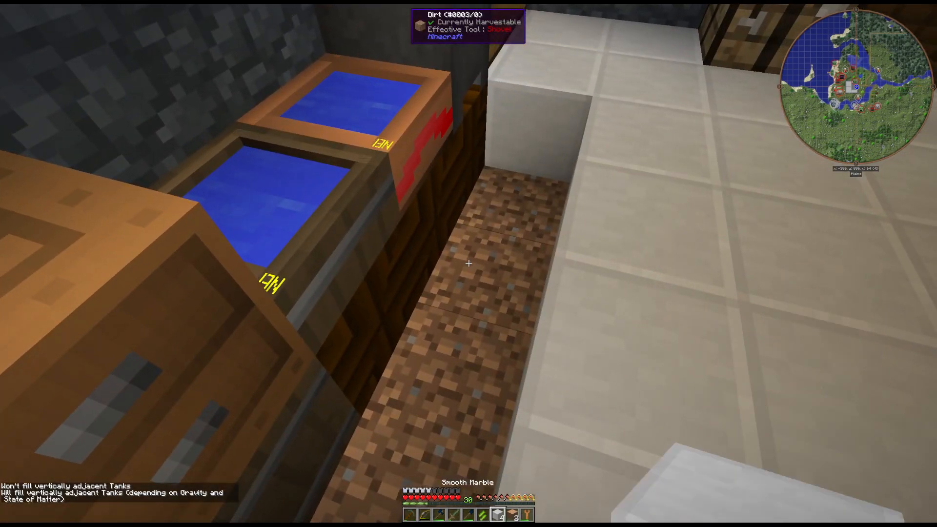
pyautogui.moveTo(468, 263)
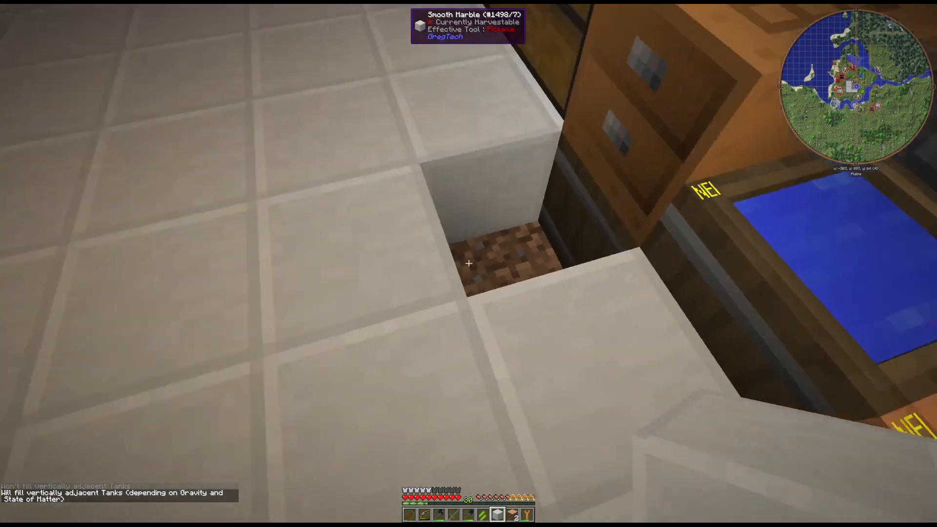
pyautogui.moveTo(469, 264)
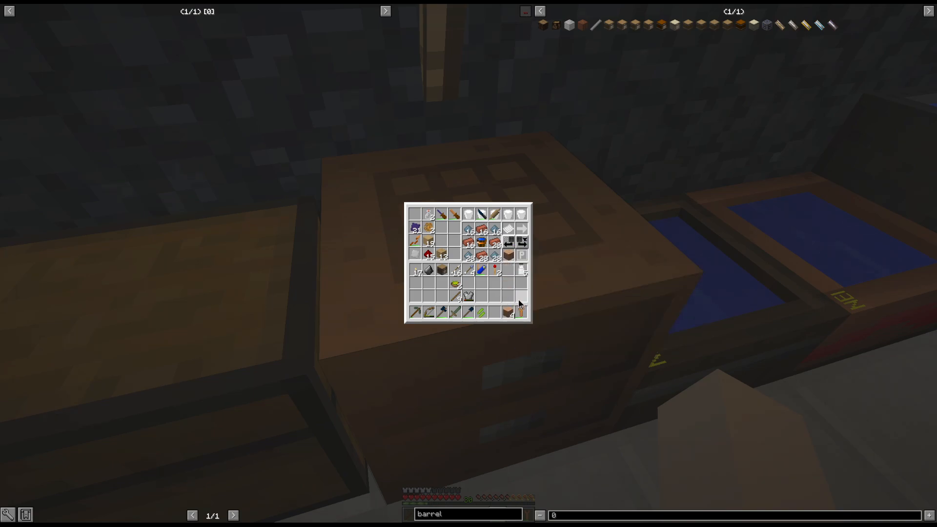
pyautogui.moveTo(508, 310)
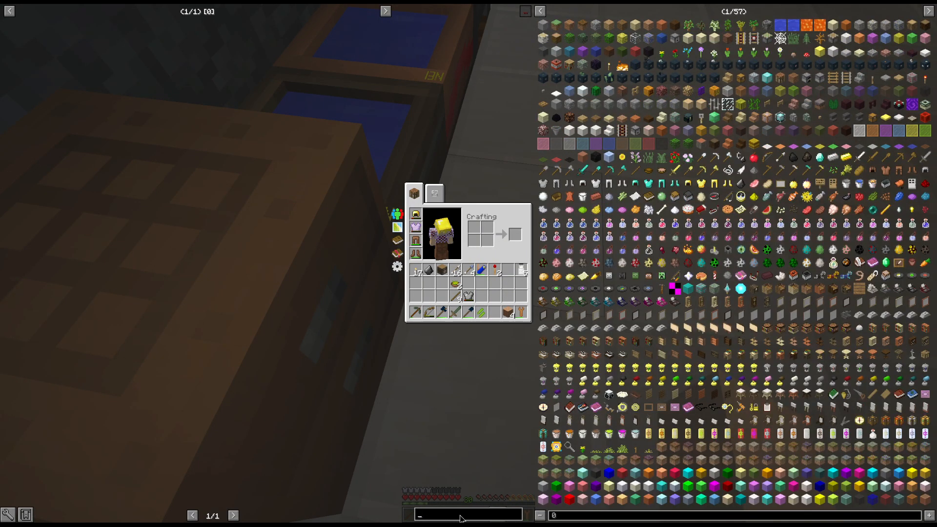
# - Search JEI for 'pipe' to narrow the item list to the available pipe variants
pyautogui.write('pipe')
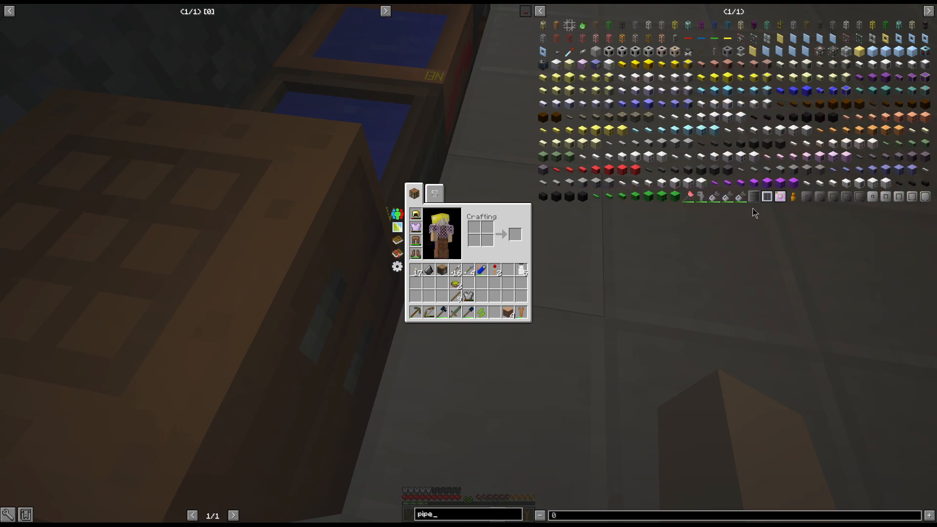
pyautogui.moveTo(677, 156)
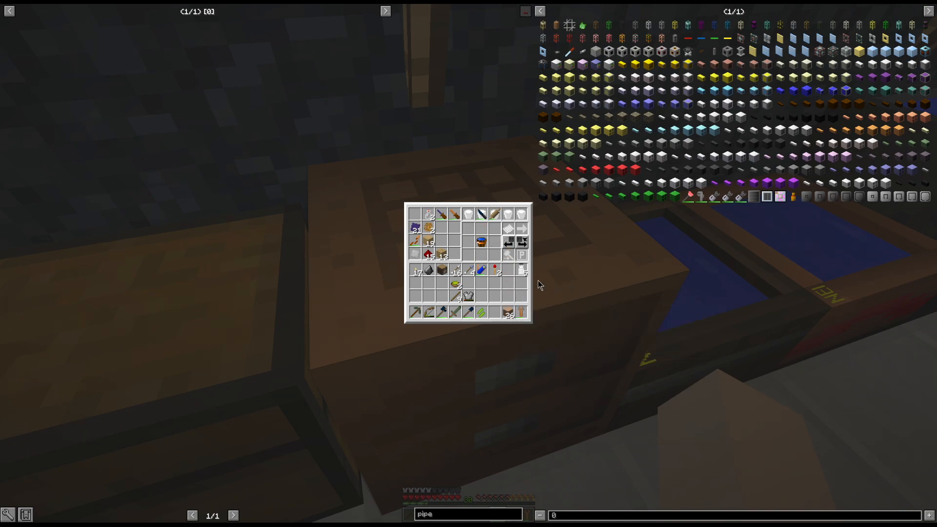
pyautogui.moveTo(481, 242)
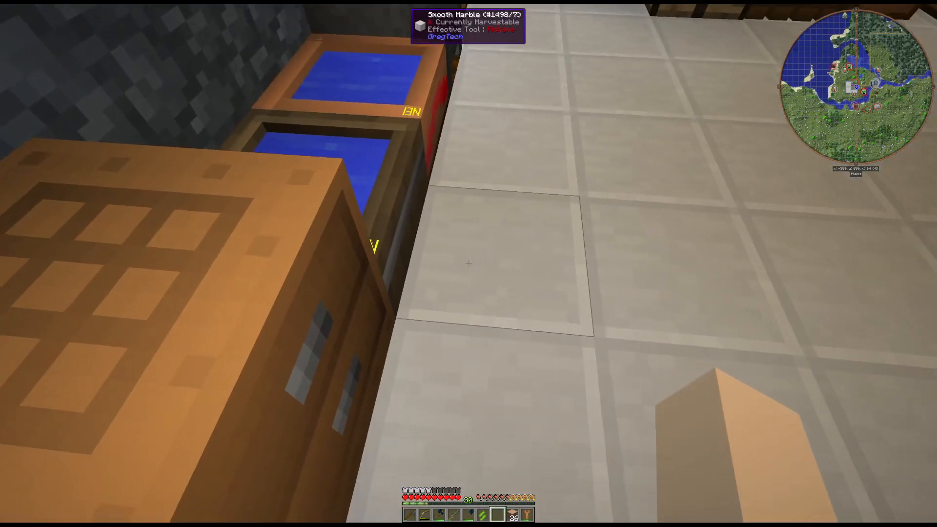
# - Search JEI for 'coke oven', craft the coke oven from its shaped recipe and return to the workshop
pyautogui.press('e')
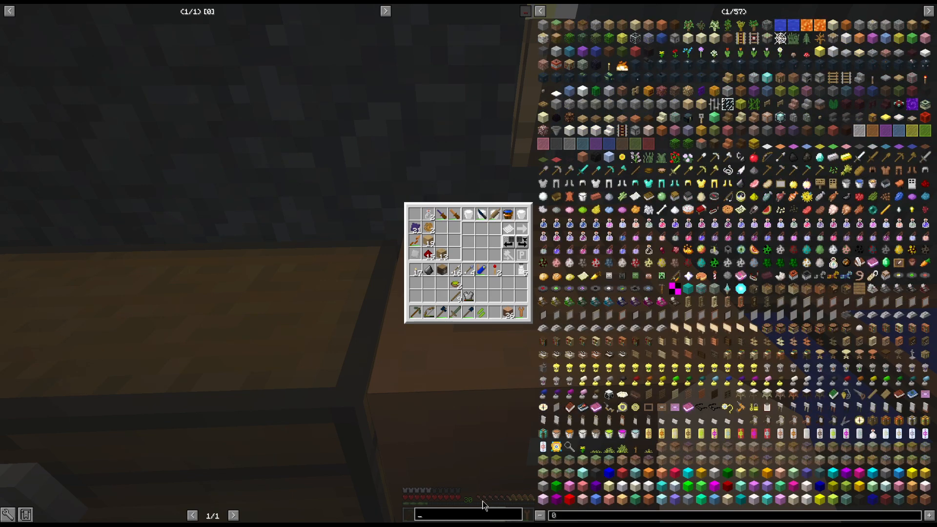
pyautogui.write('coke oven')
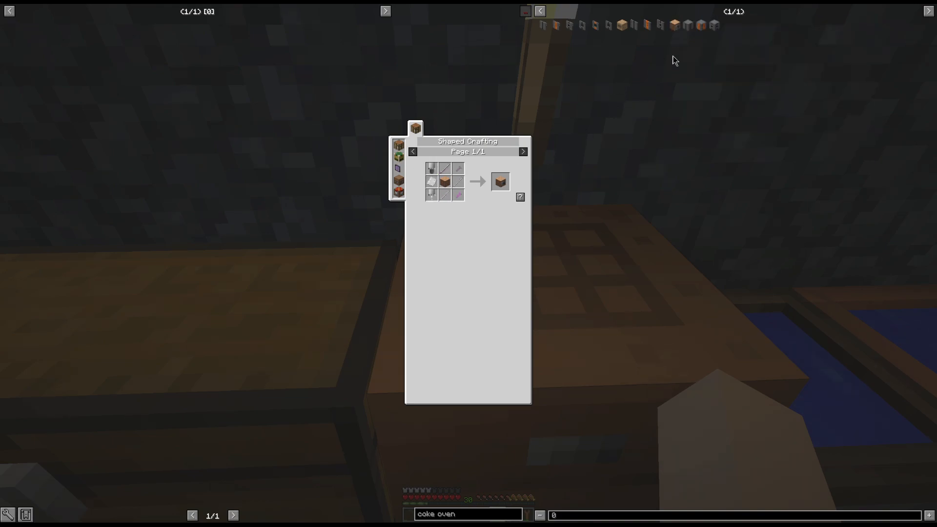
pyautogui.moveTo(674, 25)
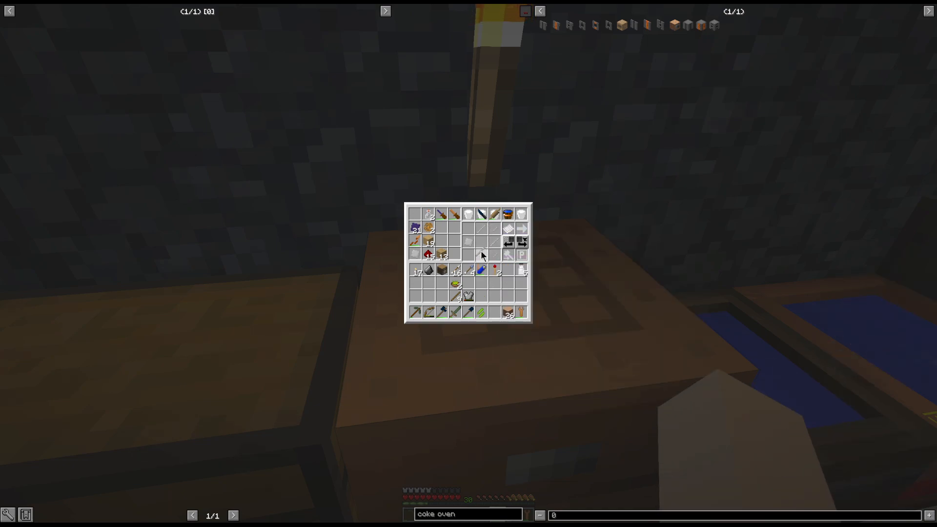
pyautogui.moveTo(507, 213)
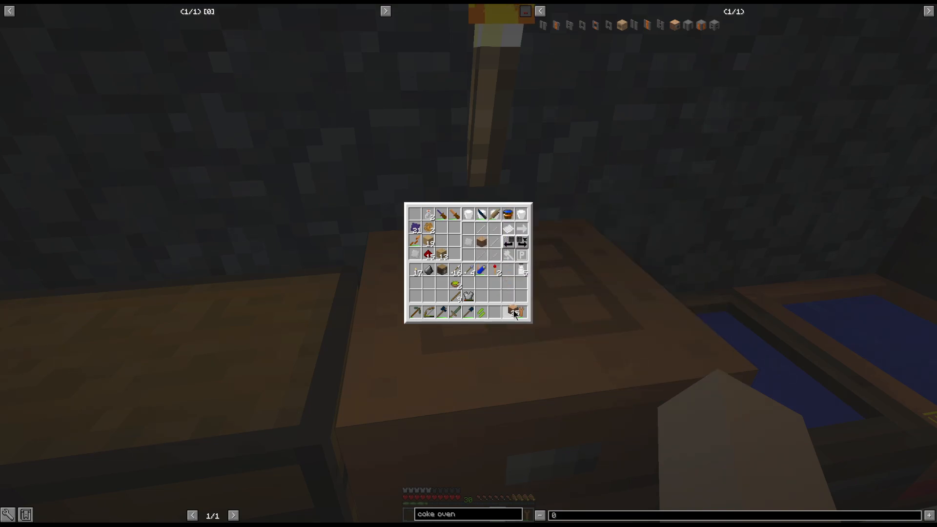
pyautogui.moveTo(515, 312)
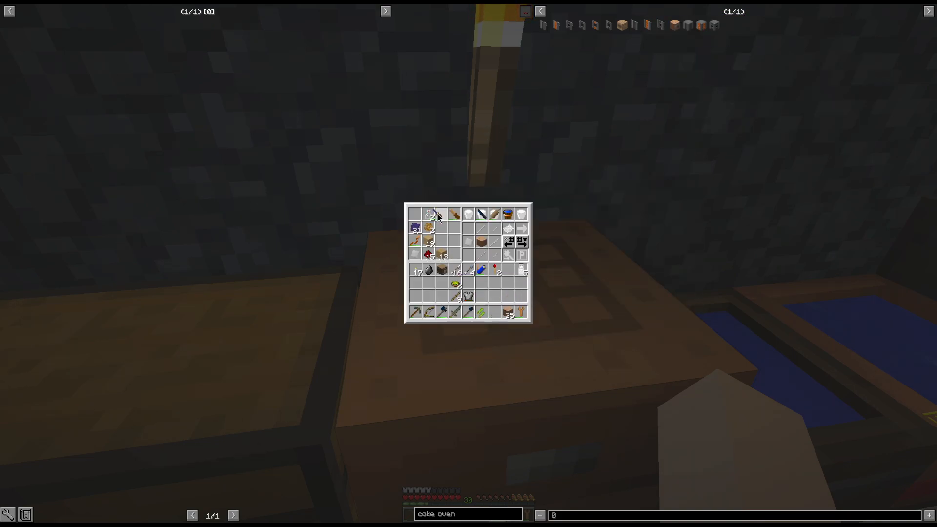
pyautogui.press('Escape')
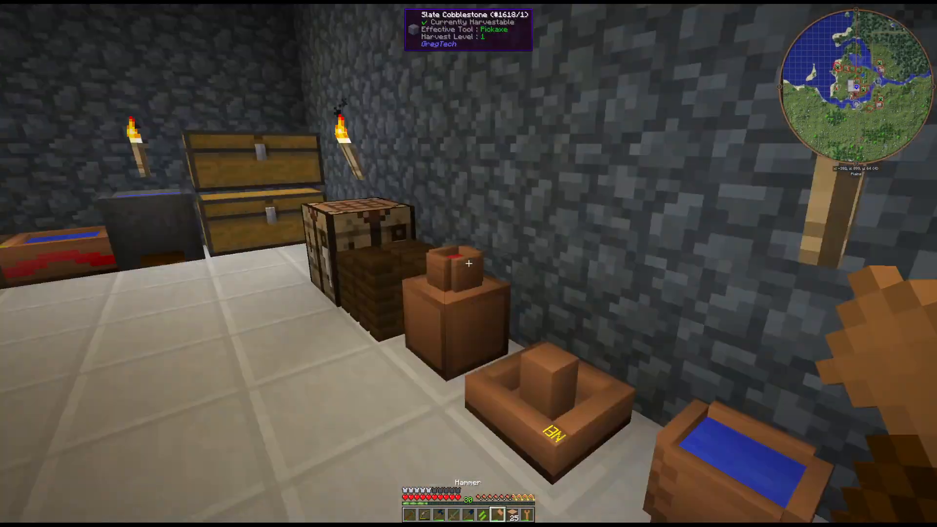
pyautogui.moveTo(468, 263)
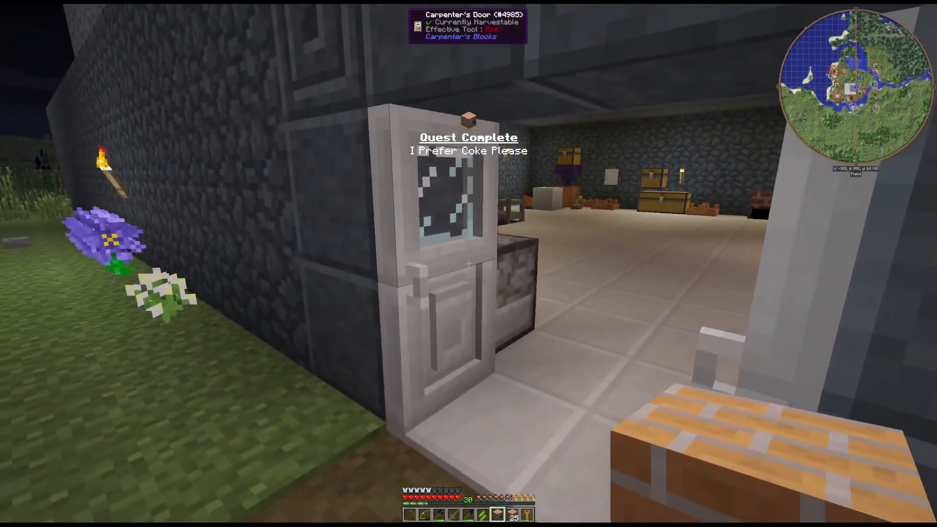
pyautogui.moveTo(468, 263)
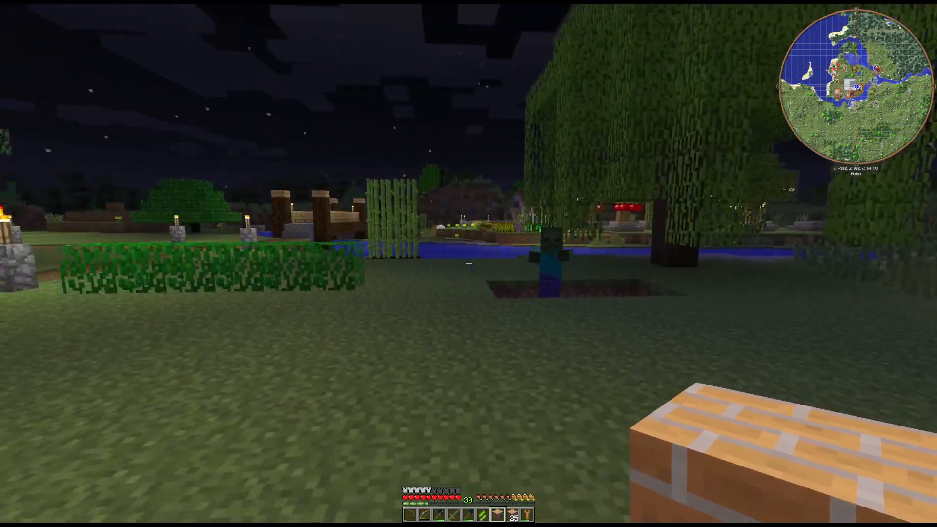
pyautogui.moveTo(468, 264)
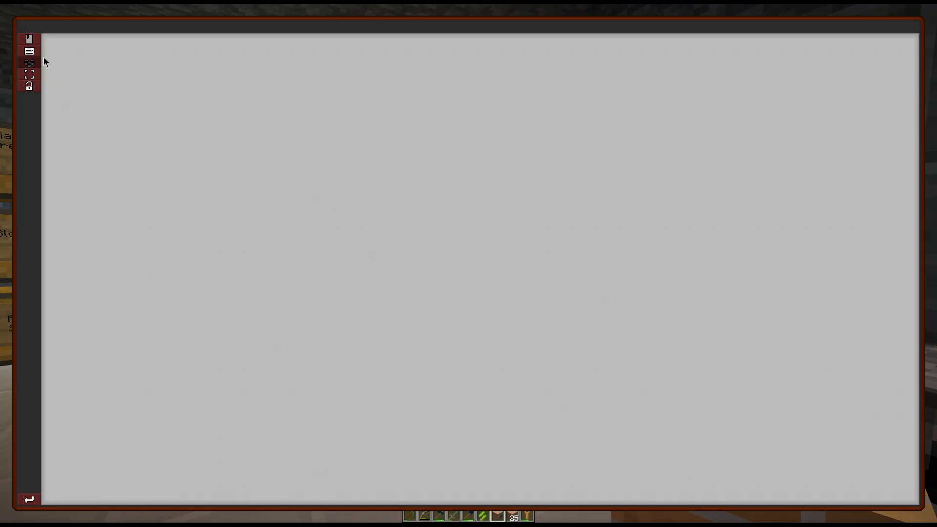
# - Claim the cookie reward for the Steam Age quest 'I Prefer Coke Please' and leave the quest book
pyautogui.click(29, 50)
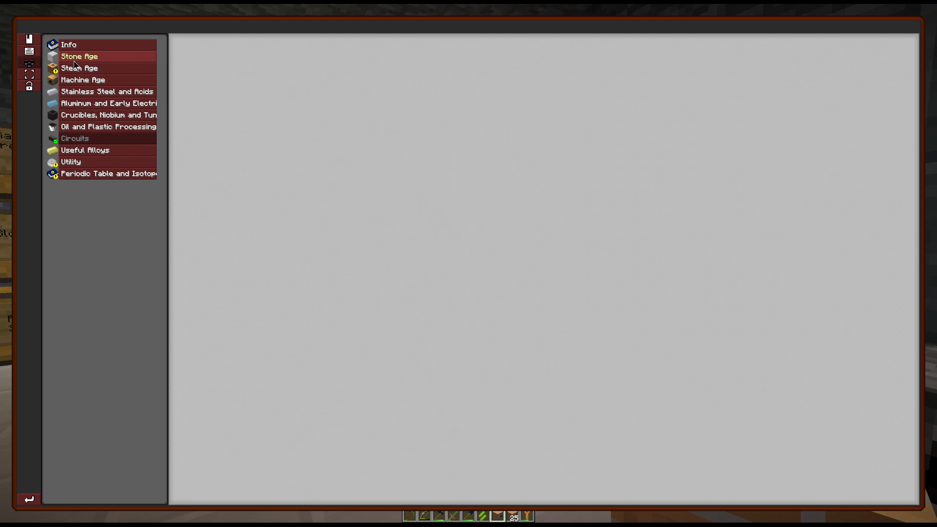
pyautogui.click(78, 57)
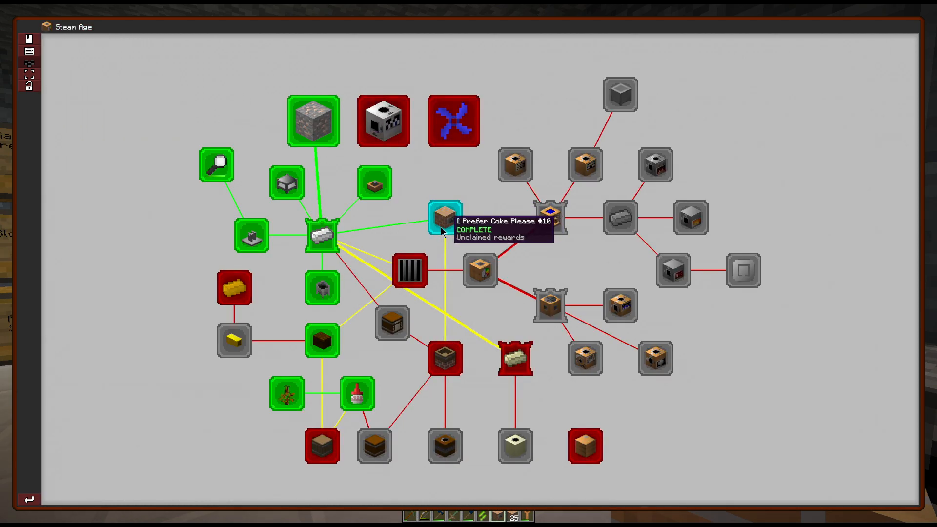
pyautogui.click(442, 214)
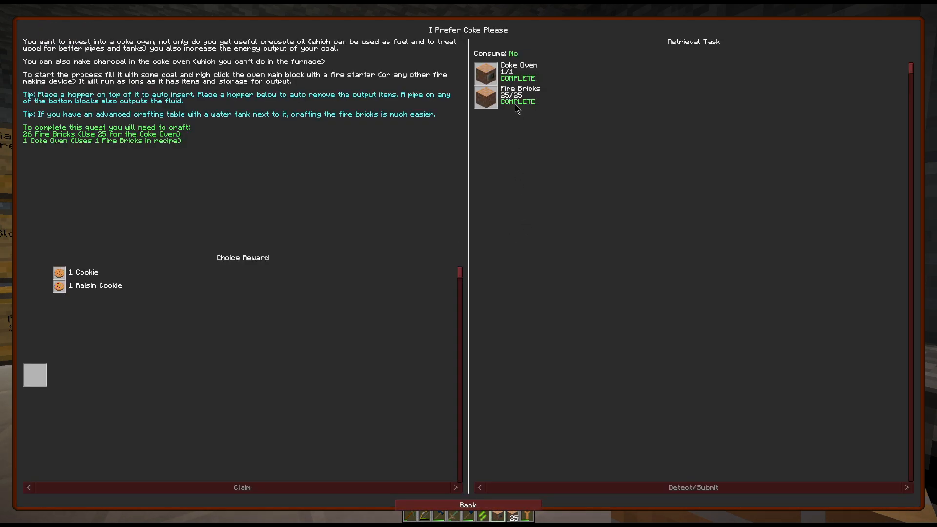
pyautogui.moveTo(141, 384)
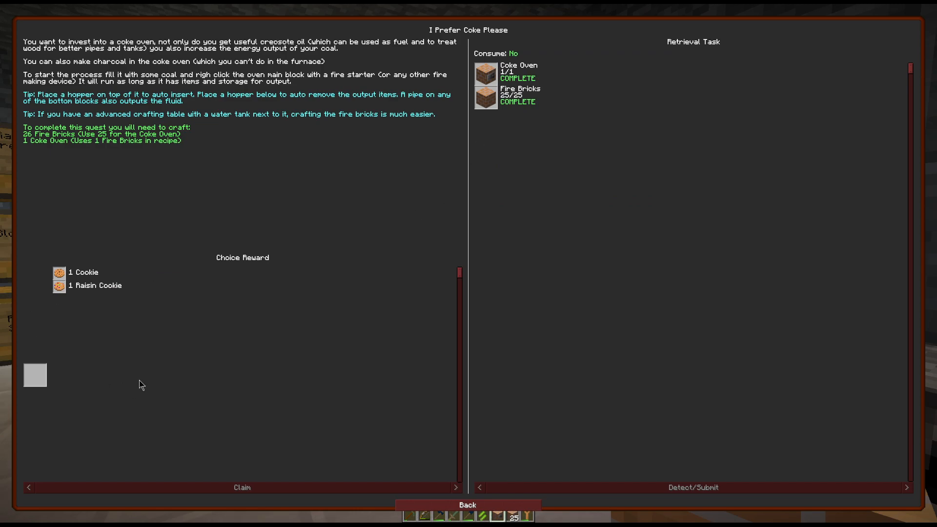
pyautogui.moveTo(245, 88)
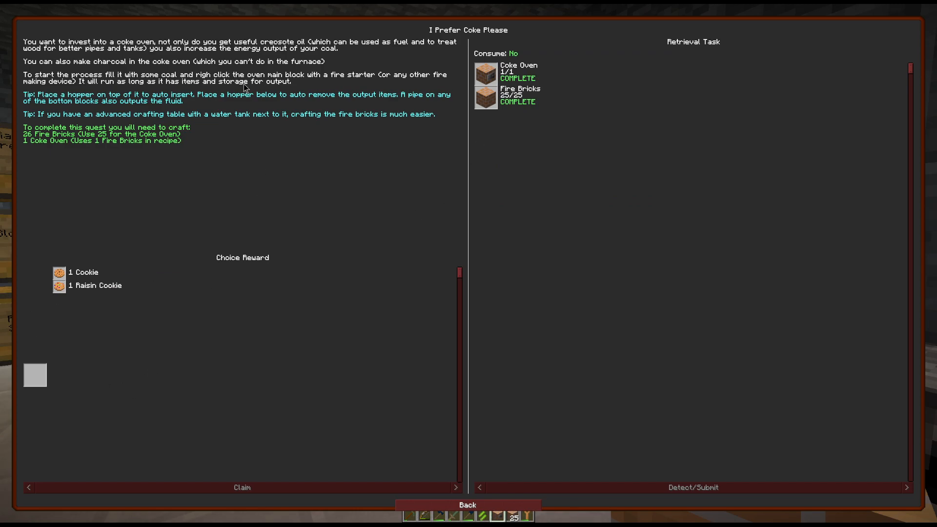
pyautogui.moveTo(215, 156)
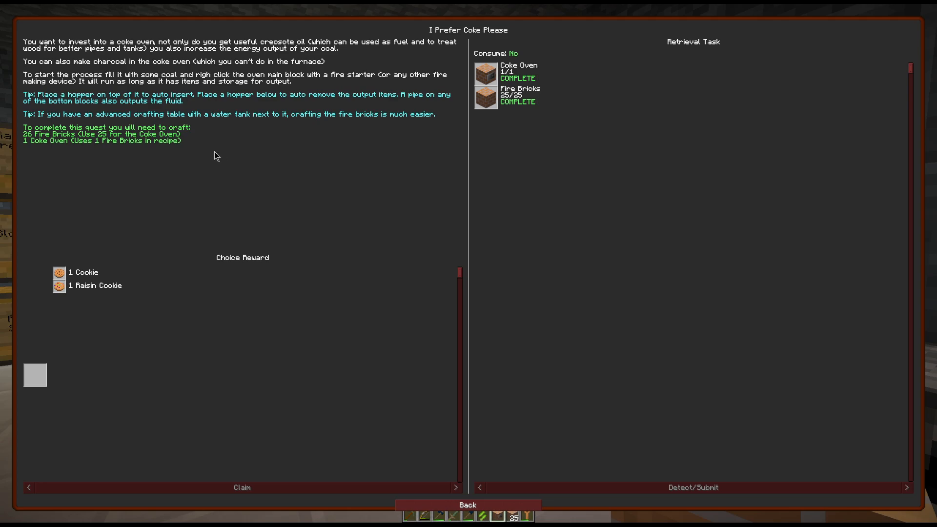
pyautogui.moveTo(219, 175)
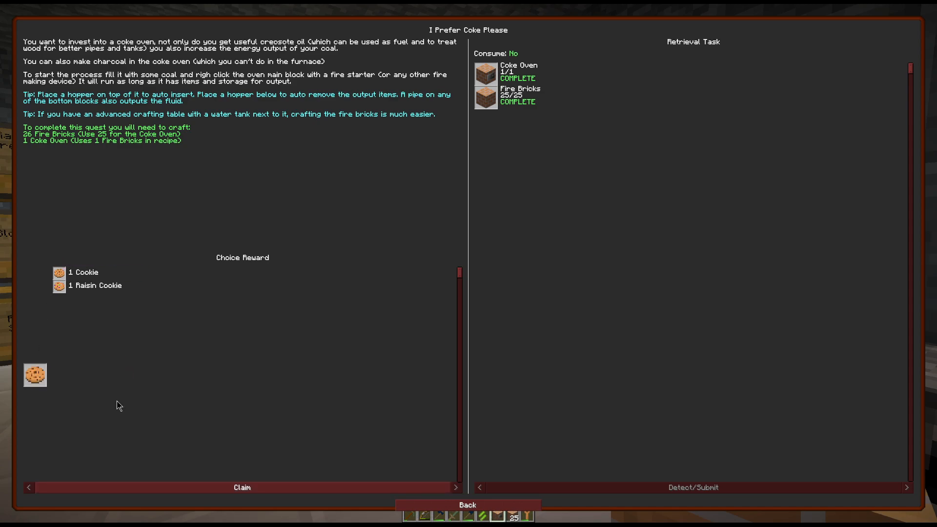
pyautogui.click(467, 505)
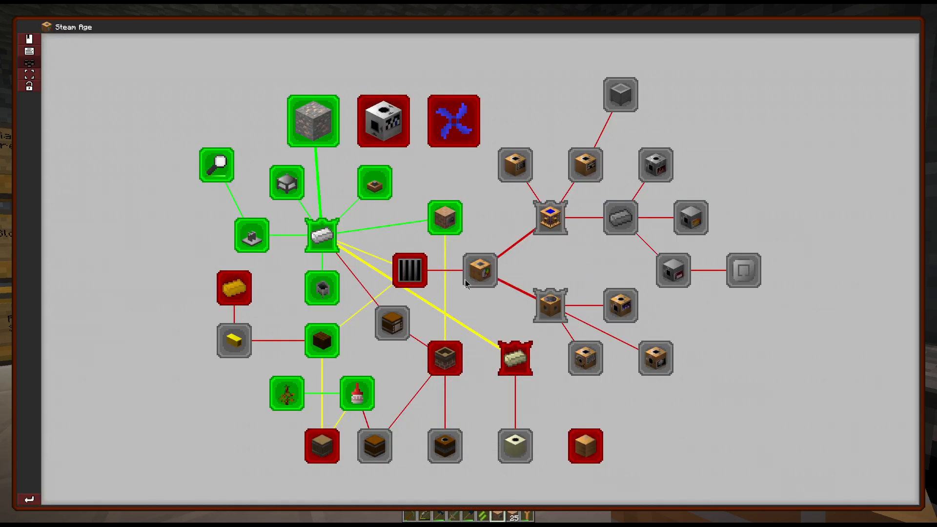
pyautogui.moveTo(568, 262)
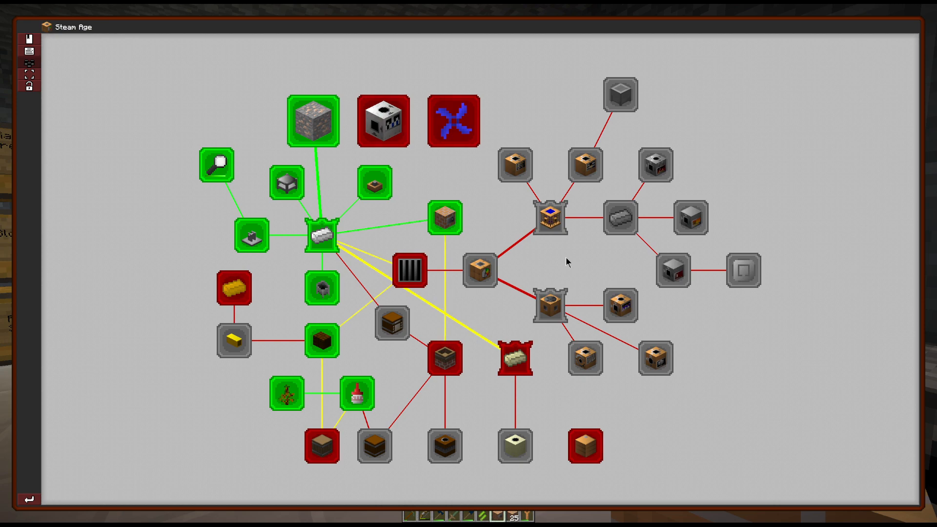
pyautogui.moveTo(514, 358)
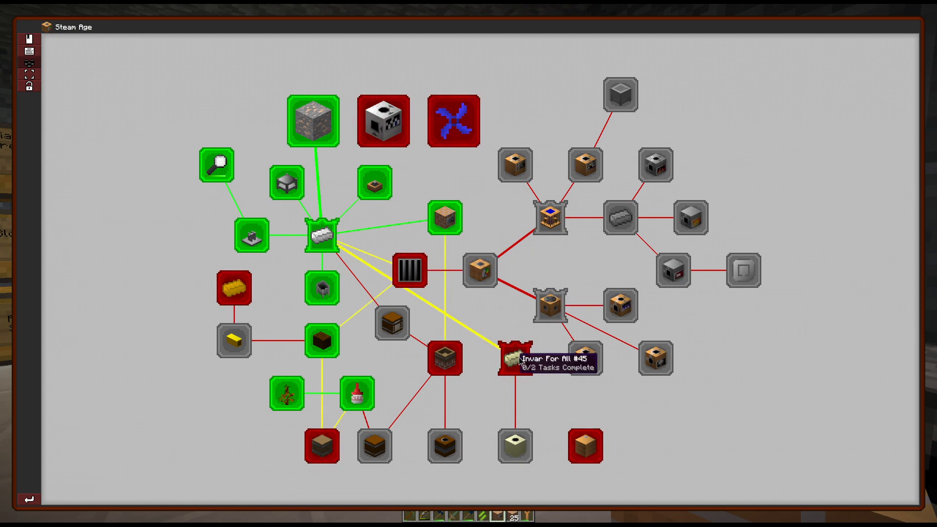
pyautogui.press('Escape')
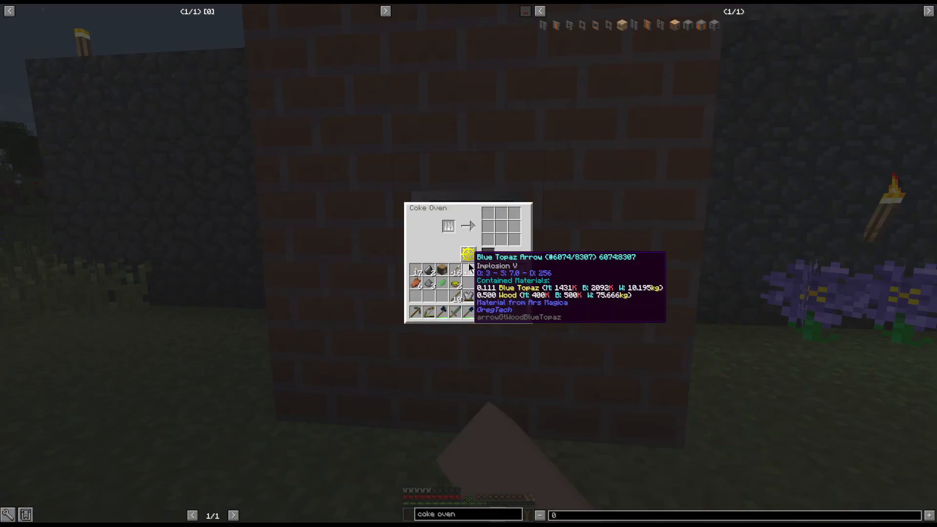
# - Finish viewing the placed coke oven's contents and head indoors to the storage chest
pyautogui.press('Escape')
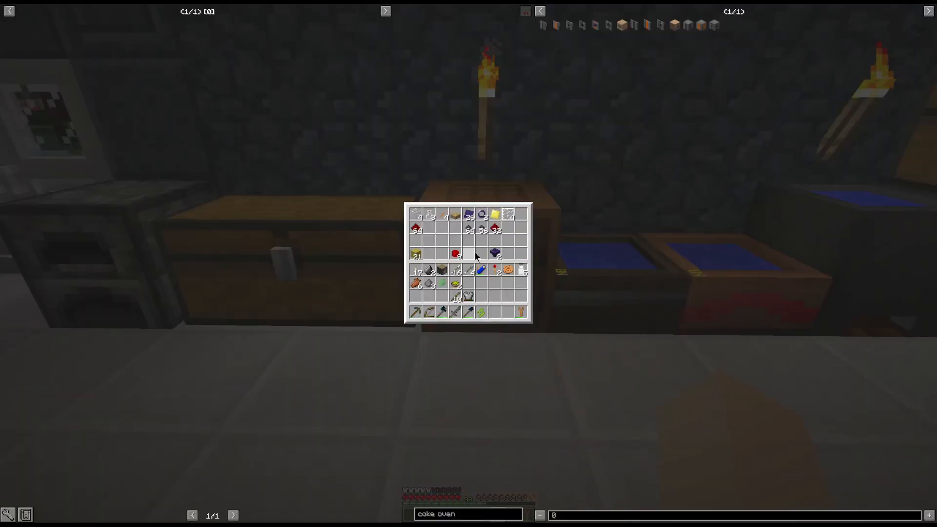
# - Leave the chest and craft a magnifying glass from a stick and a lens in the inventory grid
pyautogui.press('Escape')
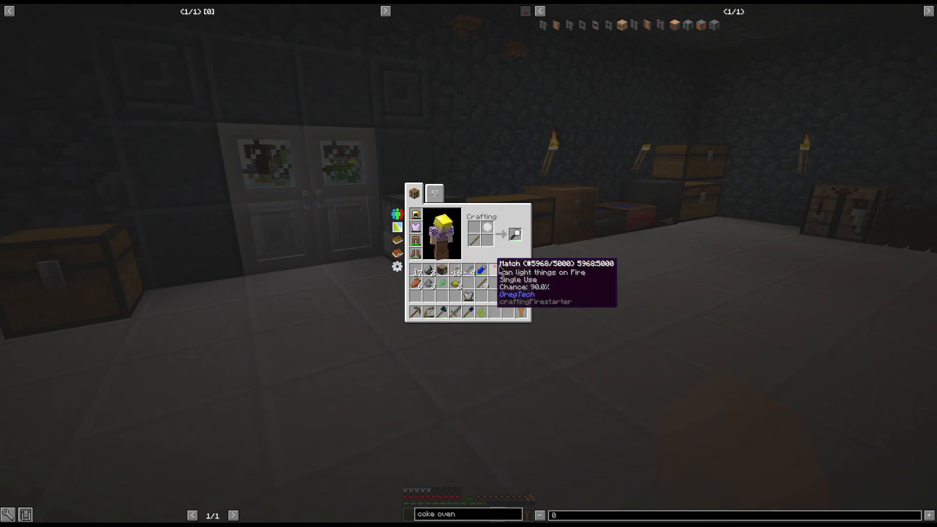
pyautogui.moveTo(515, 234)
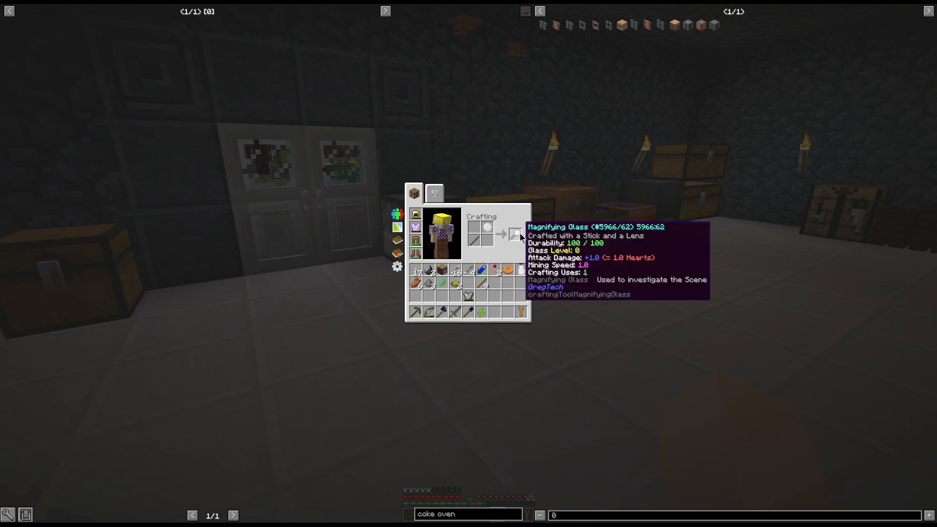
pyautogui.press('Escape')
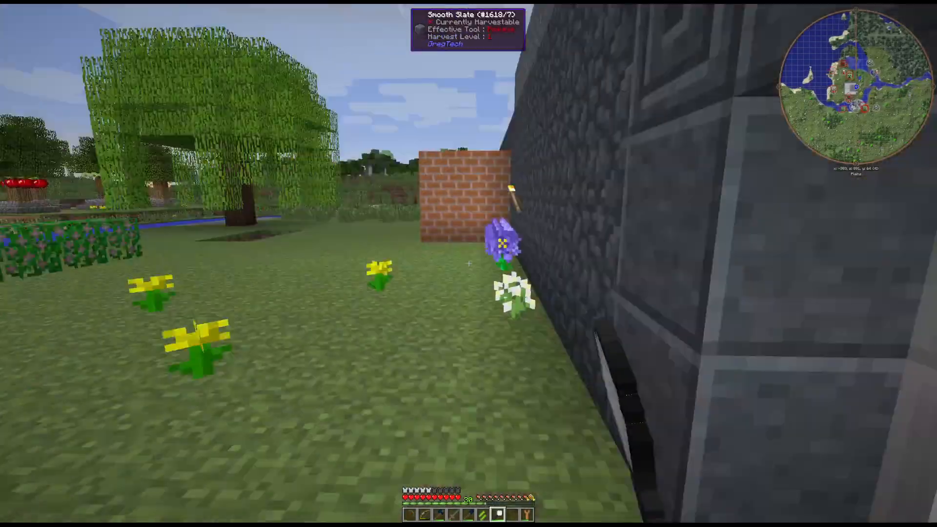
pyautogui.moveTo(468, 263)
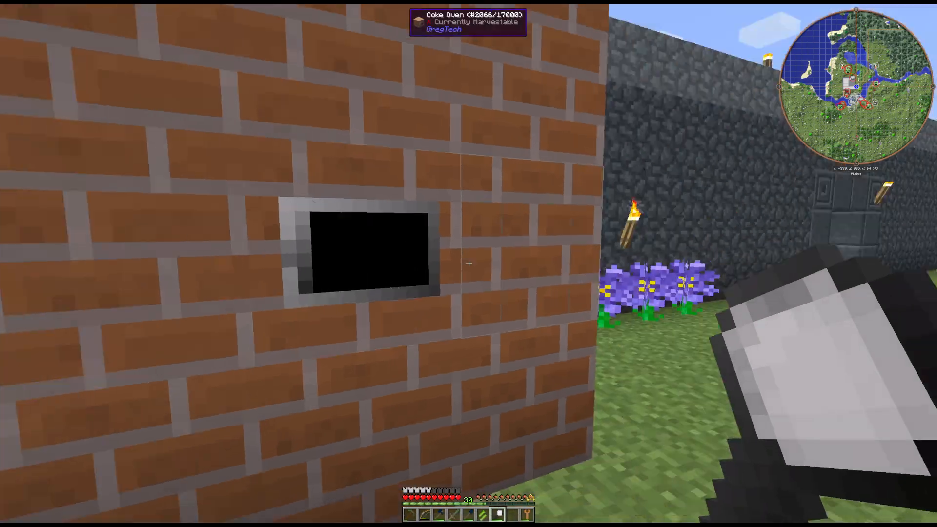
# - Rearrange the hotbar in the inventory to hold a different item after inspecting the coke oven
pyautogui.press('e')
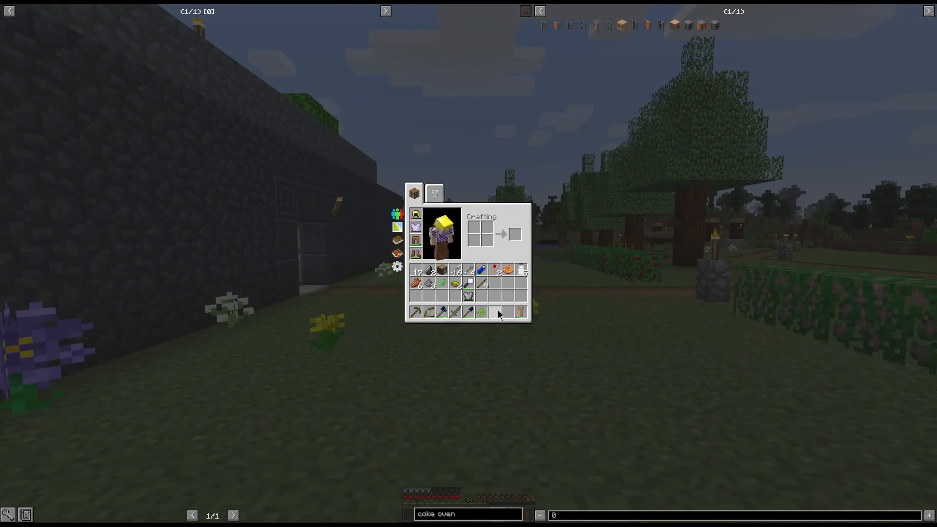
pyautogui.press('Escape')
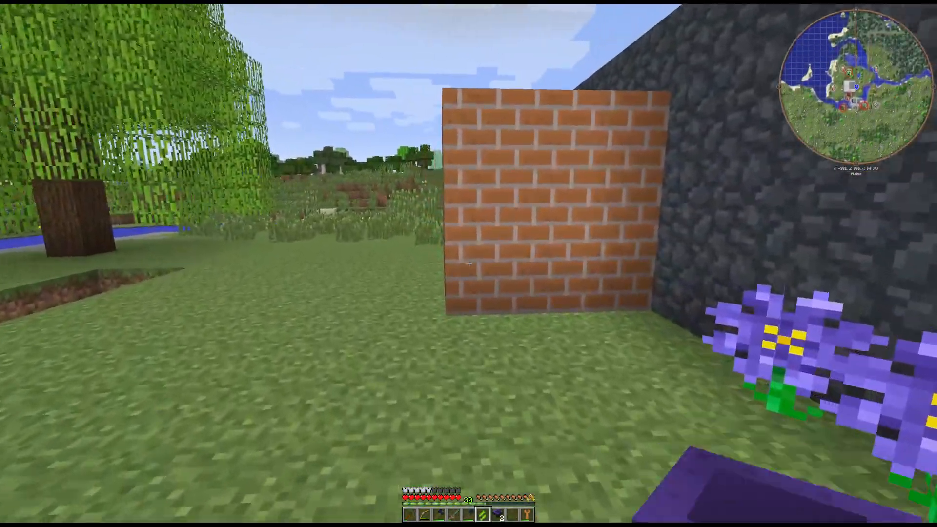
# - Finish with the large storage chest and remove the top fire brick from the coke oven with the wrench
pyautogui.press('e')
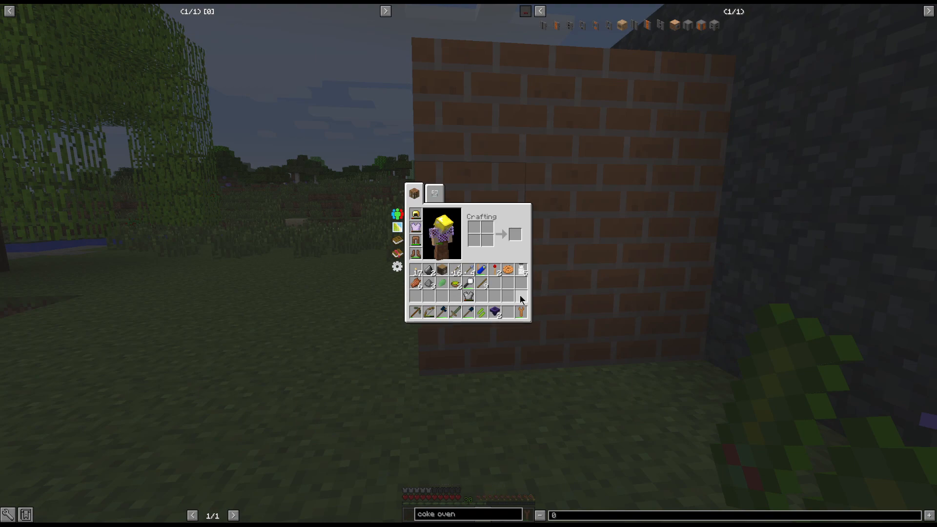
pyautogui.press('e')
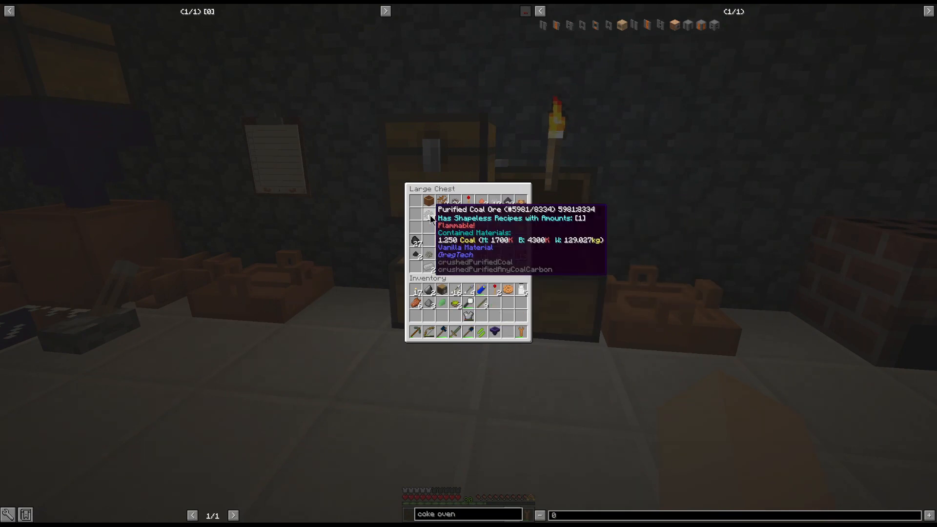
pyautogui.press('Escape')
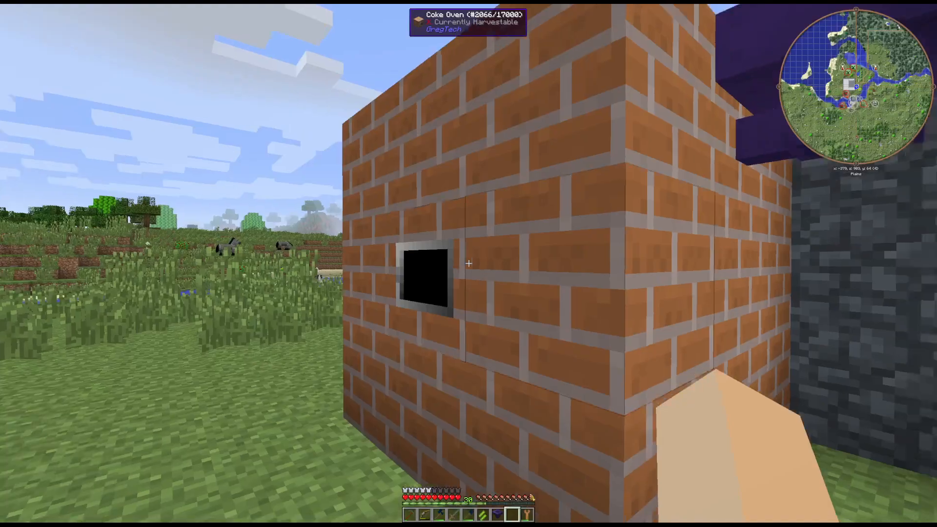
pyautogui.moveTo(469, 264)
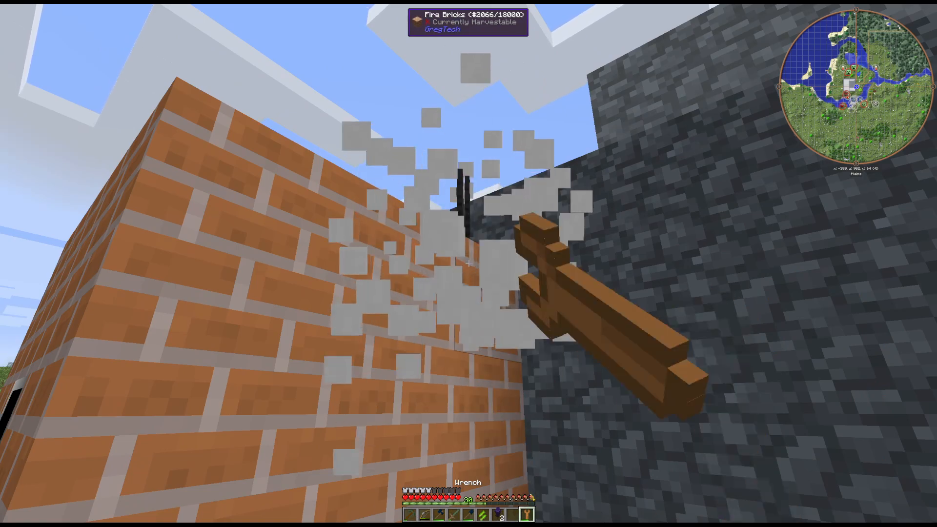
pyautogui.press('e')
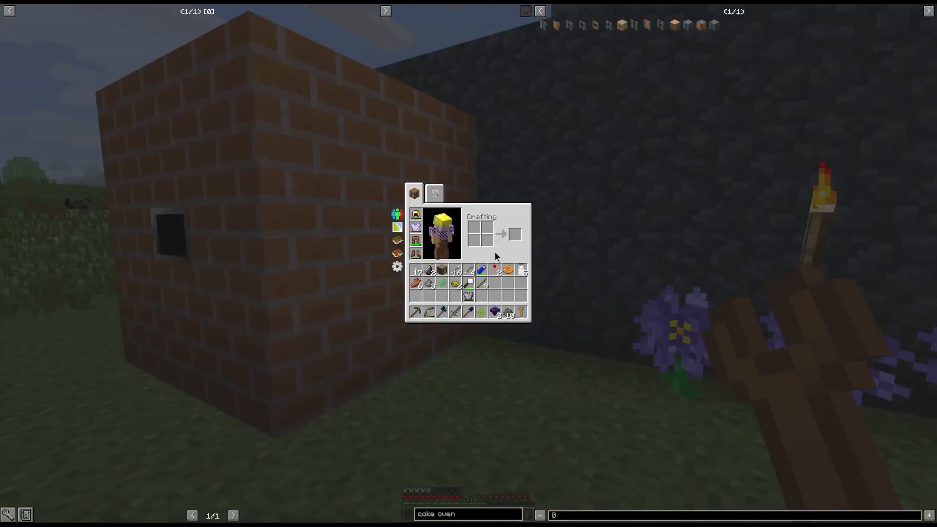
pyautogui.moveTo(482, 283)
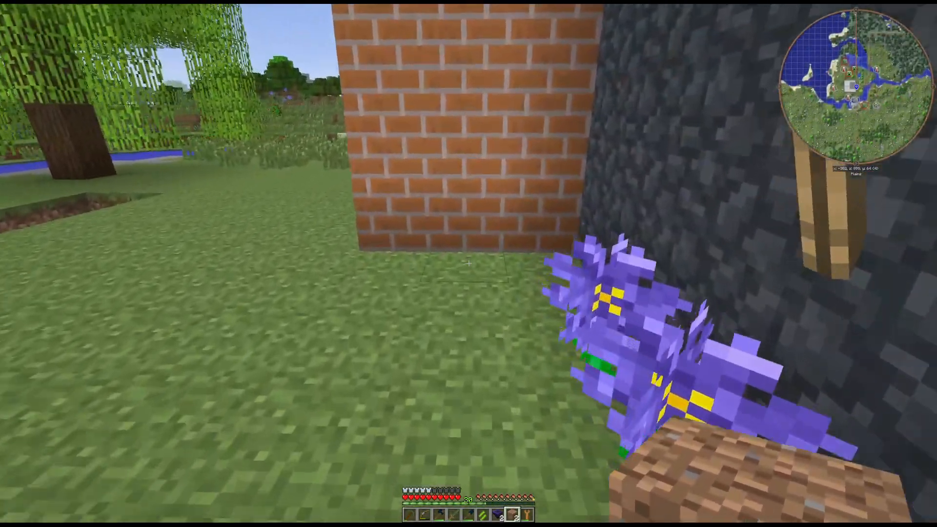
pyautogui.moveTo(468, 262)
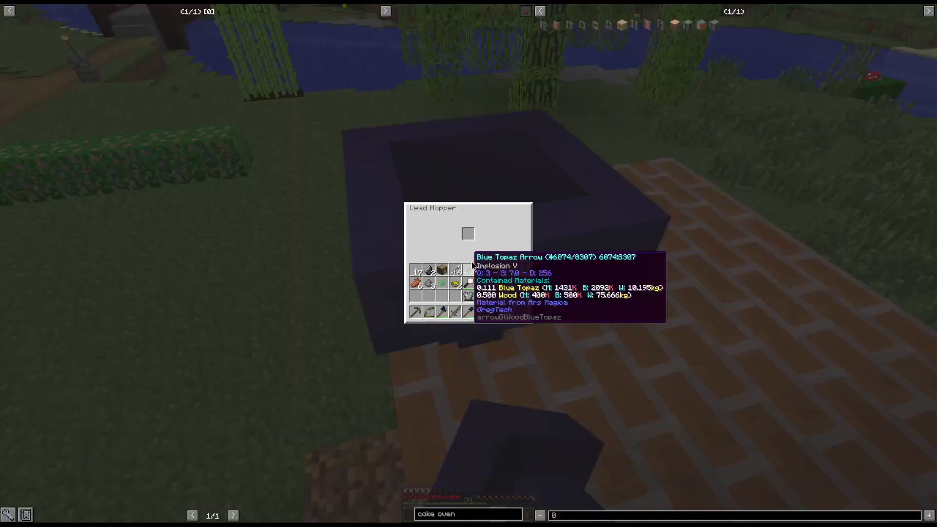
# - Mount the lead hopper on the coke oven and confirm its slot is empty
pyautogui.press('Escape')
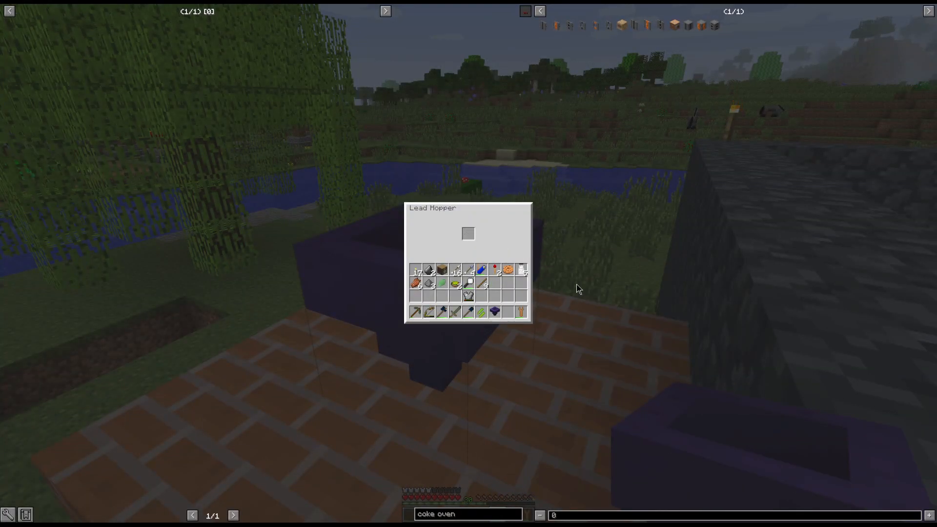
pyautogui.press('Escape')
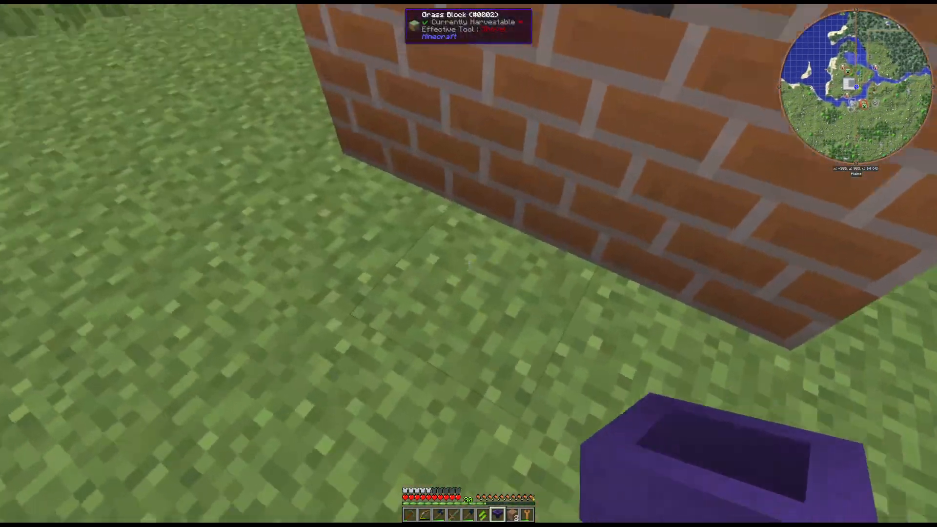
# - Sink a wooden block into the grass below the coke oven's front face
pyautogui.click(468, 263)
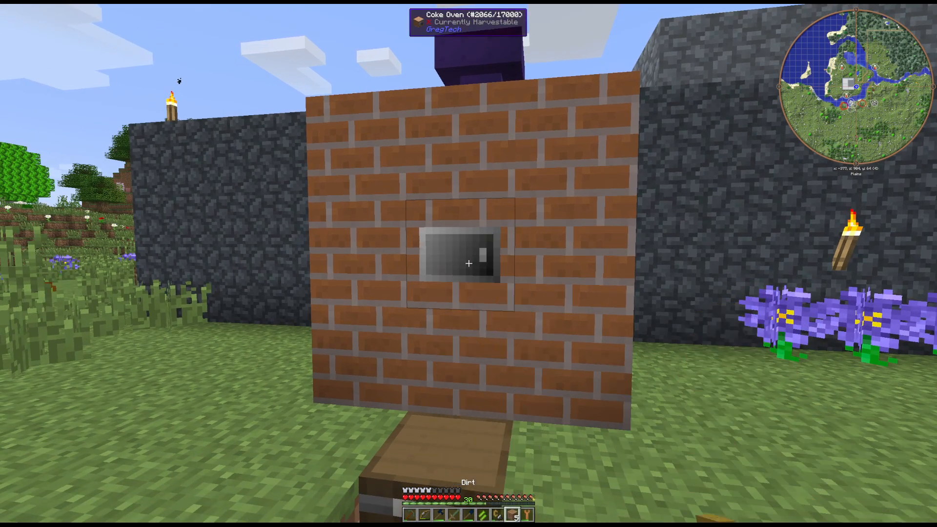
pyautogui.press('e')
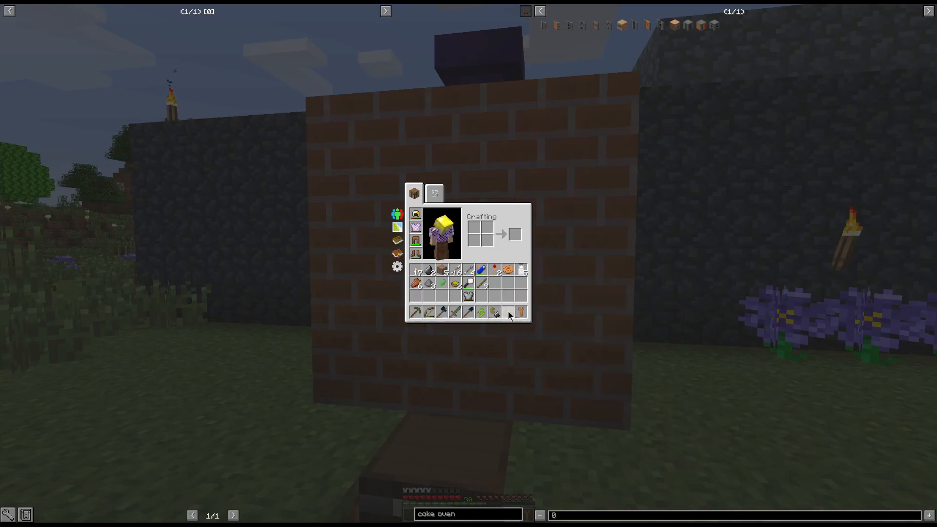
pyautogui.press('Escape')
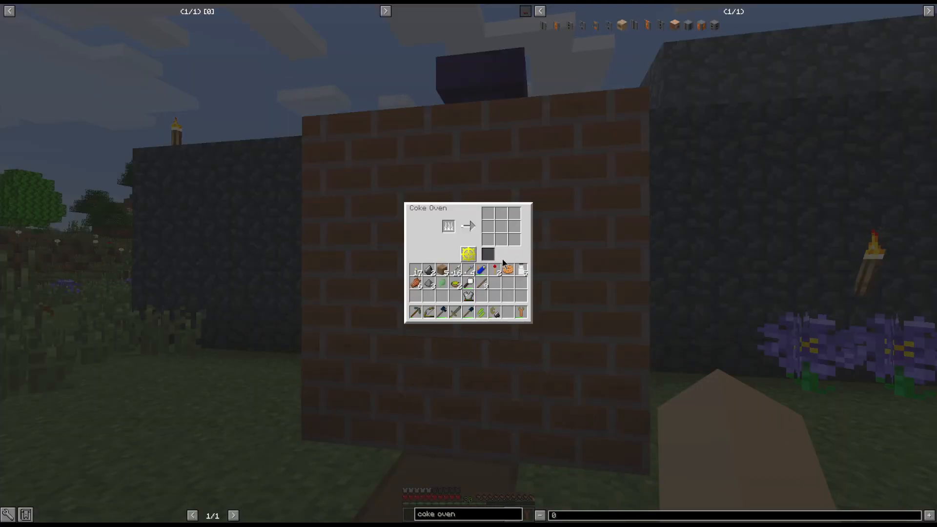
pyautogui.moveTo(667, 39)
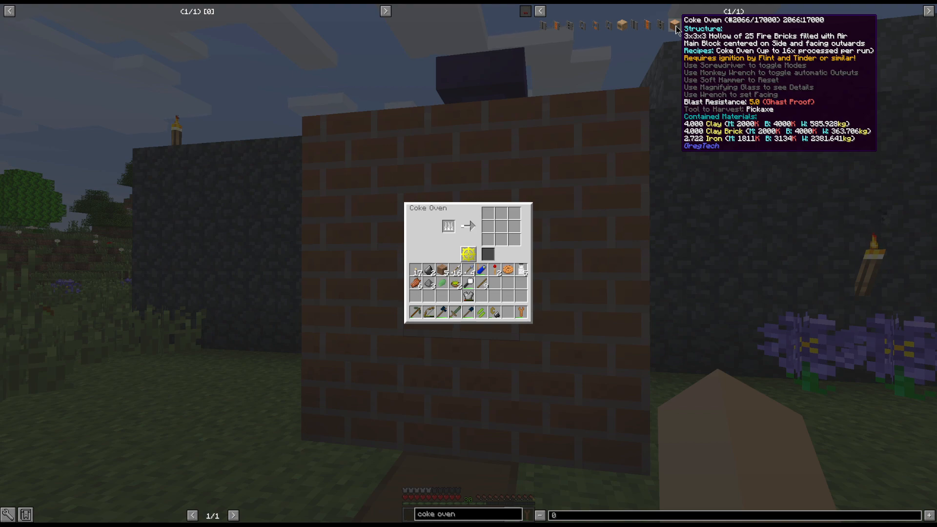
pyautogui.moveTo(648, 74)
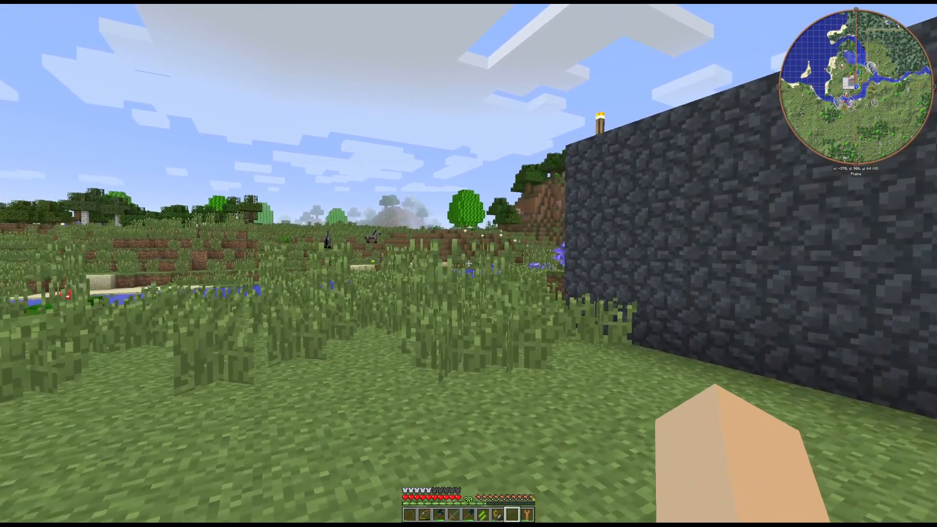
pyautogui.moveTo(468, 264)
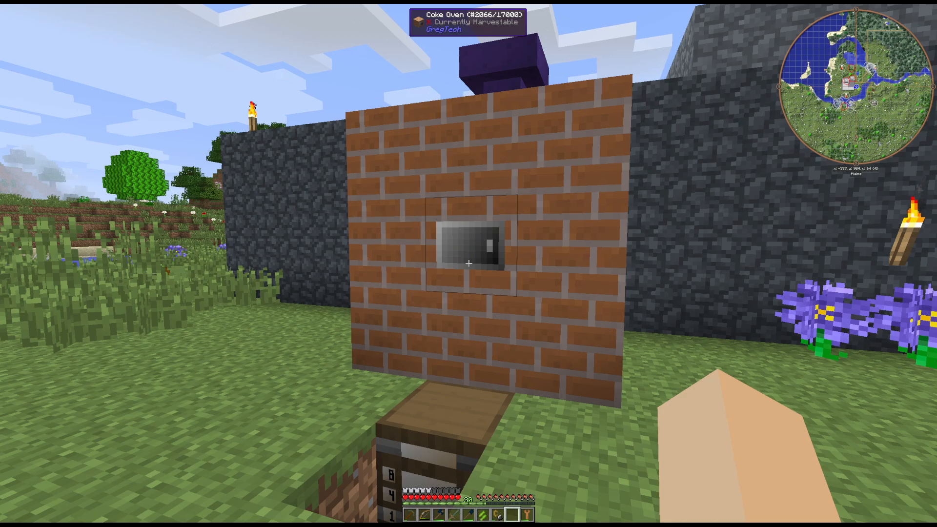
pyautogui.moveTo(468, 263)
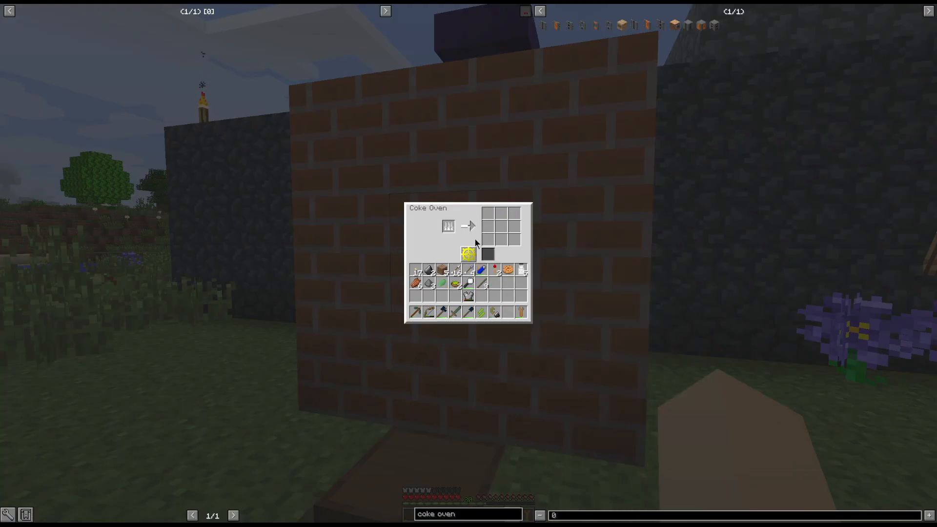
pyautogui.press('Escape')
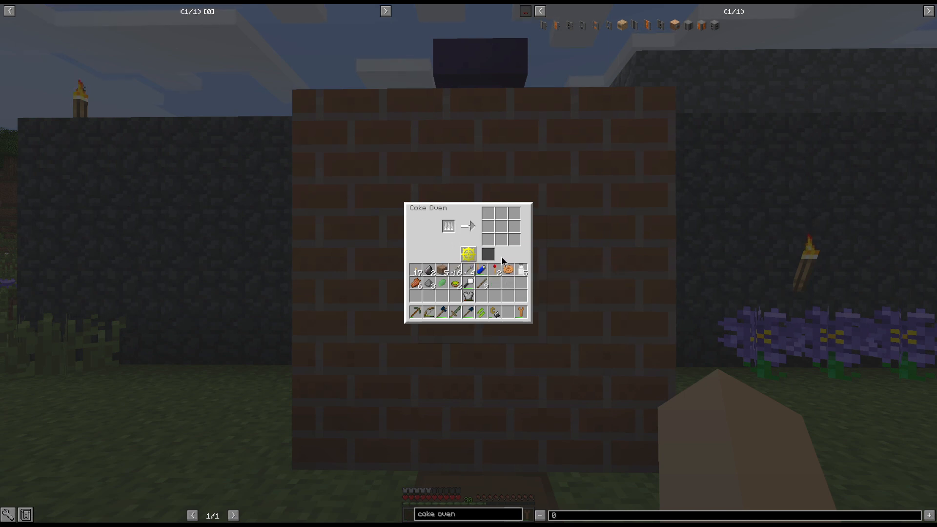
pyautogui.press('Escape')
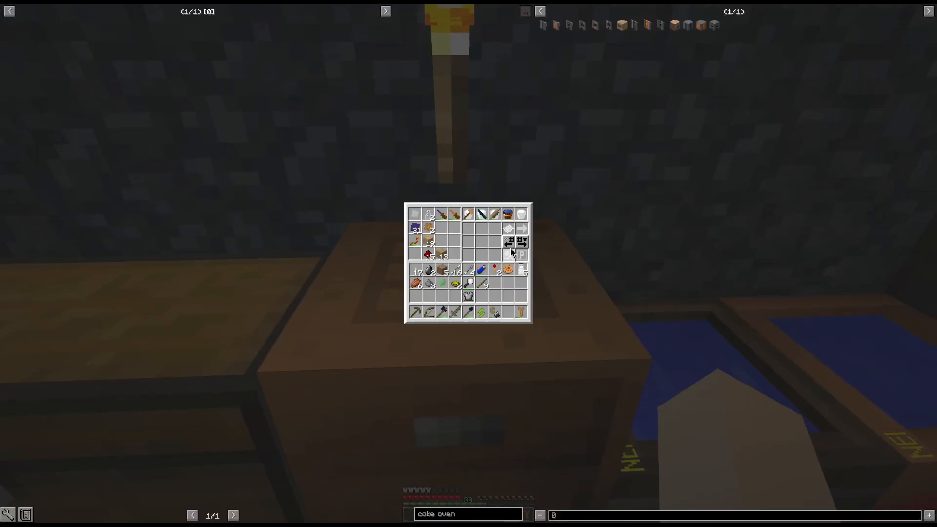
pyautogui.moveTo(429, 255)
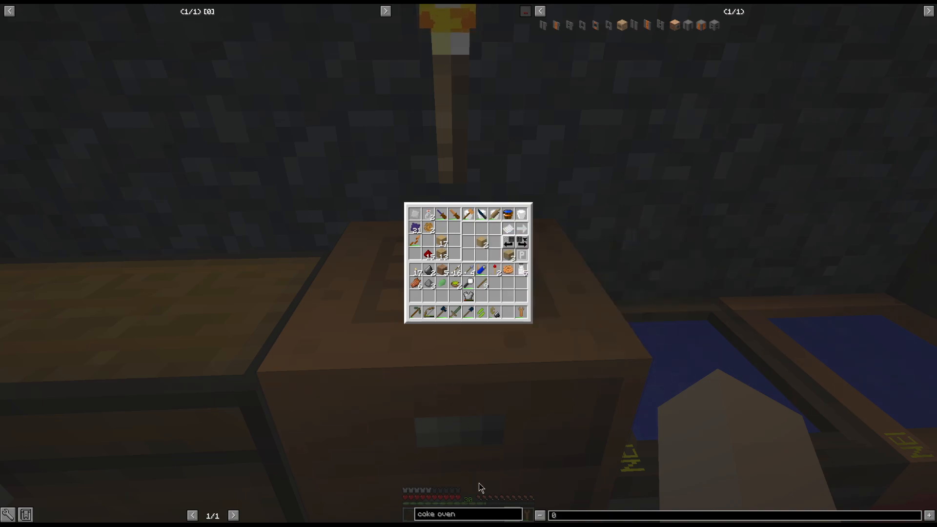
# - Craft a Huge Wood Fluid Pipe from planks at the advanced crafting table
pyautogui.write('wooden')
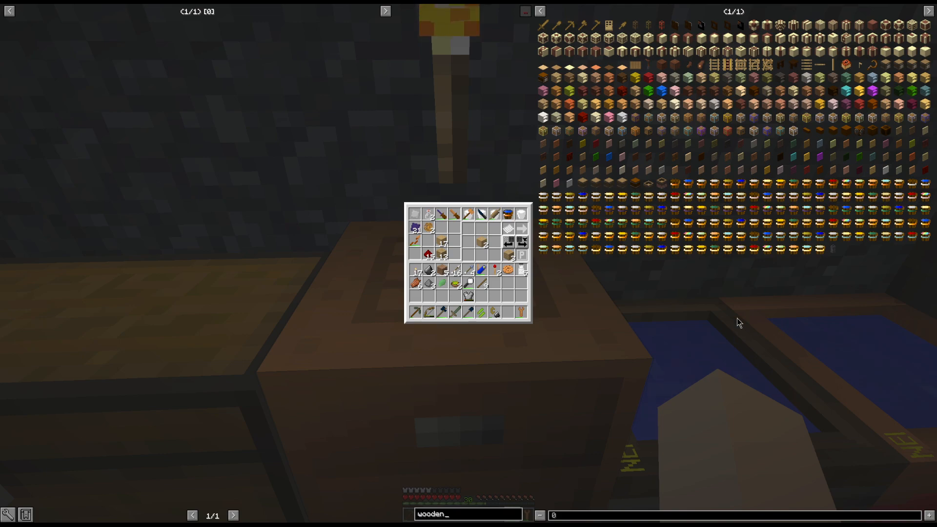
pyautogui.press('Backspace')
pyautogui.write(' ha')
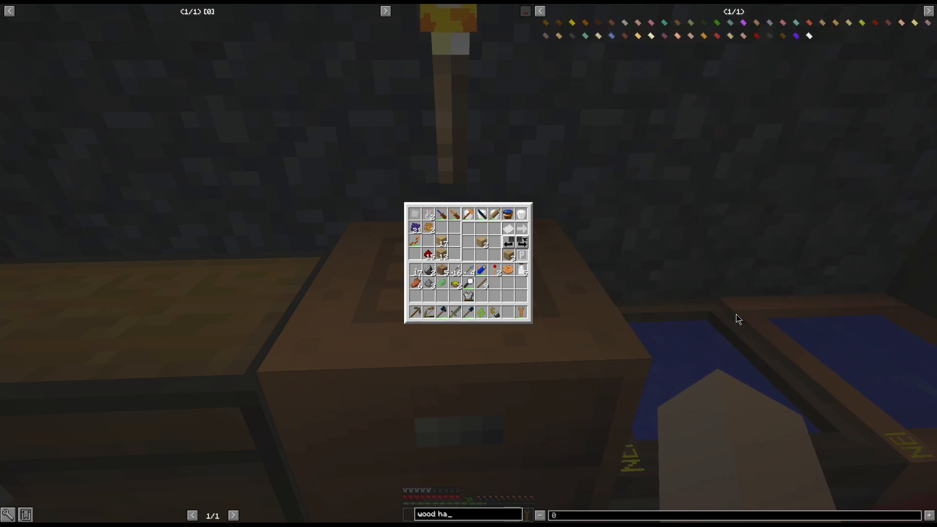
pyautogui.moveTo(559, 37)
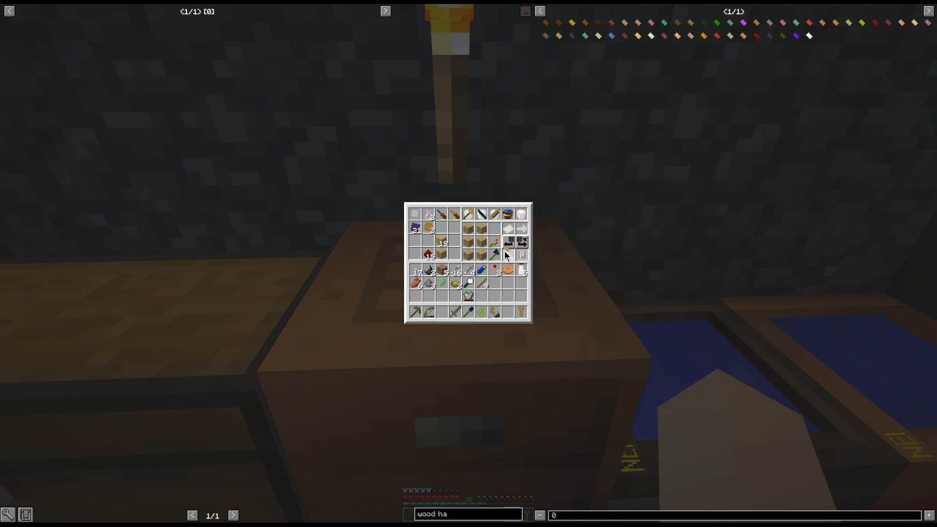
pyautogui.moveTo(481, 283)
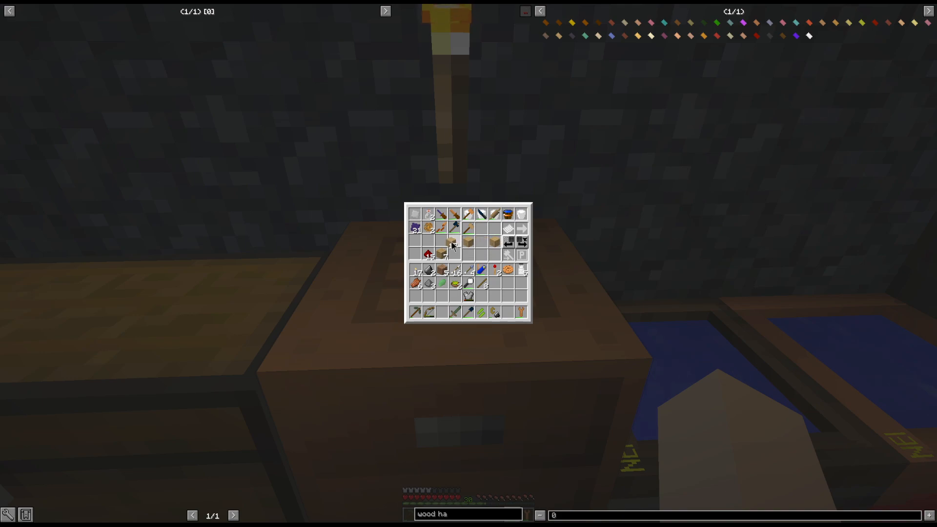
pyautogui.moveTo(454, 244)
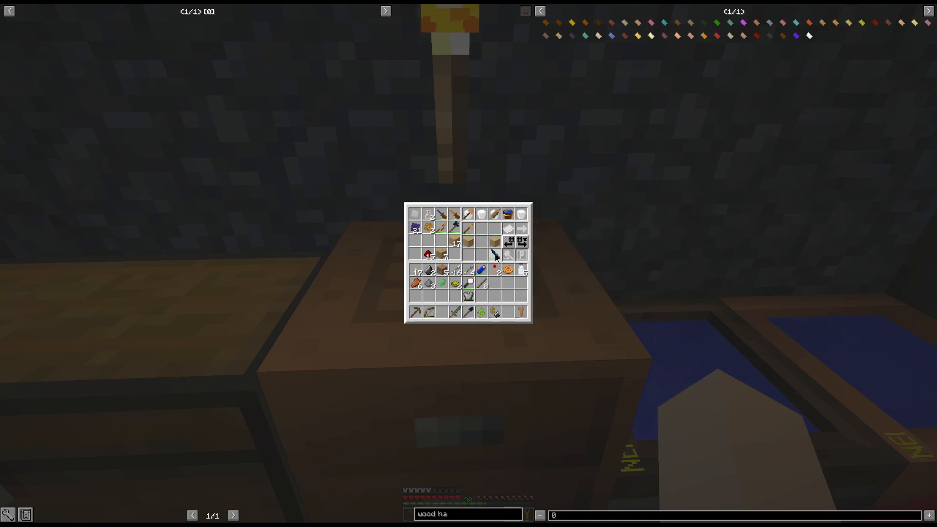
pyautogui.moveTo(467, 214)
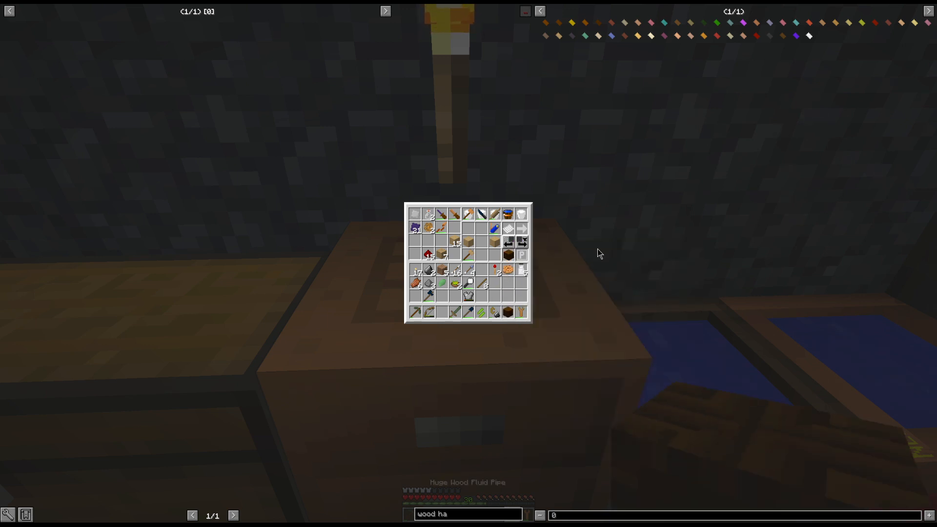
pyautogui.press('Escape')
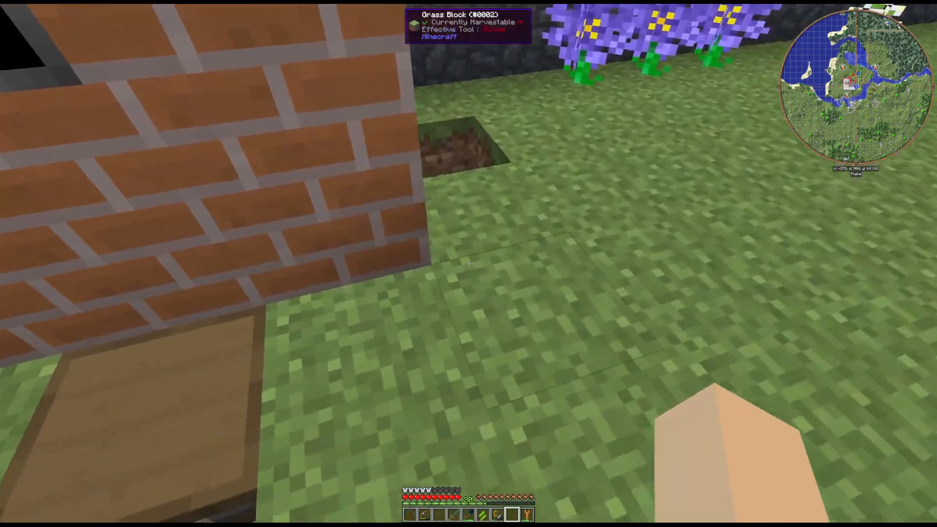
# - Dig a hole in the grass beside the coke oven and bring up the inventory
pyautogui.press('e')
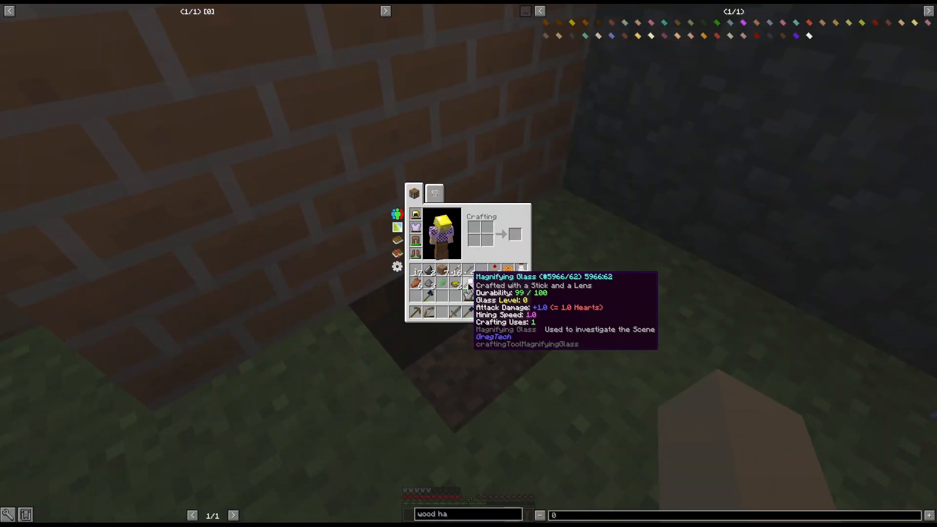
# - Walk to the stone workroom and look up the cheap wooden item barrel recipe in NEI
pyautogui.press('Escape')
pyautogui.write('v')
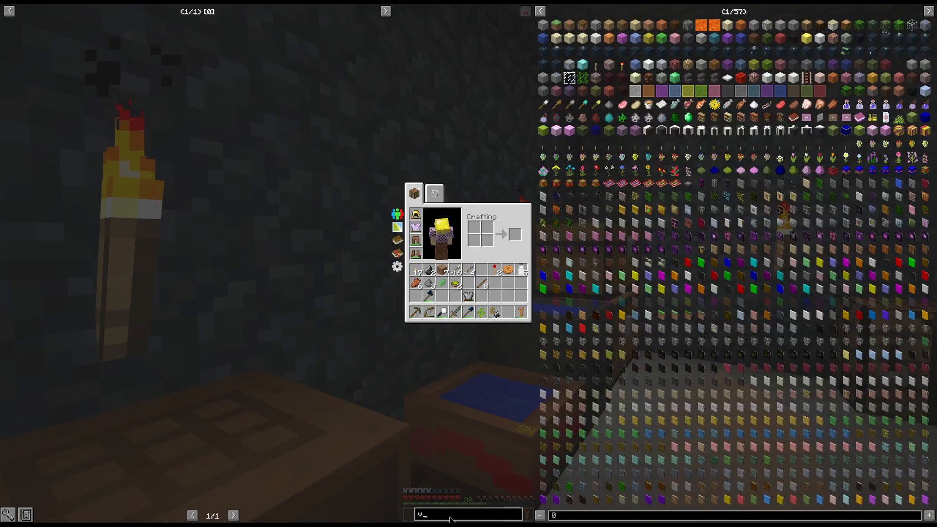
pyautogui.write('wo')
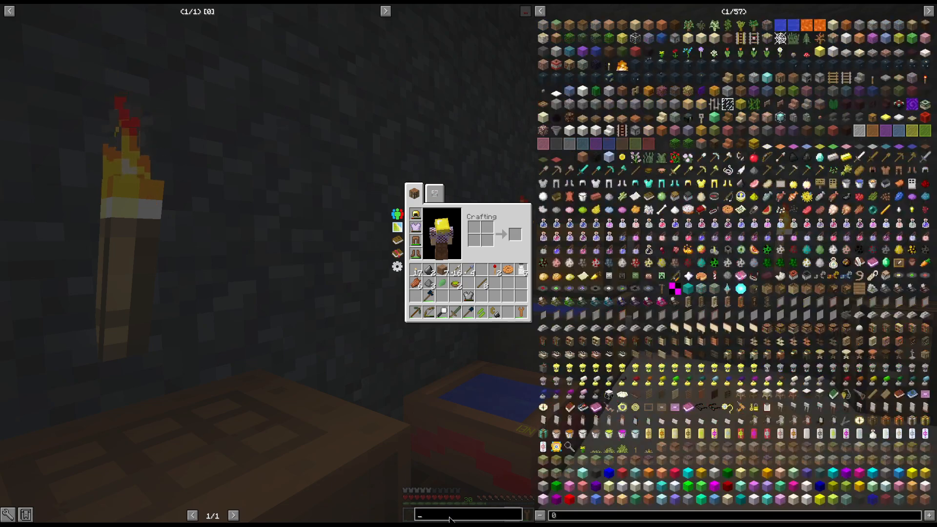
pyautogui.write('barrel')
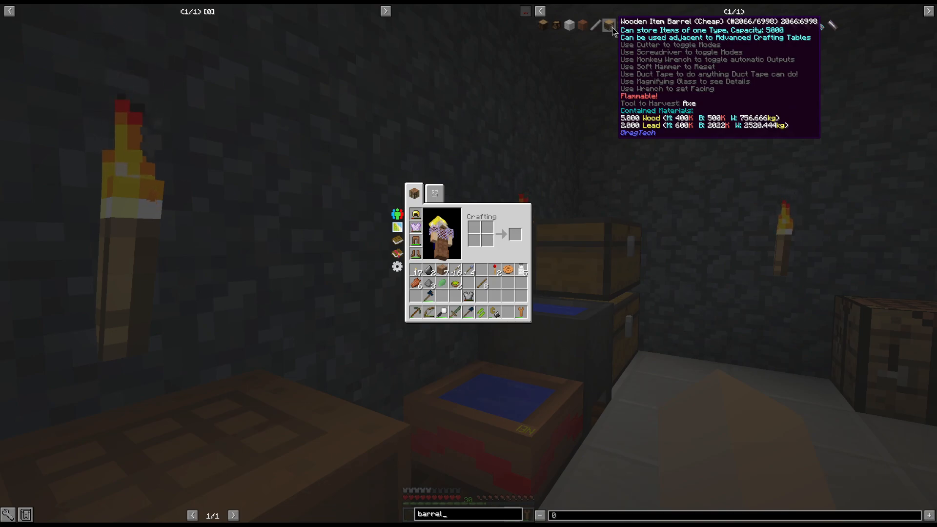
pyautogui.click(433, 192)
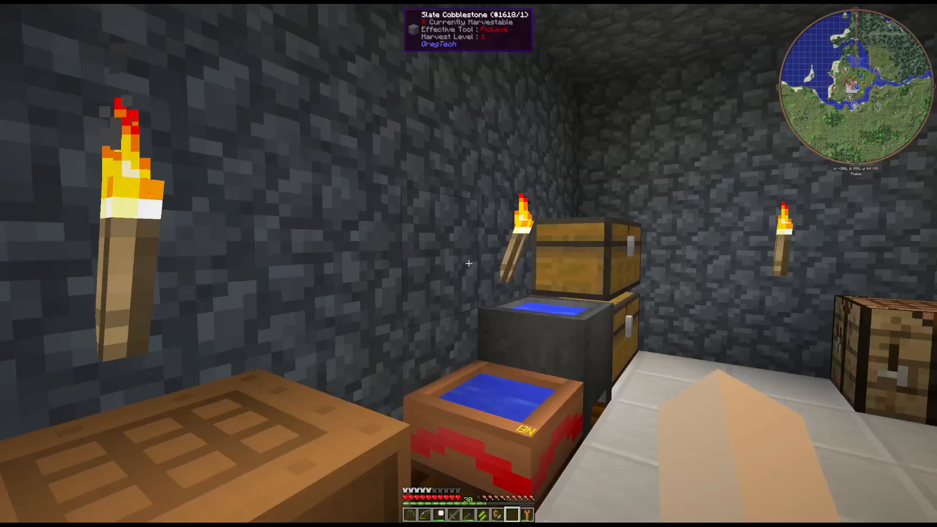
pyautogui.moveTo(468, 264)
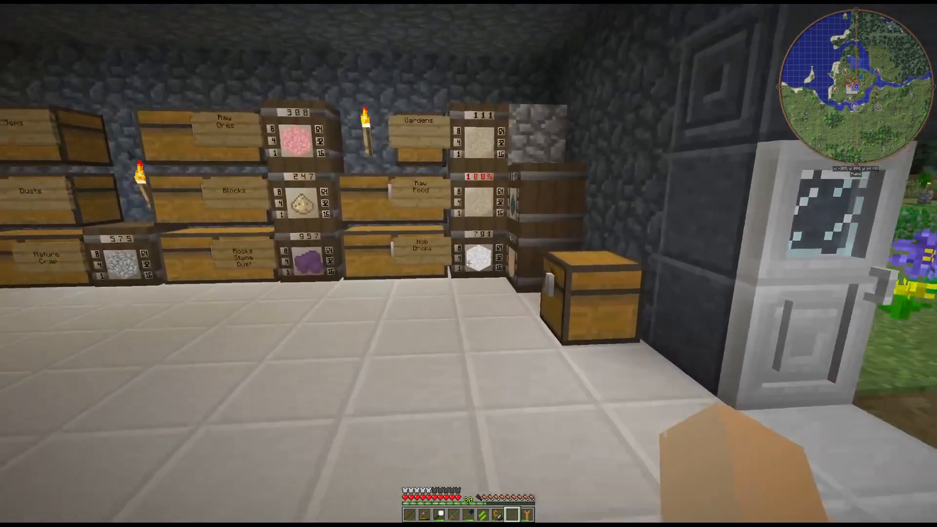
# - Walk into the storage hall of labelled chests and view the ironwood barrel recipe
pyautogui.press('e')
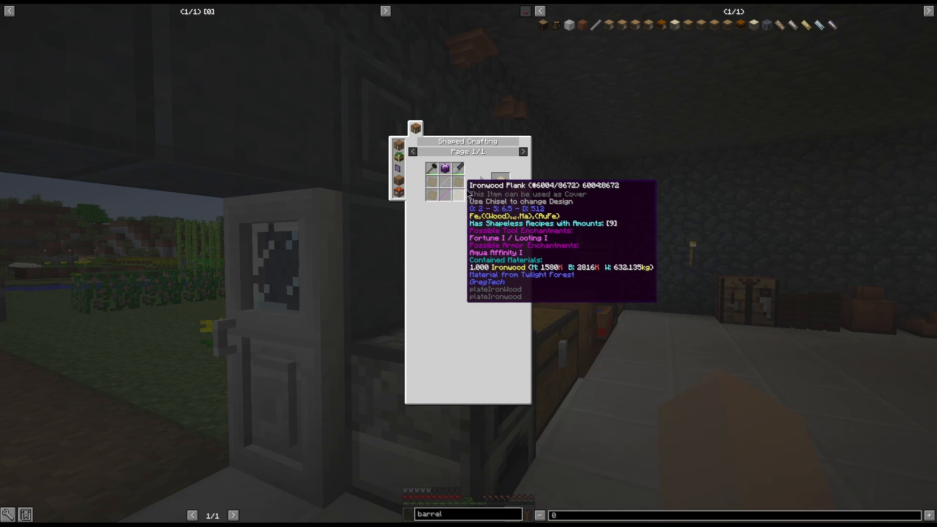
pyautogui.moveTo(605, 128)
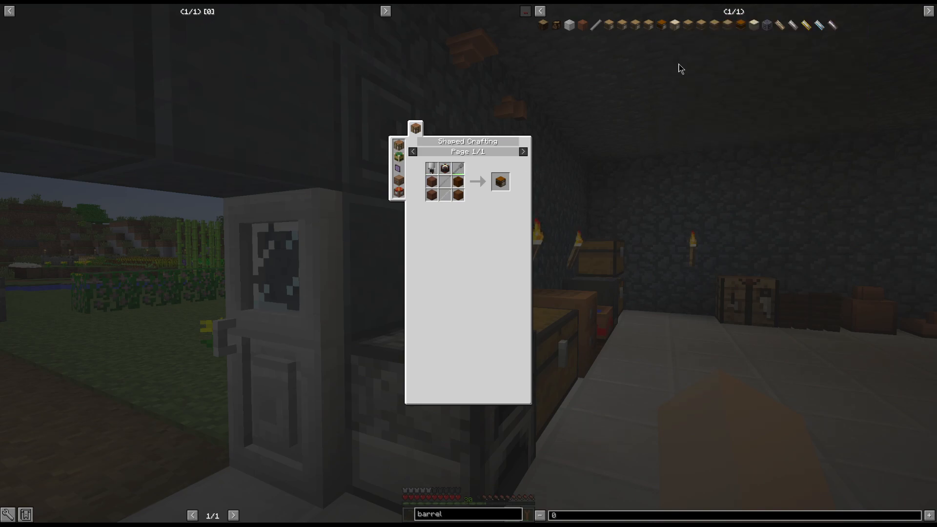
pyautogui.moveTo(716, 25)
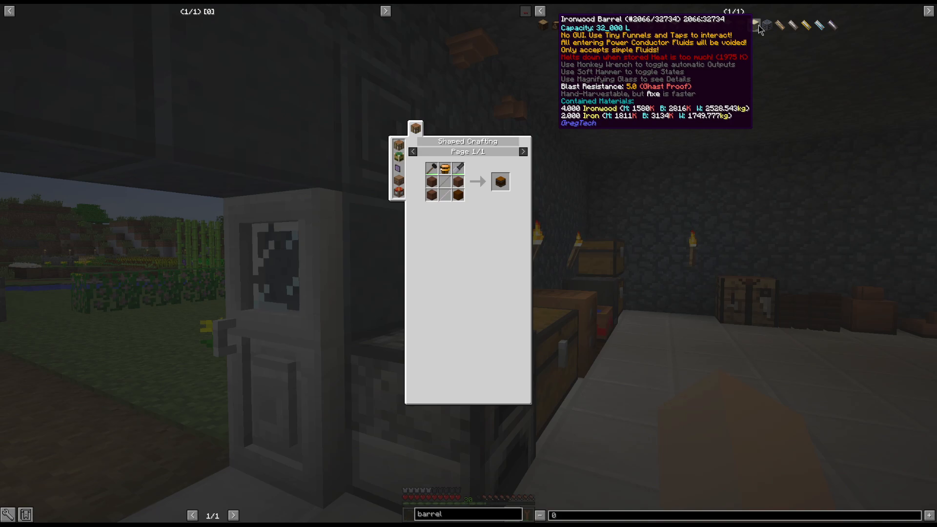
pyautogui.moveTo(616, 194)
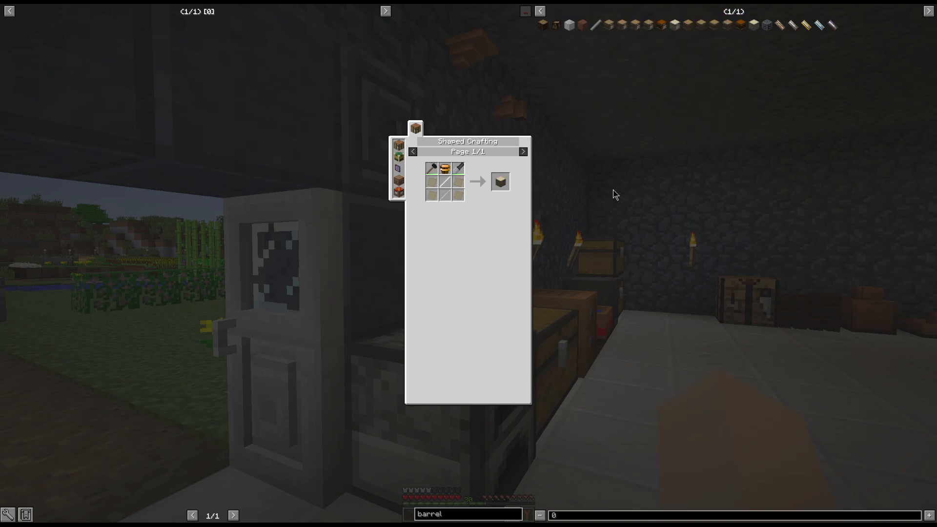
pyautogui.moveTo(752, 25)
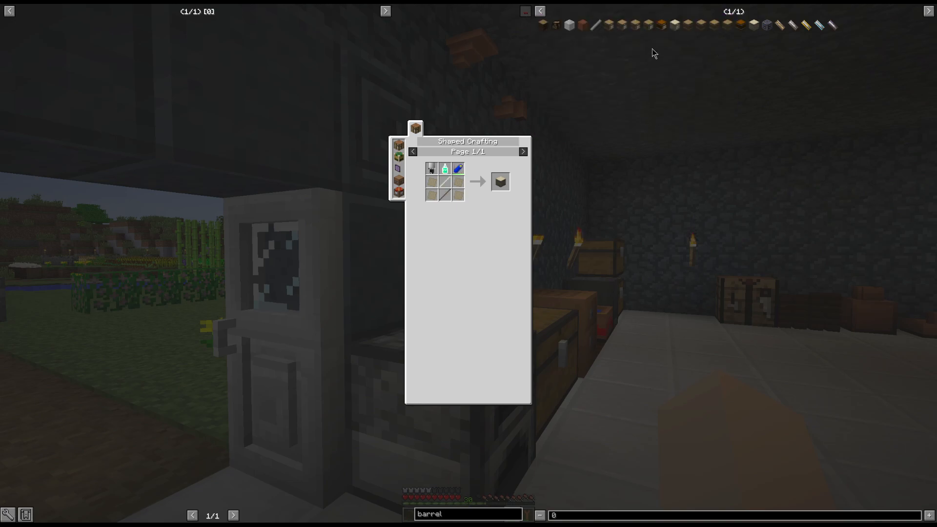
pyautogui.moveTo(662, 25)
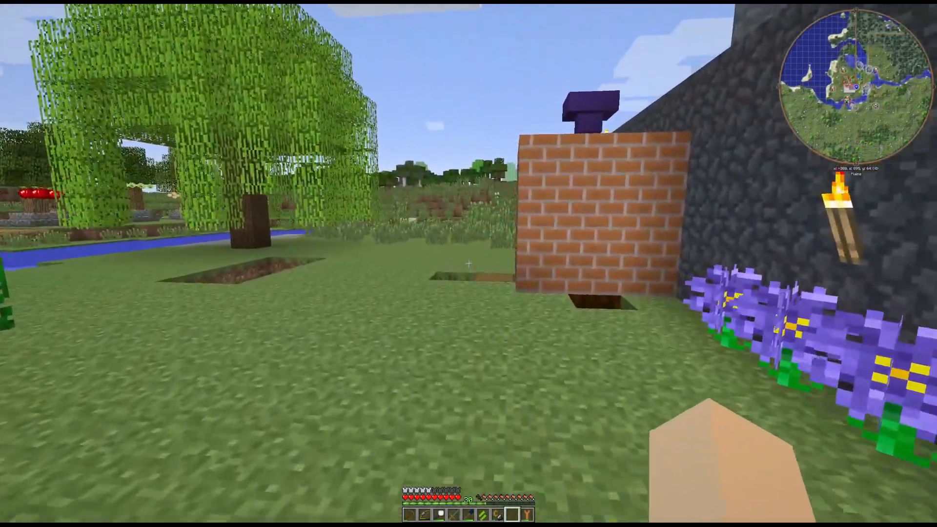
pyautogui.moveTo(469, 263)
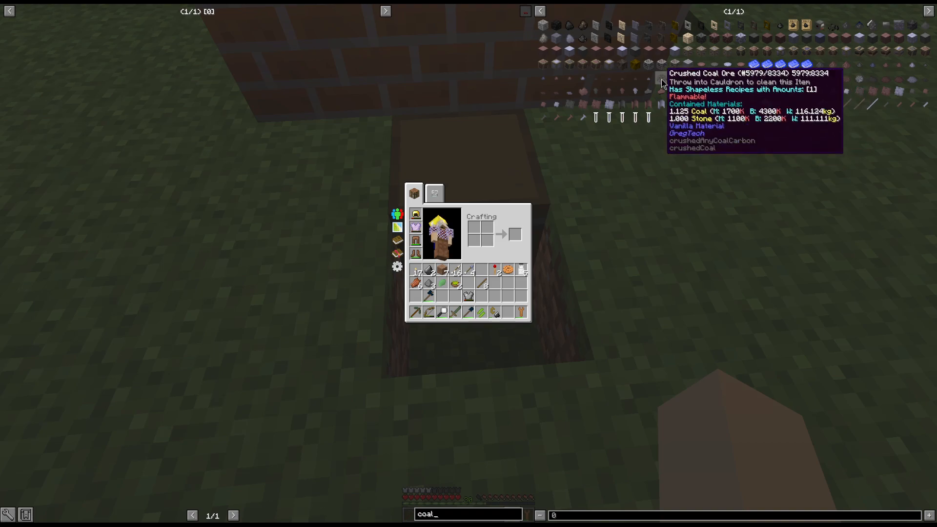
# - Look up the coke oven usages of crushed coal ore and coal producing coal coke
pyautogui.click(450, 128)
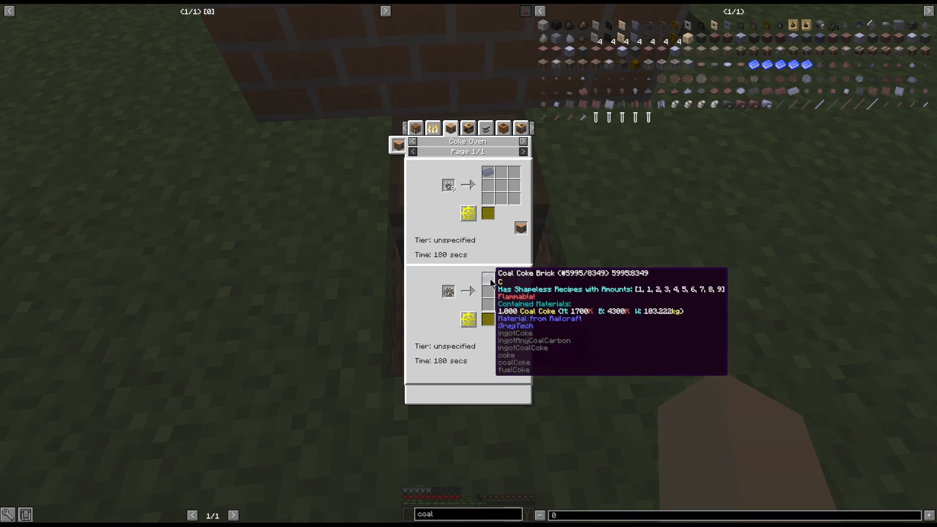
pyautogui.moveTo(707, 102)
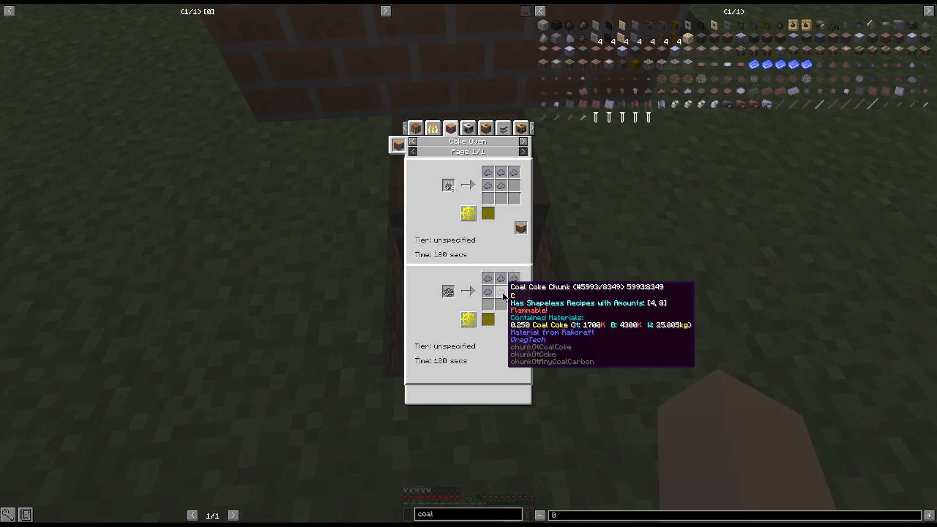
pyautogui.moveTo(536, 273)
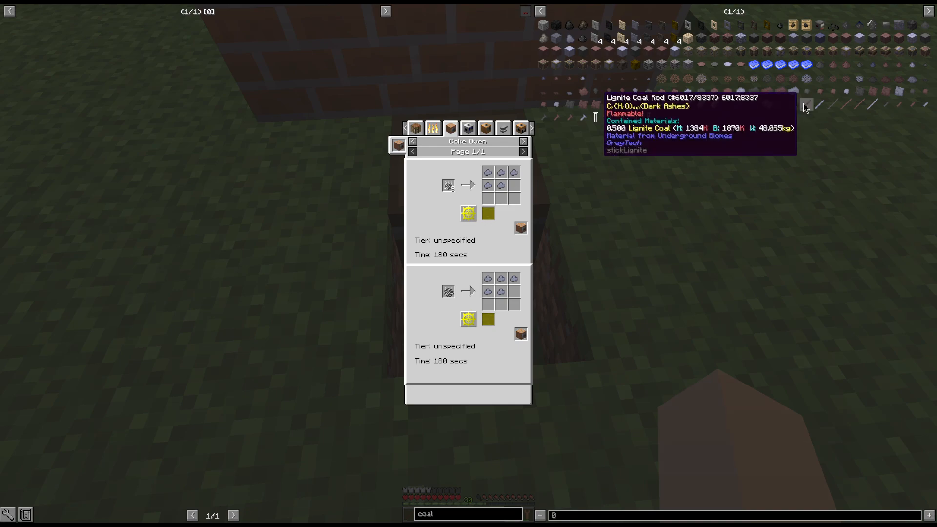
pyautogui.moveTo(666, 129)
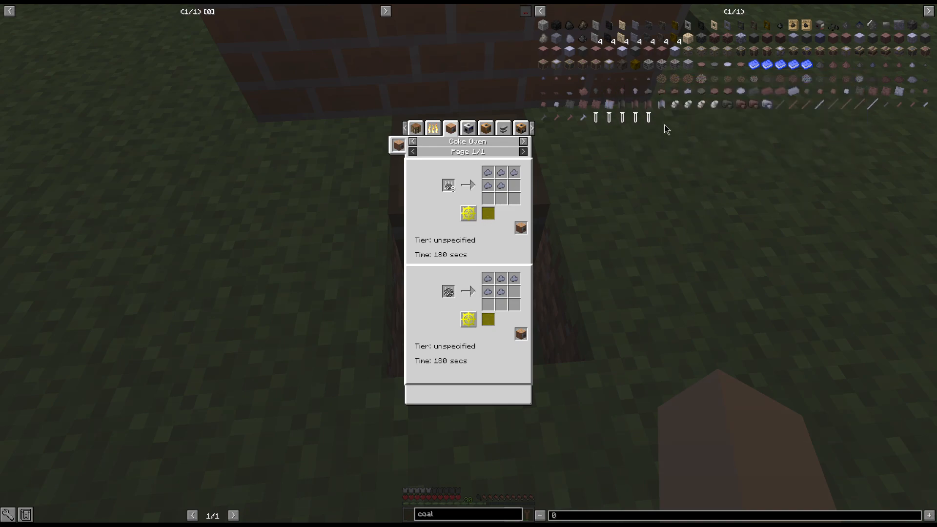
pyautogui.moveTo(598, 39)
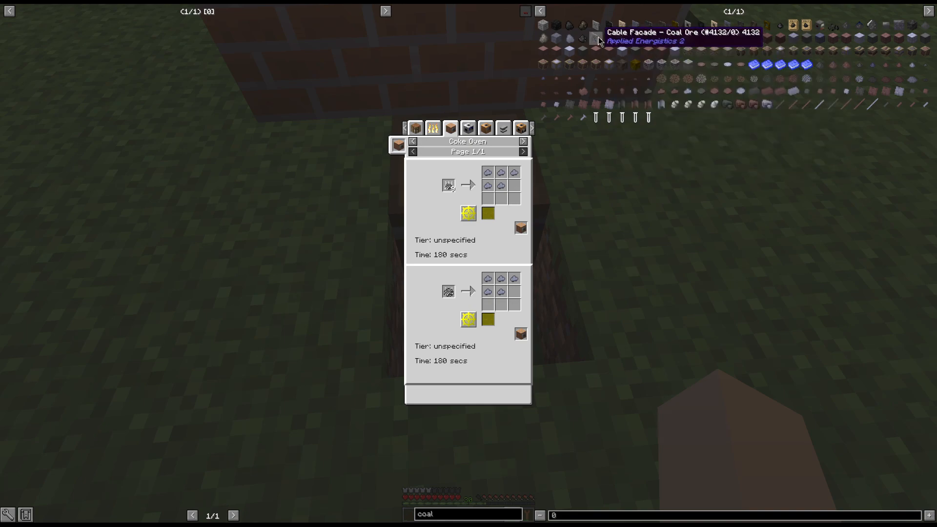
pyautogui.click(468, 127)
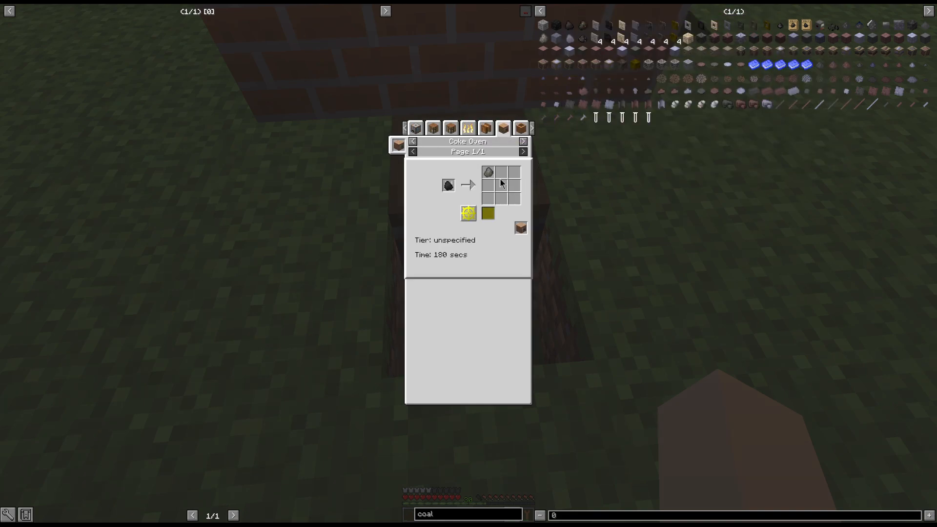
pyautogui.moveTo(489, 172)
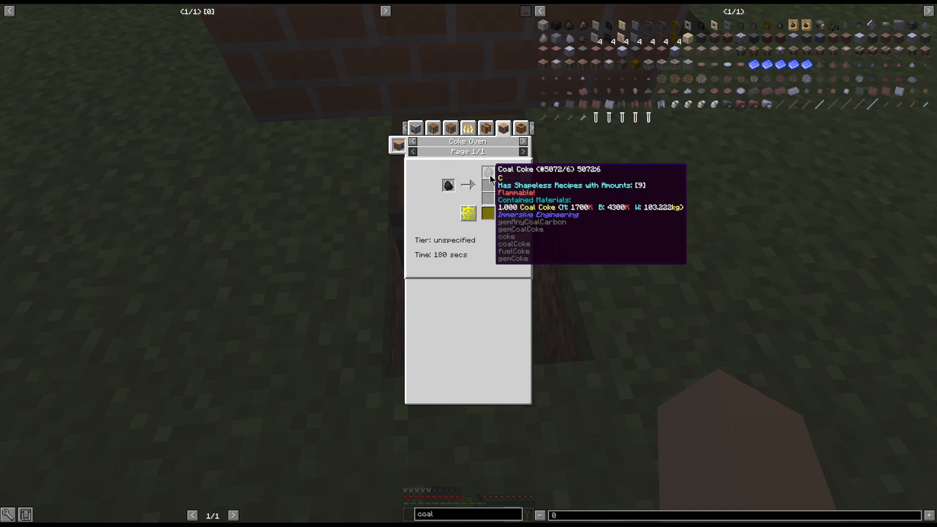
pyautogui.moveTo(657, 205)
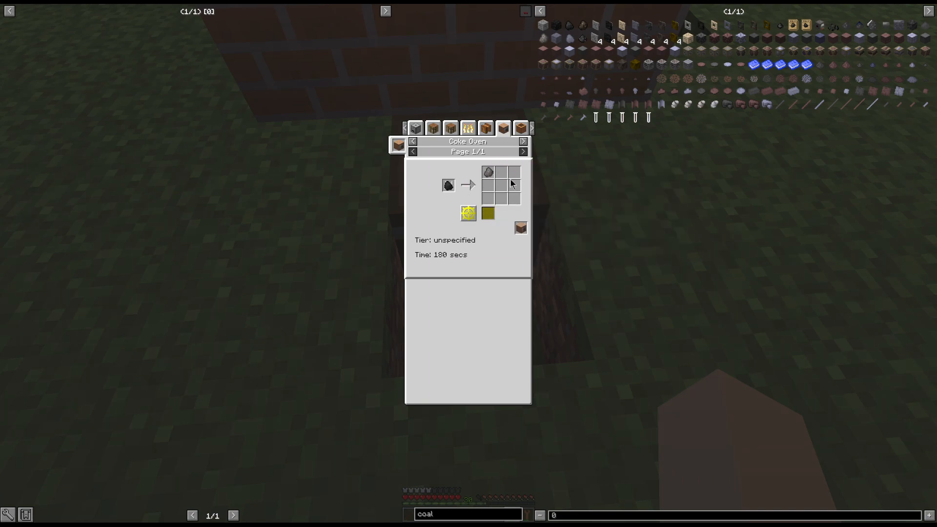
pyautogui.moveTo(488, 171)
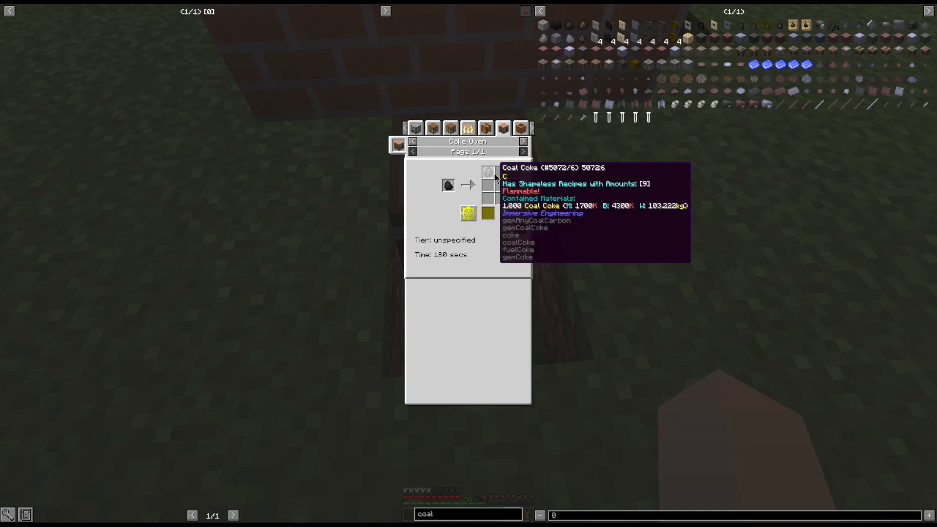
pyautogui.moveTo(504, 191)
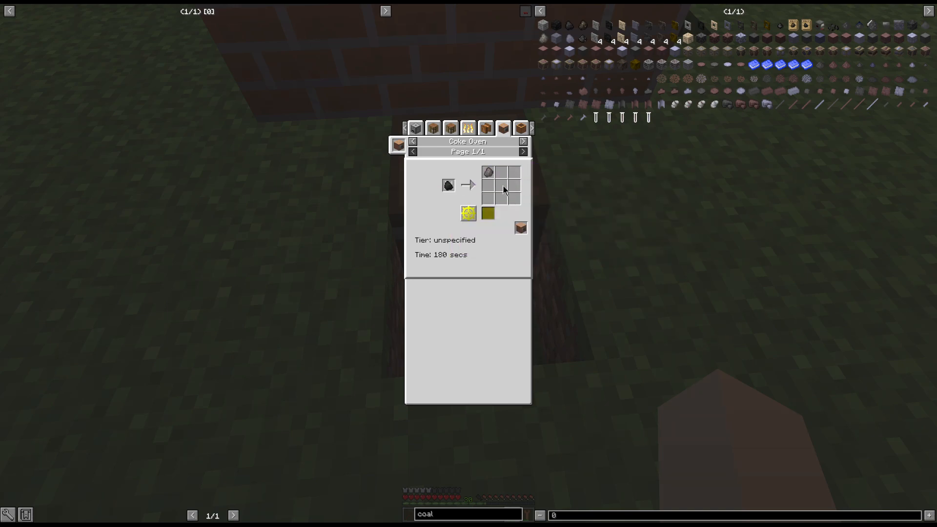
pyautogui.moveTo(488, 172)
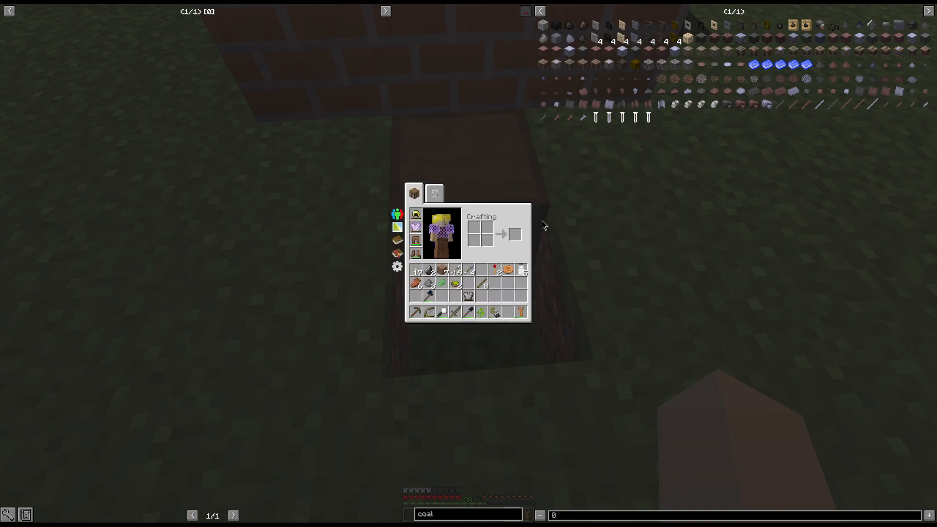
# - Check the coal coke output of the coke oven recipe and leave NEI
pyautogui.press('Escape')
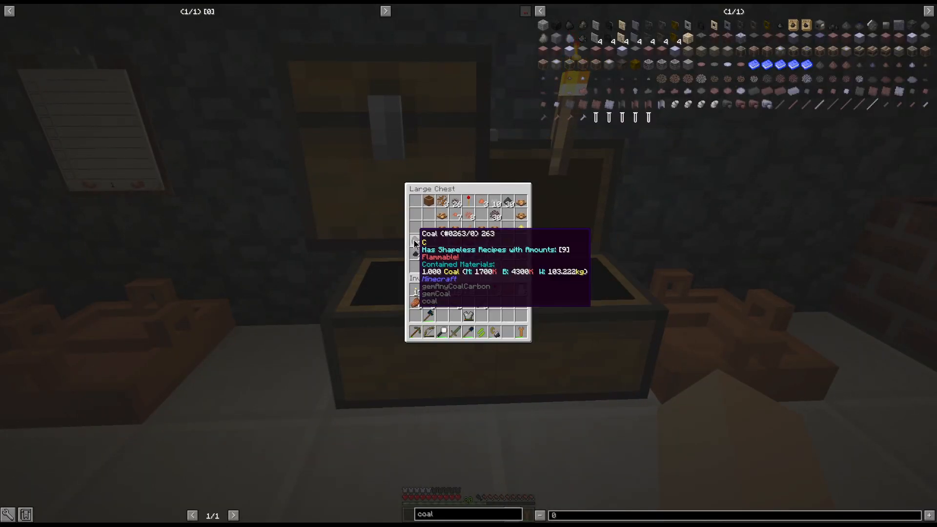
pyautogui.press('Escape')
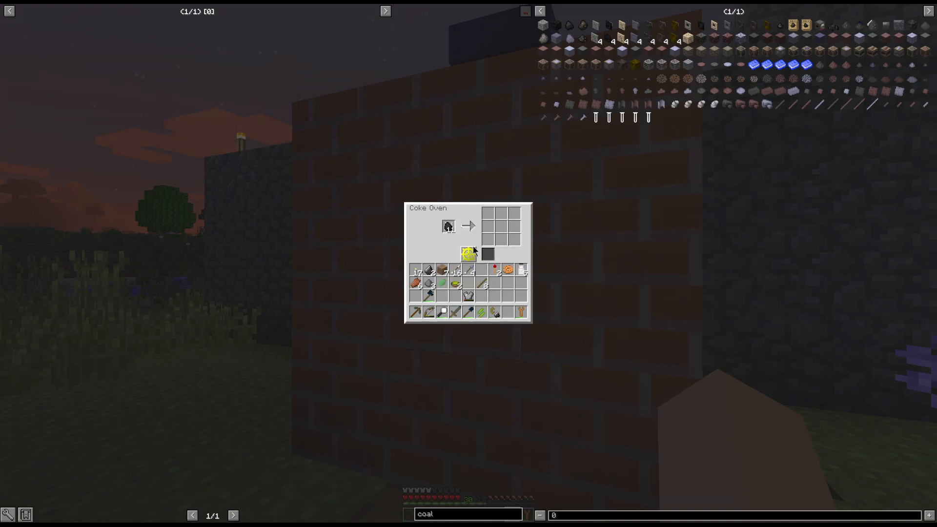
pyautogui.moveTo(540, 187)
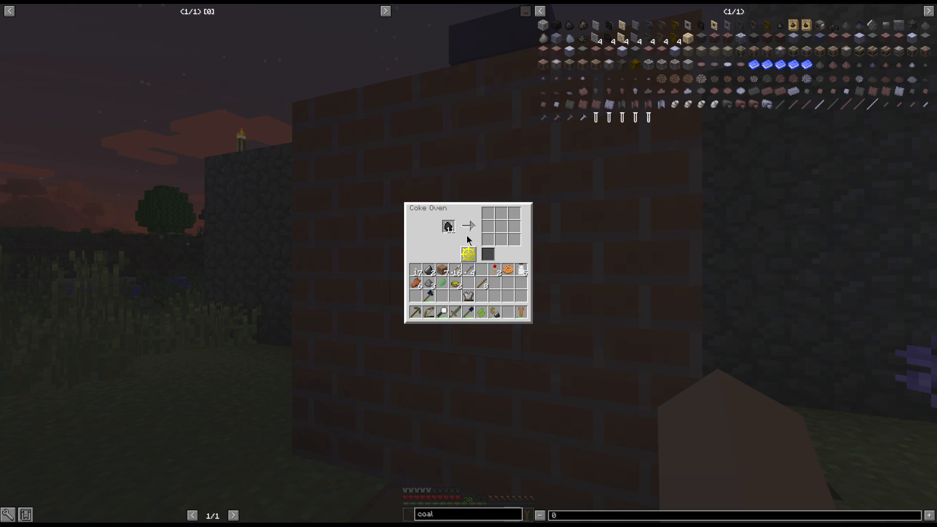
pyautogui.moveTo(516, 214)
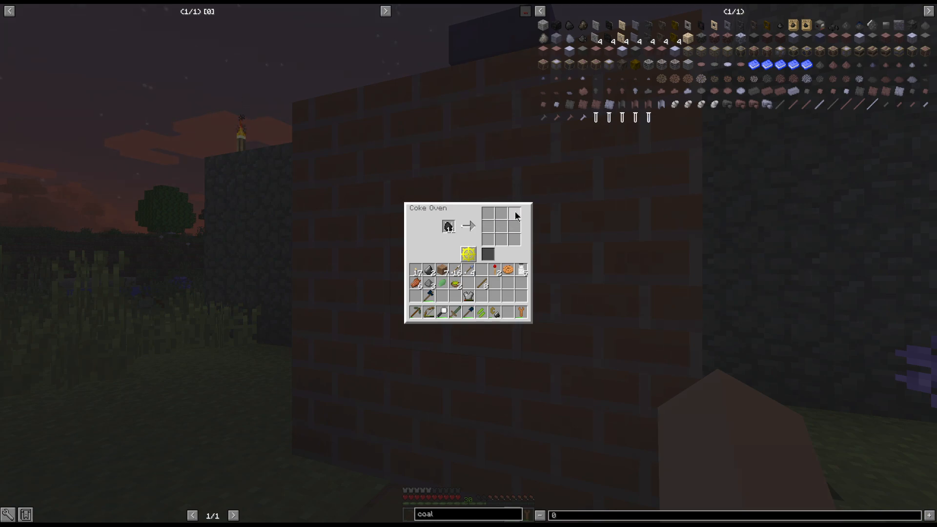
pyautogui.press('Escape')
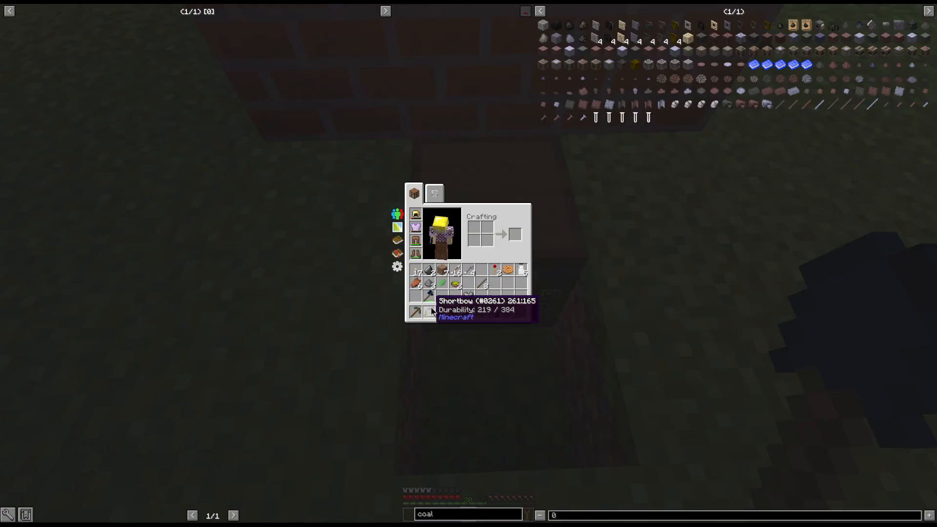
pyautogui.press('Escape')
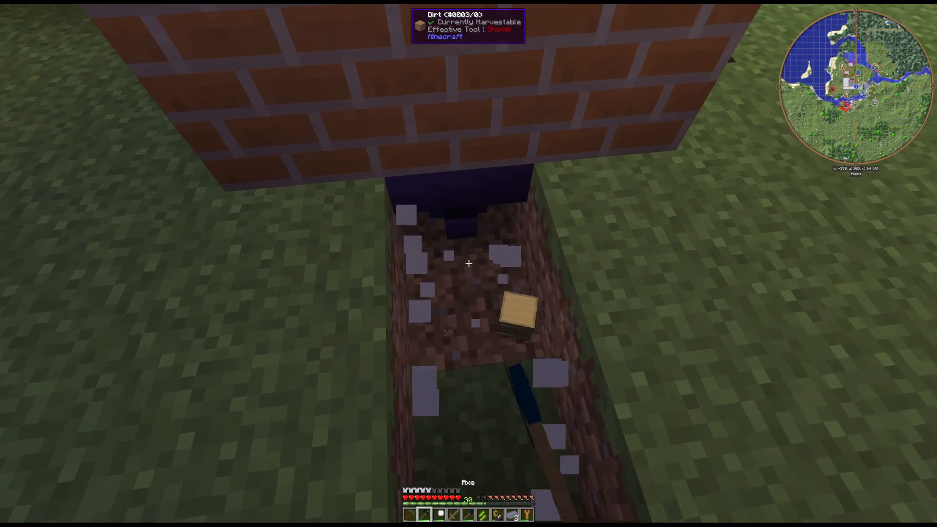
# - Dig the dirt beneath the coke oven and clear the crafting bench grid into storage
pyautogui.press('e')
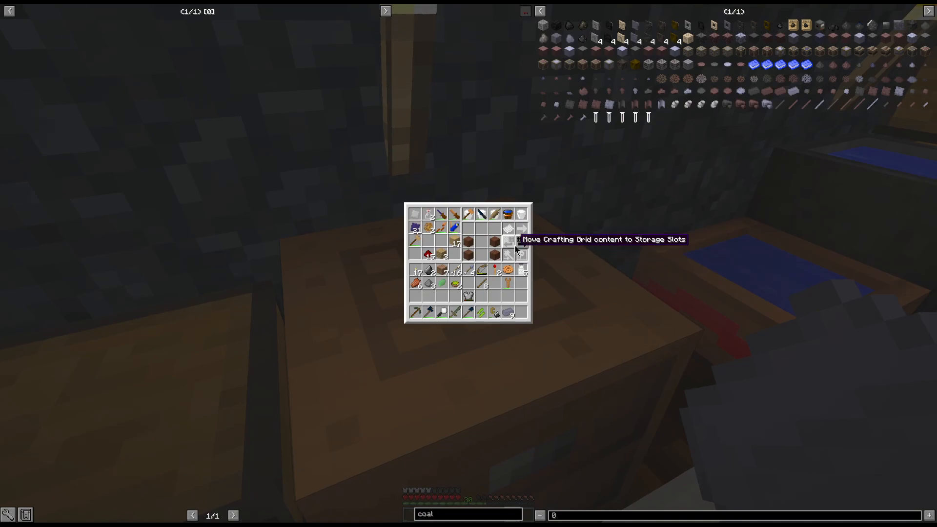
pyautogui.click(516, 240)
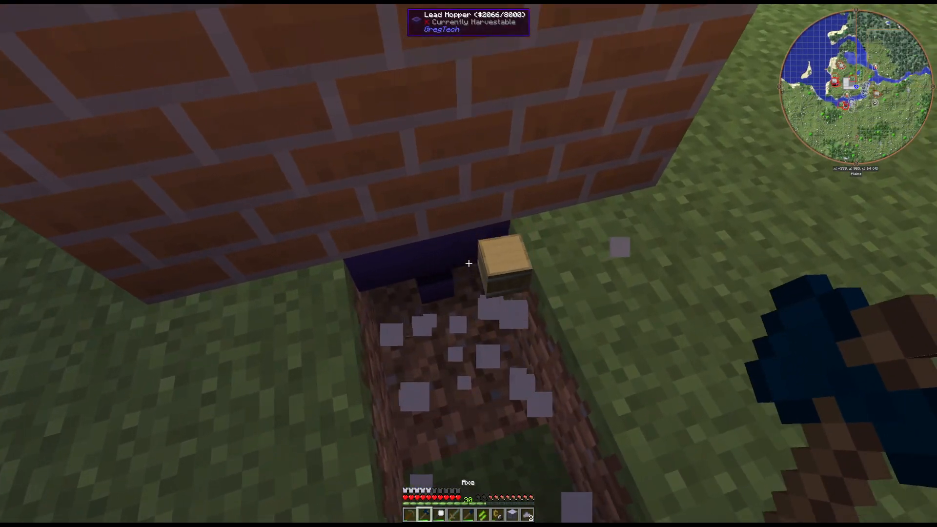
# - Place the barrel in the trench under the coke oven and check the inventory
pyautogui.press('e')
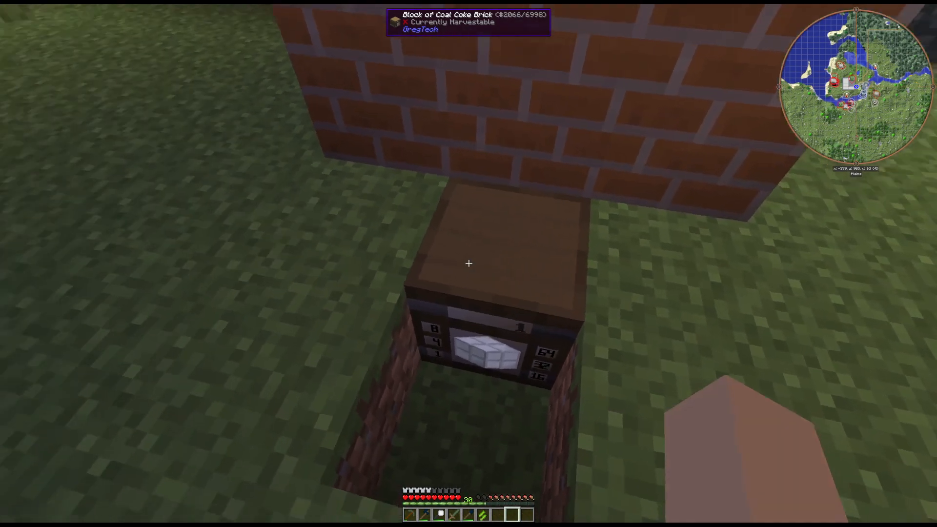
pyautogui.press('e')
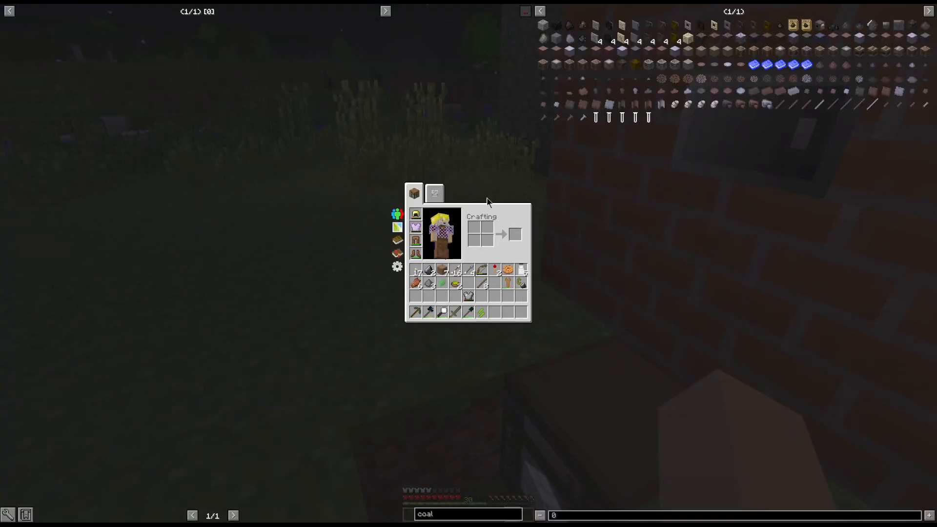
pyautogui.press('e')
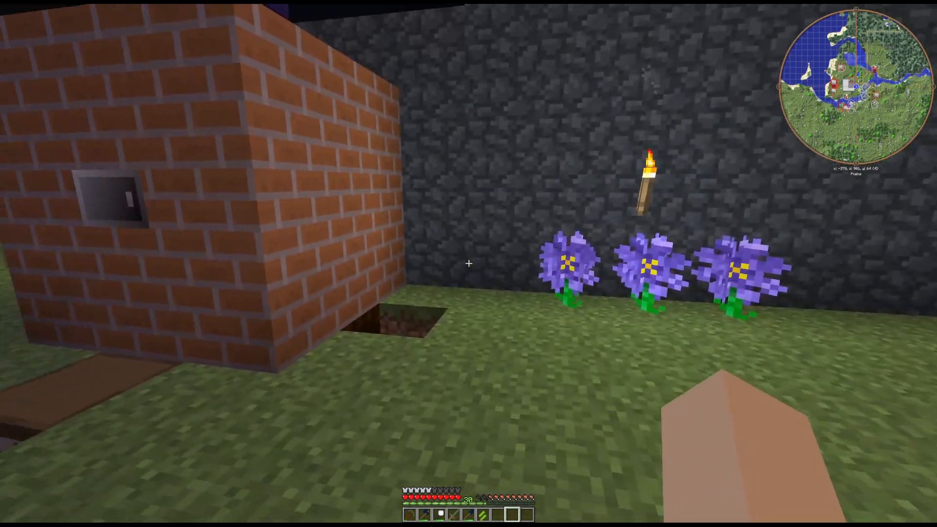
pyautogui.moveTo(468, 263)
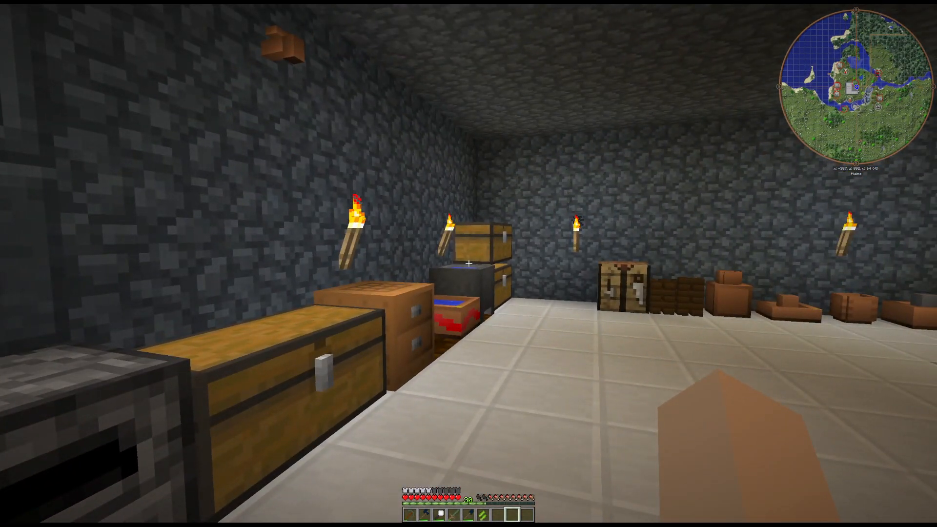
# - Bring up the inventory in the storage room to filter the item panel for coal
pyautogui.press('e')
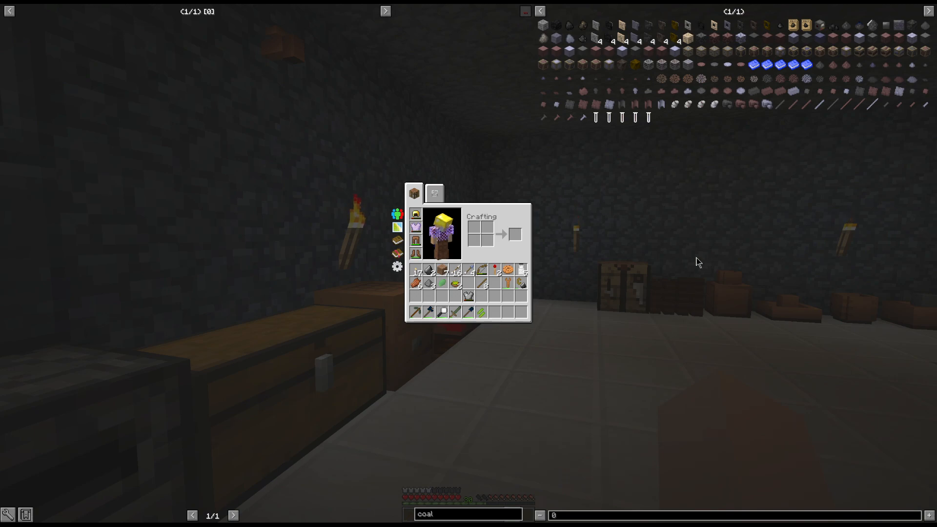
pyautogui.moveTo(579, 271)
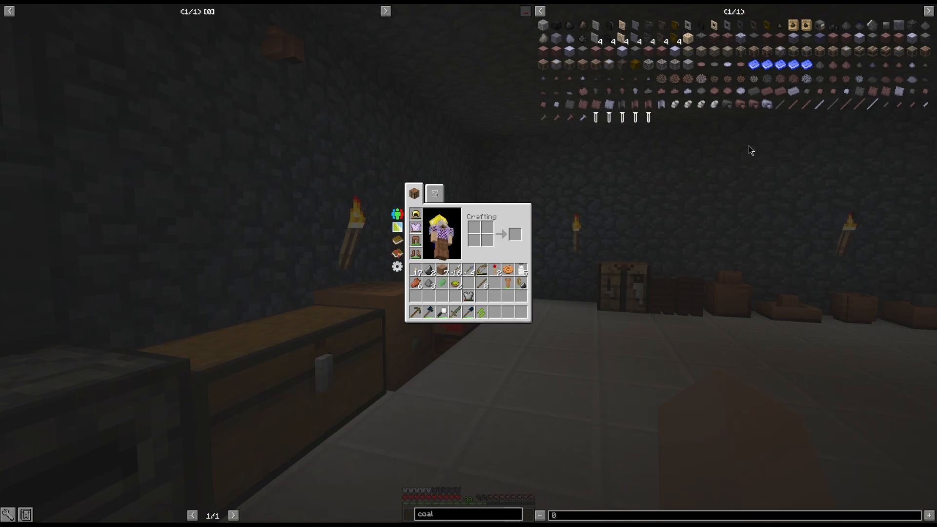
pyautogui.moveTo(770, 104)
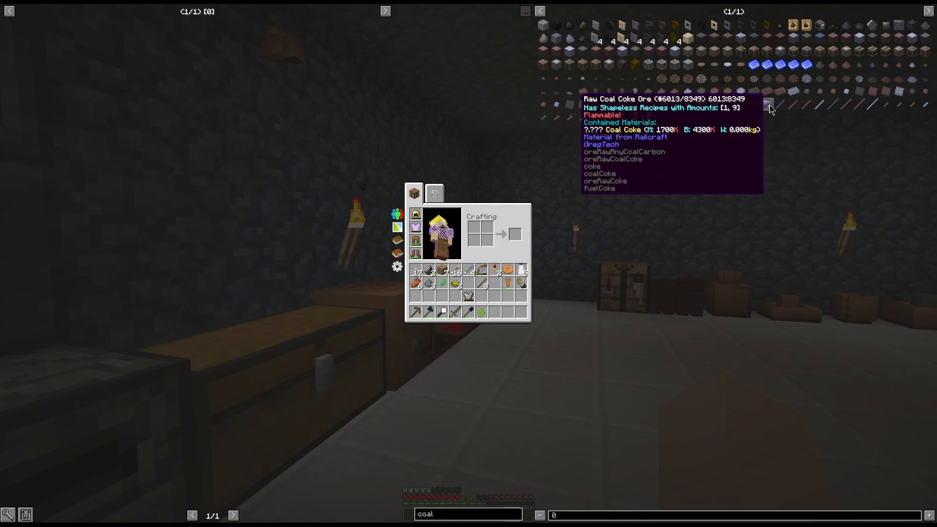
pyautogui.moveTo(760, 124)
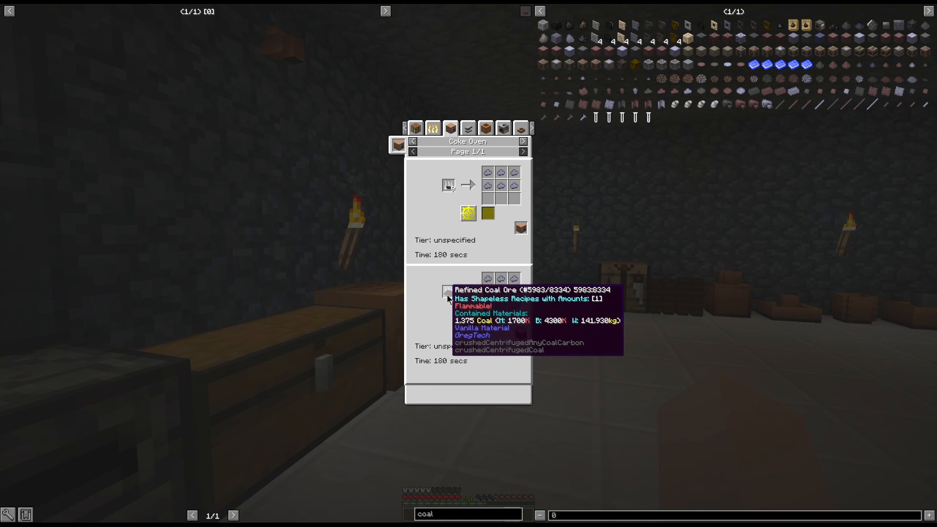
pyautogui.moveTo(442, 307)
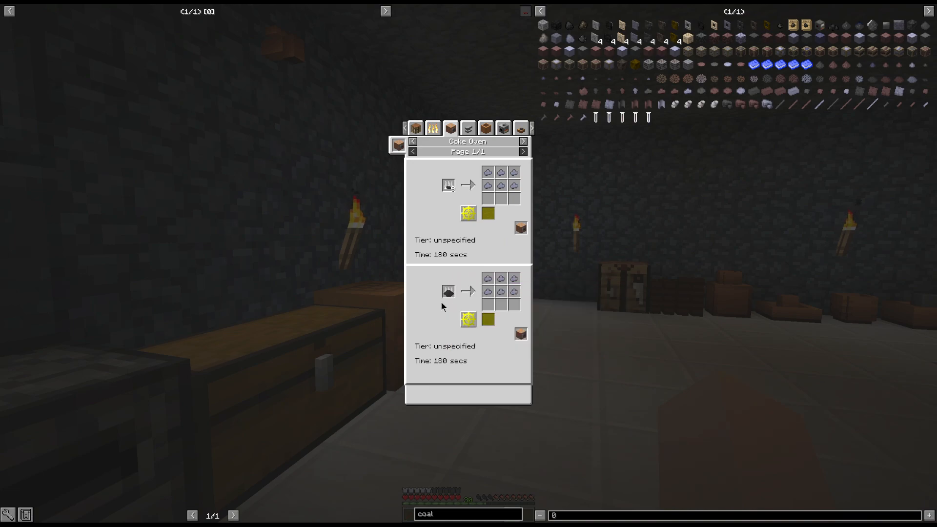
pyautogui.moveTo(447, 292)
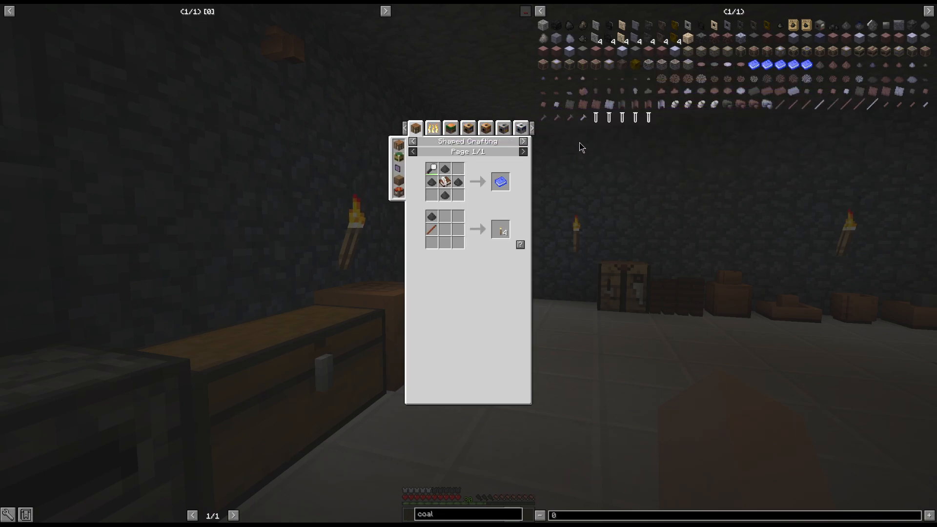
pyautogui.moveTo(608, 216)
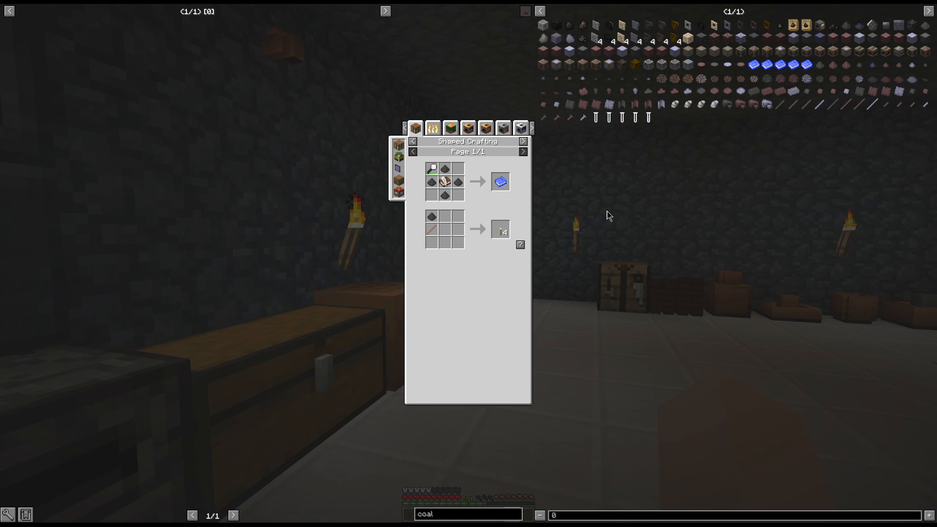
pyautogui.moveTo(578, 151)
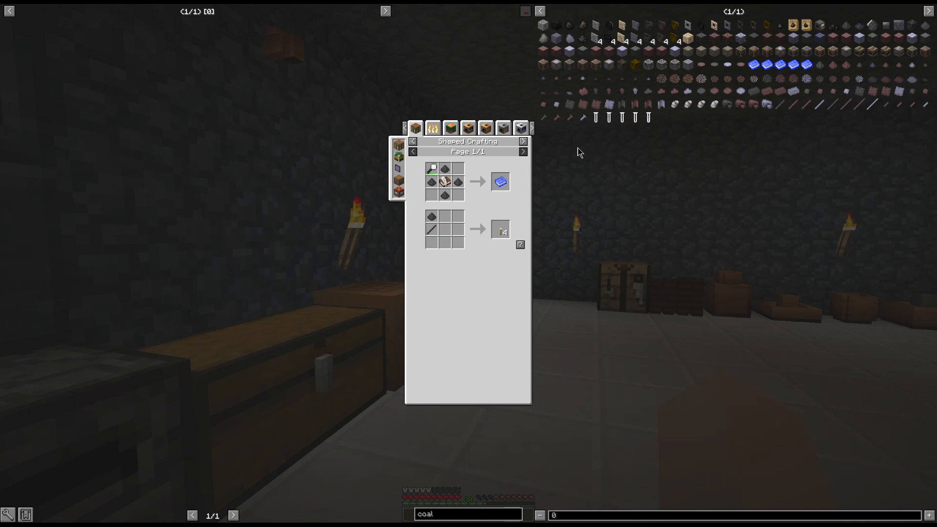
pyautogui.moveTo(485, 127)
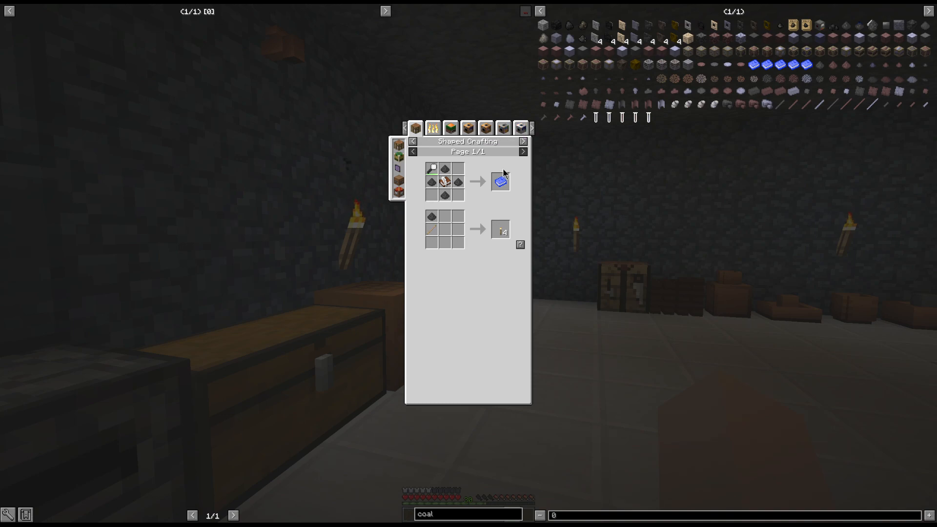
# - Return from the coal coke brick recipe view to the inventory
pyautogui.click(467, 128)
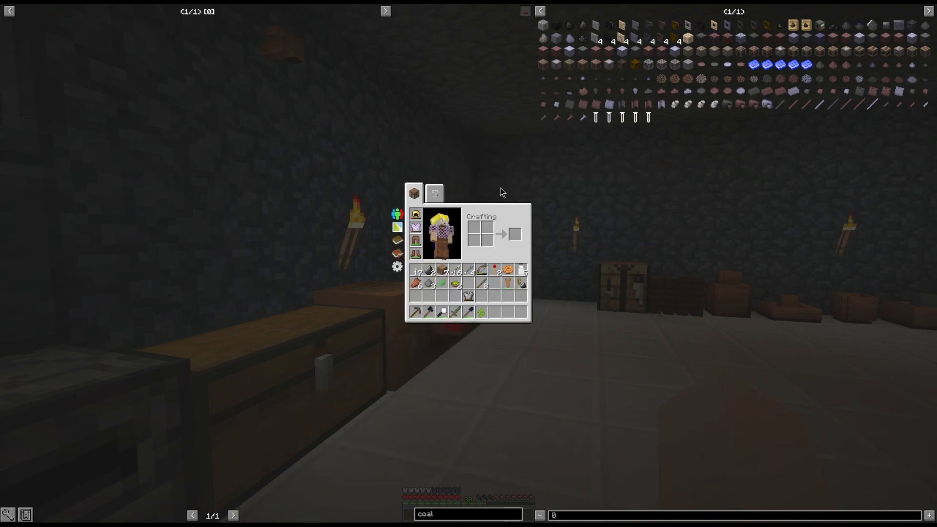
pyautogui.moveTo(770, 82)
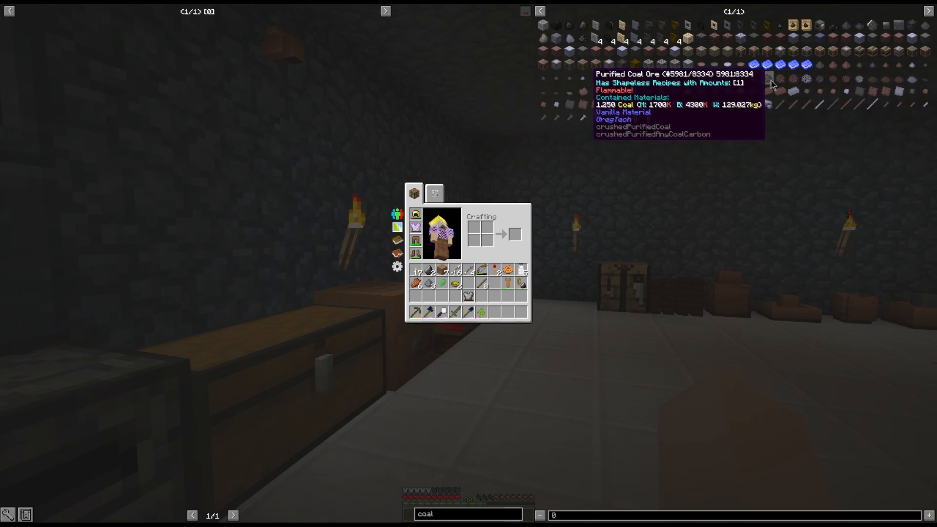
# - Show the Sifter recipes for purified coal ore with their 16 EU/t coal outputs
pyautogui.click(484, 128)
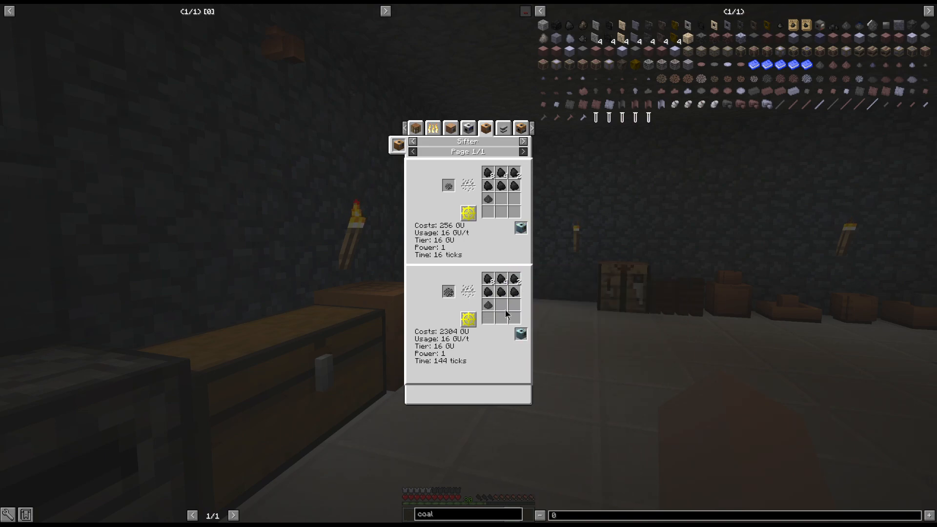
pyautogui.moveTo(543, 316)
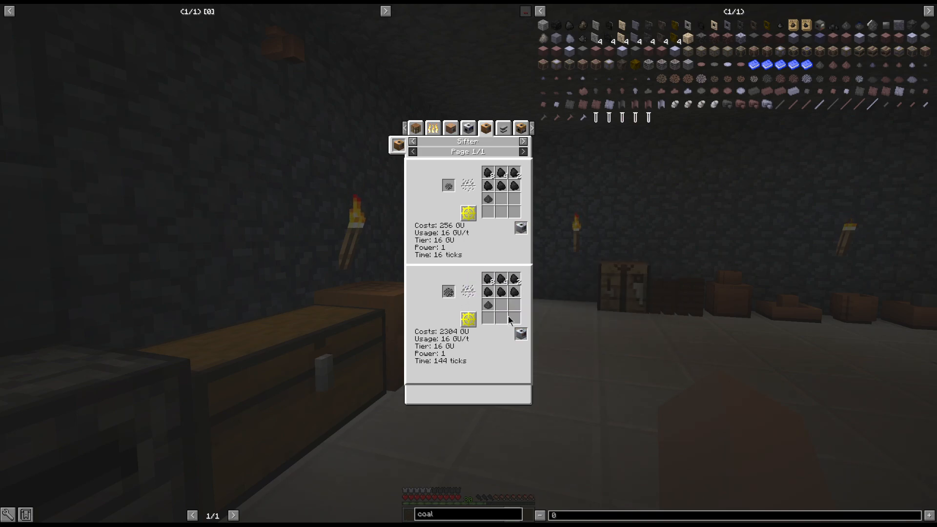
pyautogui.moveTo(506, 333)
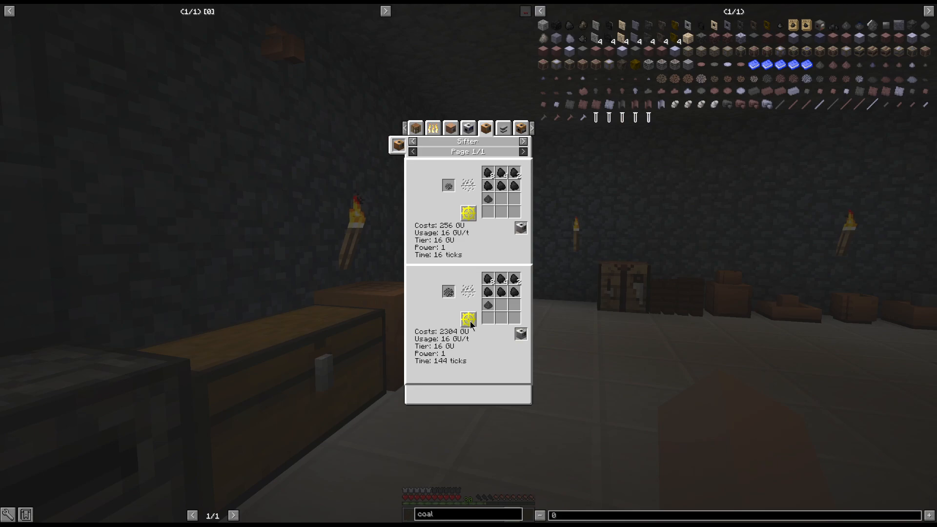
pyautogui.moveTo(489, 291)
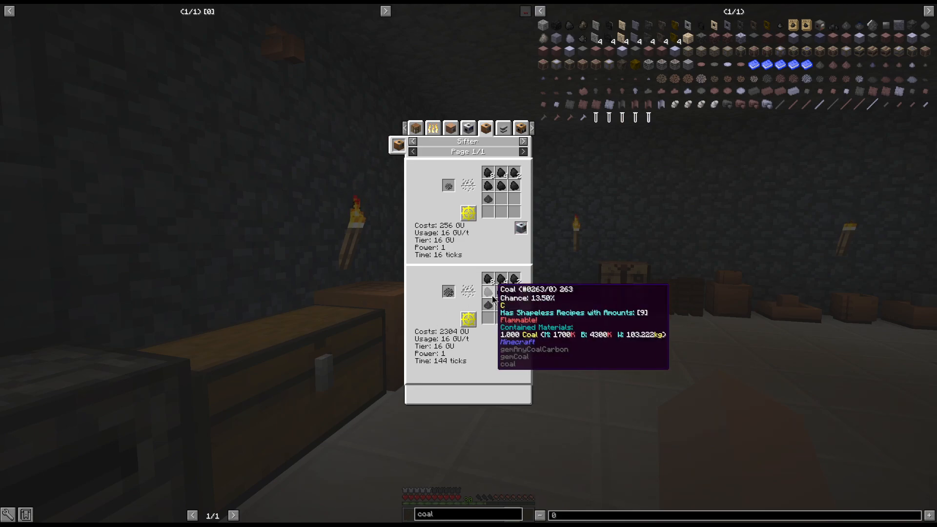
pyautogui.moveTo(554, 298)
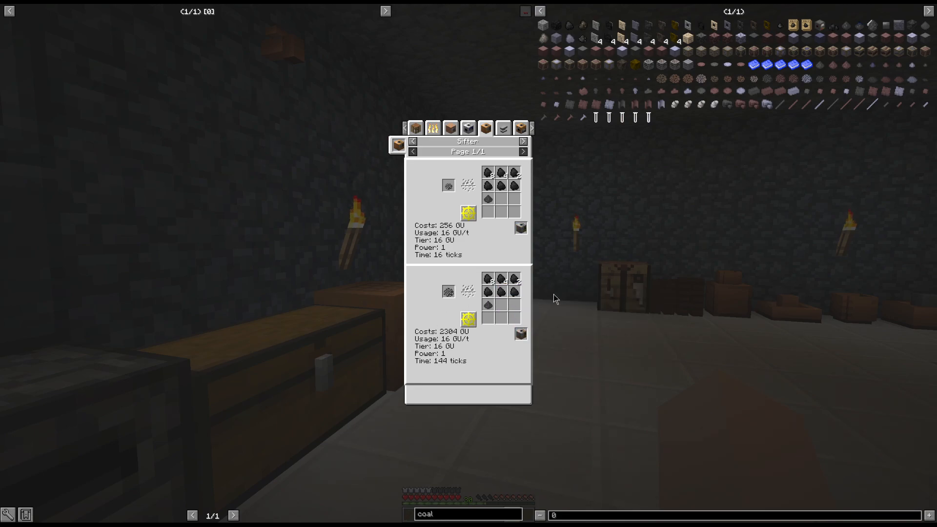
pyautogui.moveTo(540, 300)
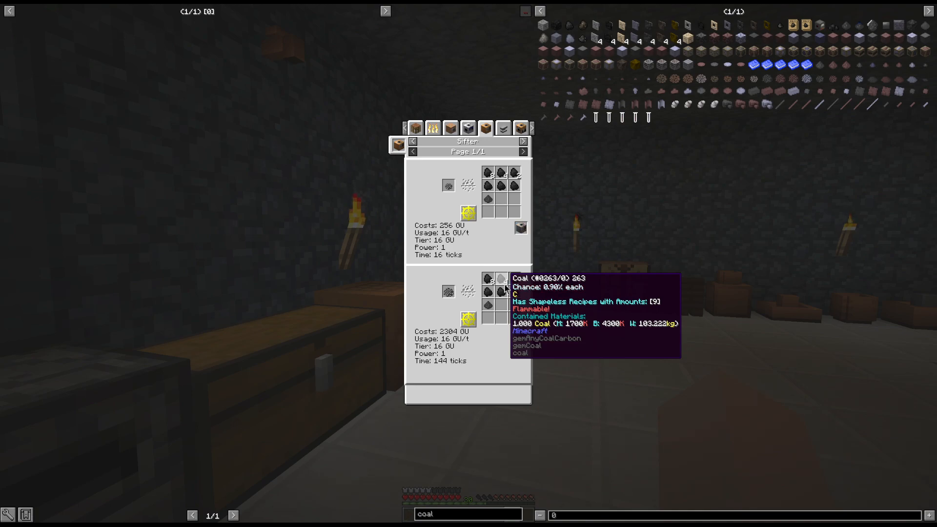
pyautogui.moveTo(478, 355)
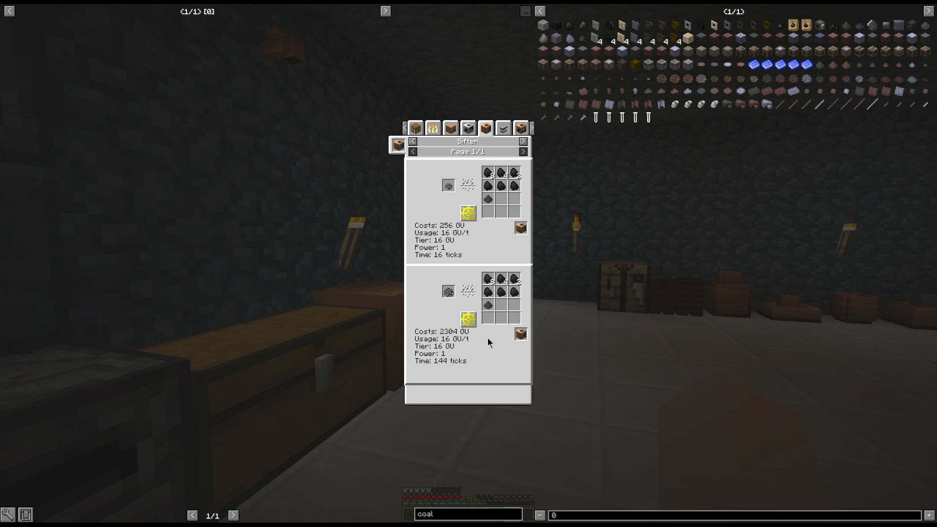
pyautogui.moveTo(537, 211)
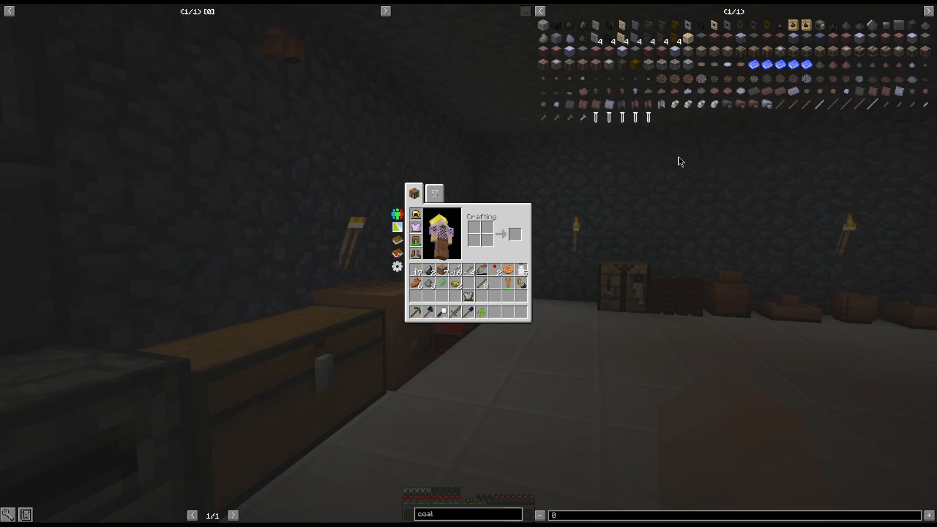
pyautogui.moveTo(755, 97)
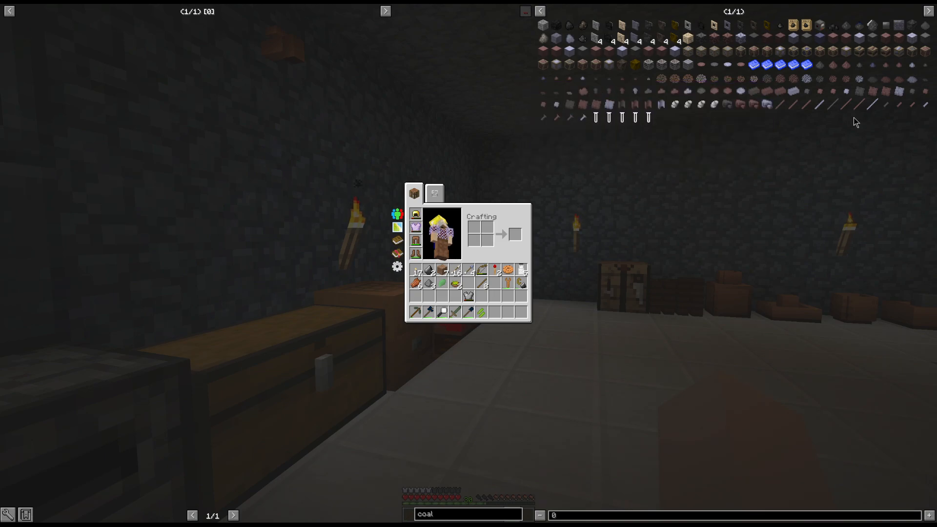
pyautogui.moveTo(712, 104)
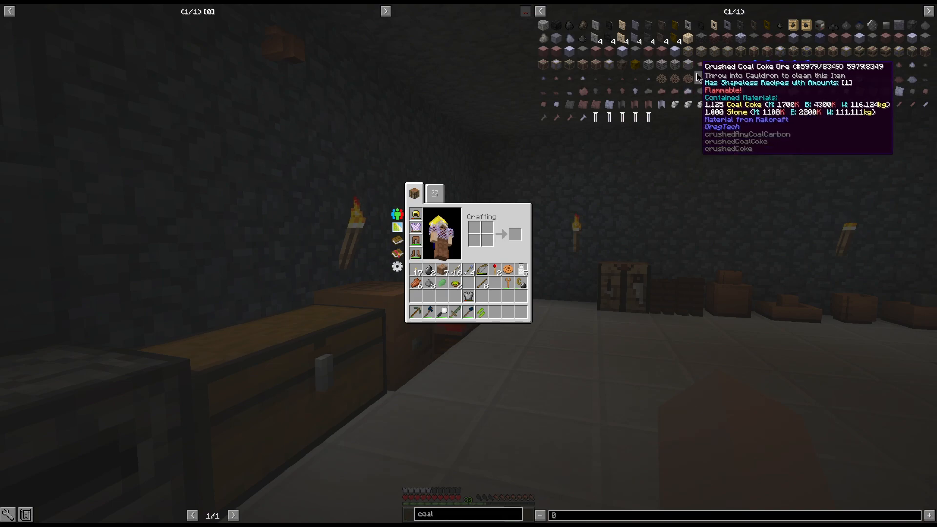
pyautogui.moveTo(688, 106)
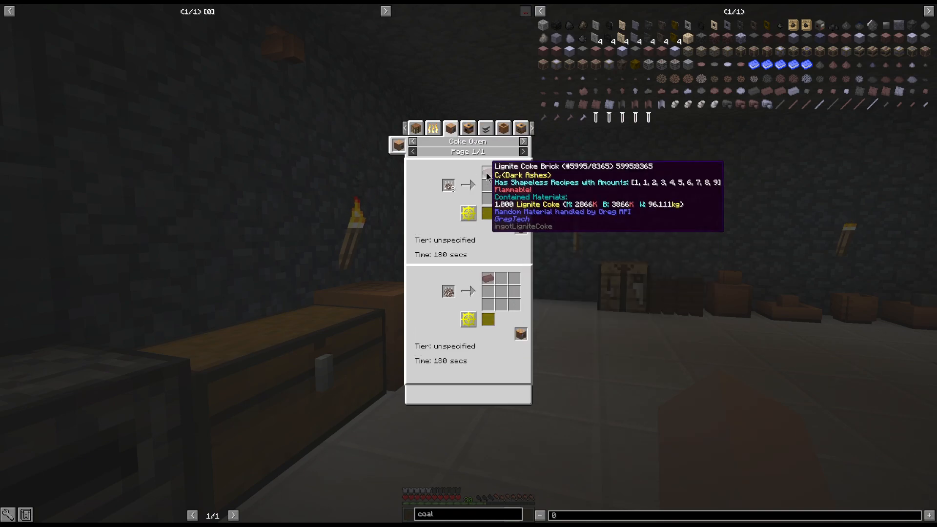
pyautogui.moveTo(734, 142)
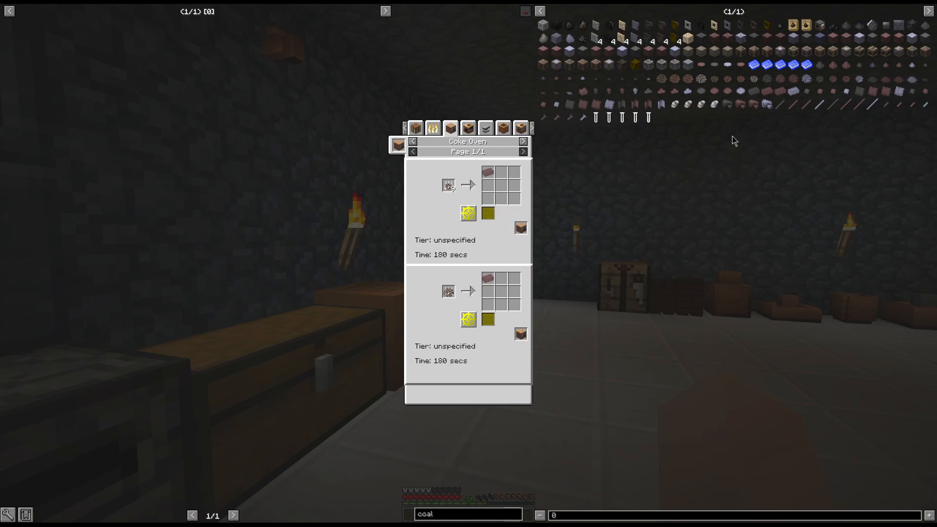
pyautogui.moveTo(747, 125)
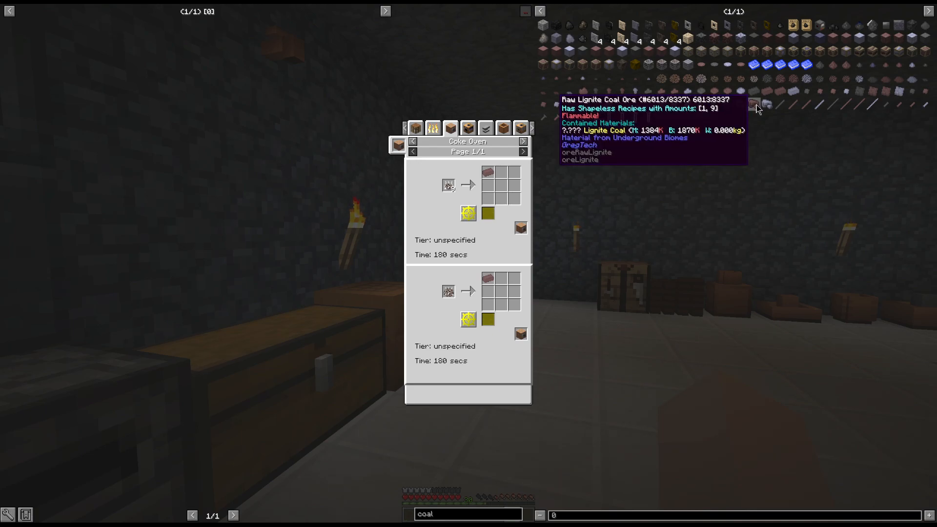
# - View Coke Oven recipes for raw lignite coal ore, then the crushed coal ore crafting recipe
pyautogui.click(503, 128)
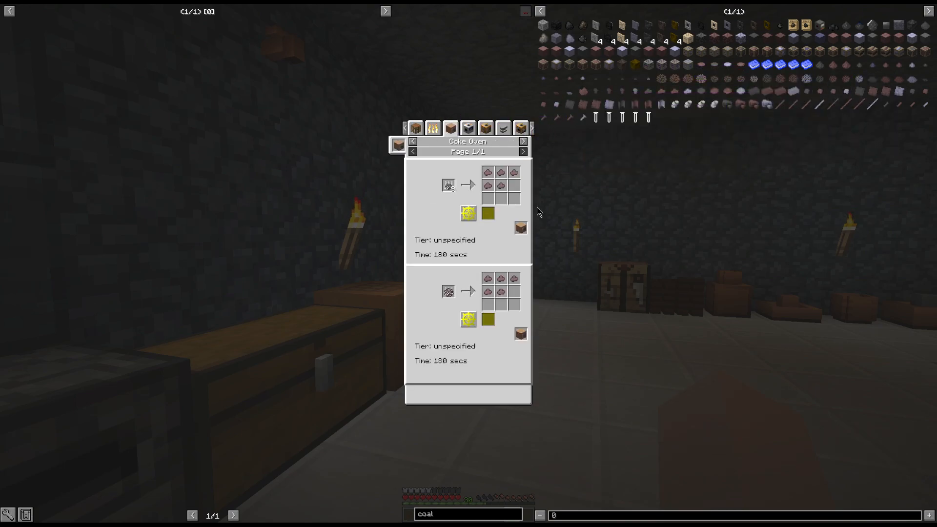
pyautogui.moveTo(661, 174)
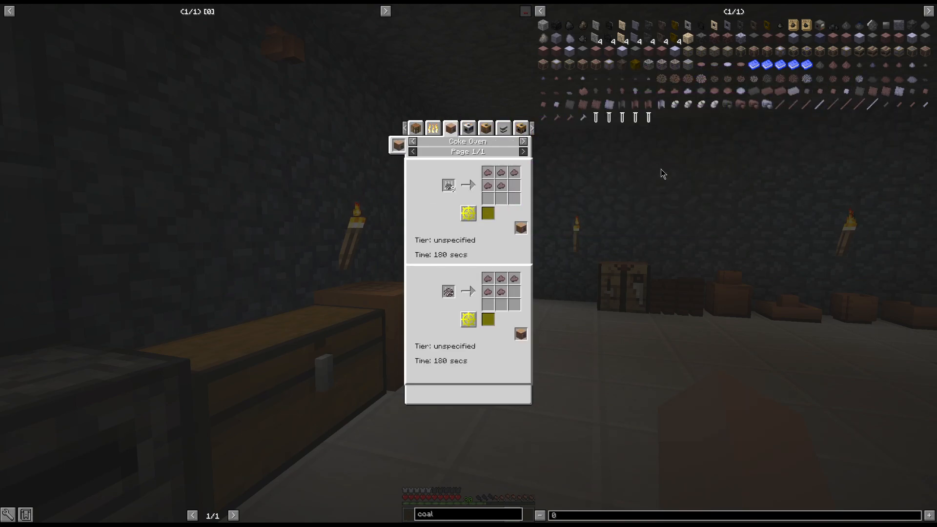
pyautogui.moveTo(636, 162)
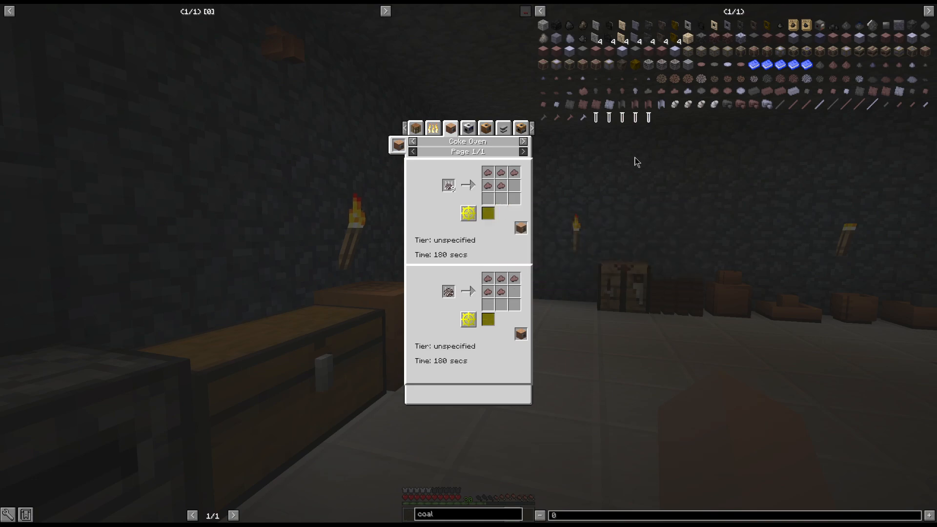
pyautogui.click(485, 128)
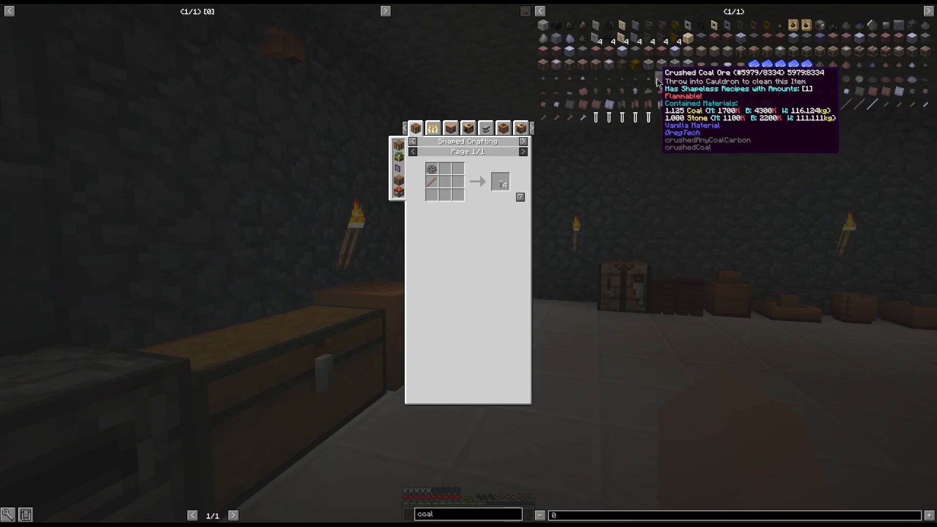
pyautogui.moveTo(469, 128)
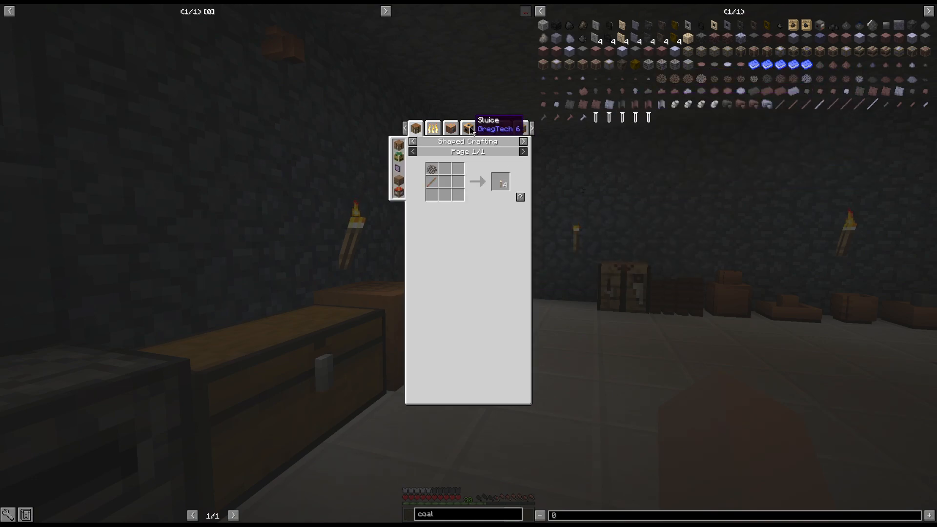
# - Show the full Coke Oven recipe list (page 1/181) starting with logs into charcoal
pyautogui.click(468, 128)
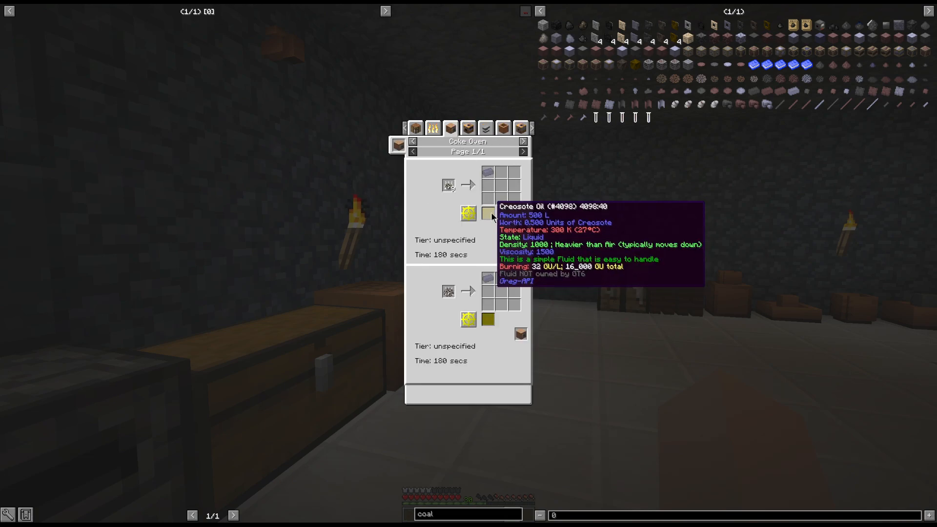
pyautogui.moveTo(487, 321)
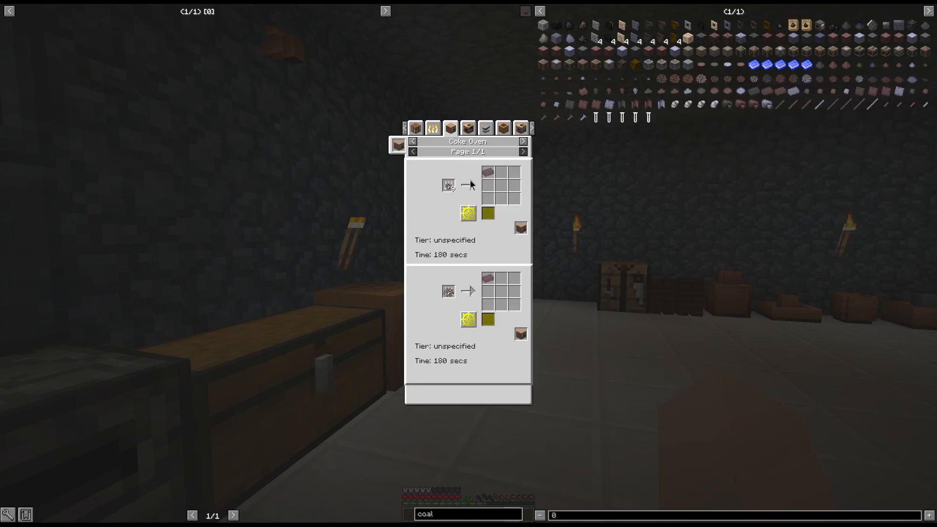
pyautogui.moveTo(487, 320)
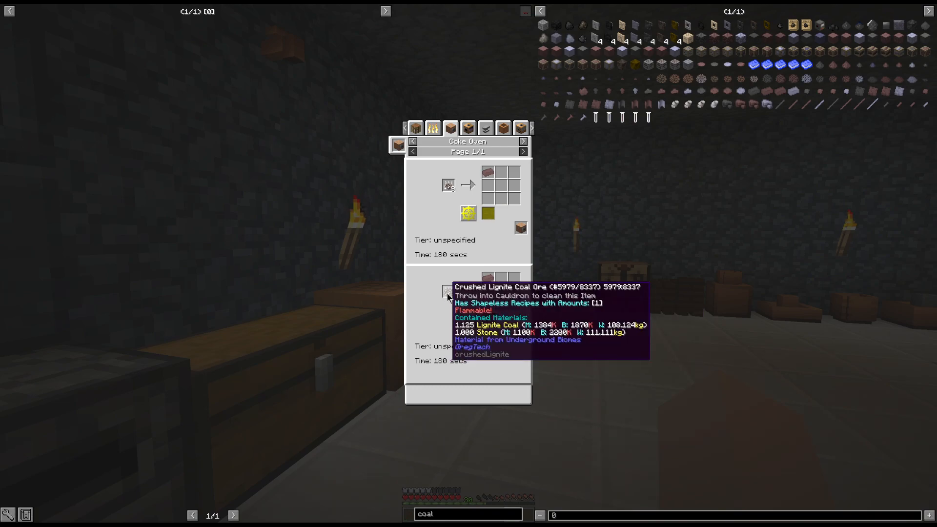
pyautogui.moveTo(687, 254)
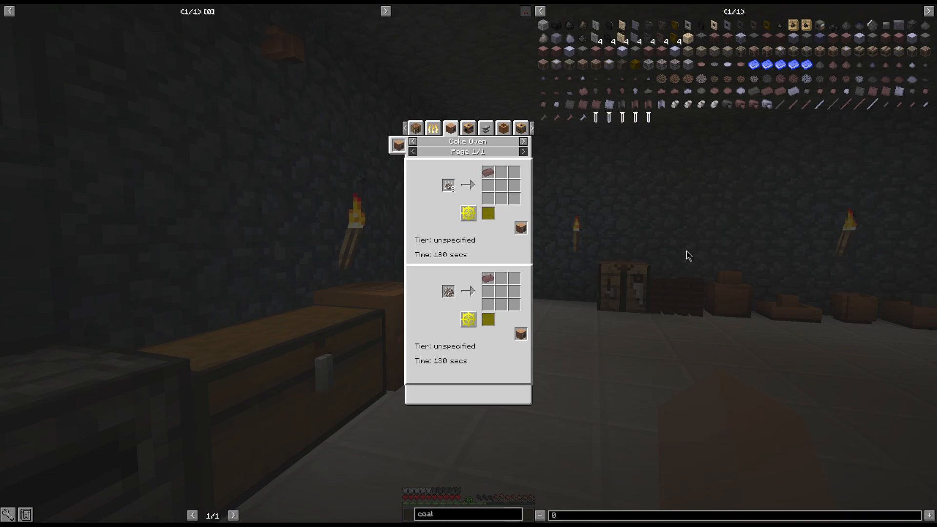
pyautogui.moveTo(656, 139)
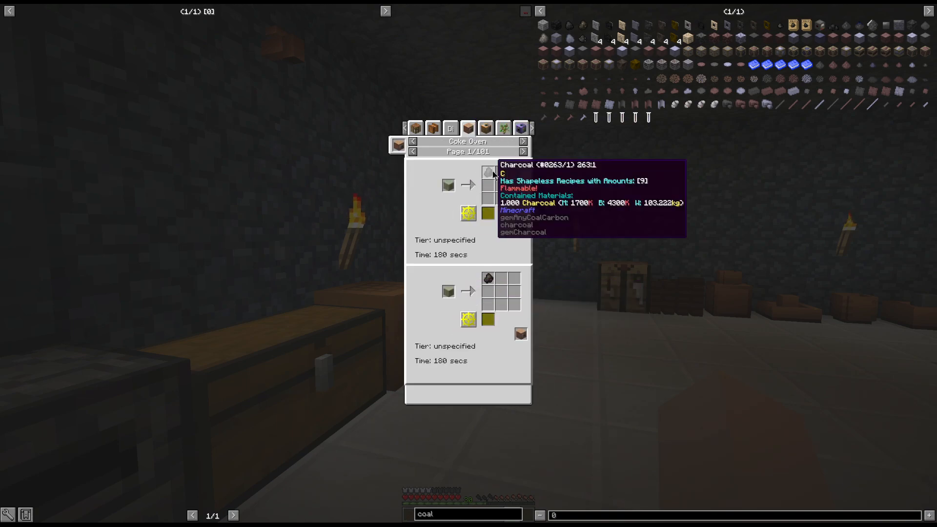
# - Page through the Coke Oven recipes to the rubber wood entries around page 96–97
pyautogui.click(523, 152)
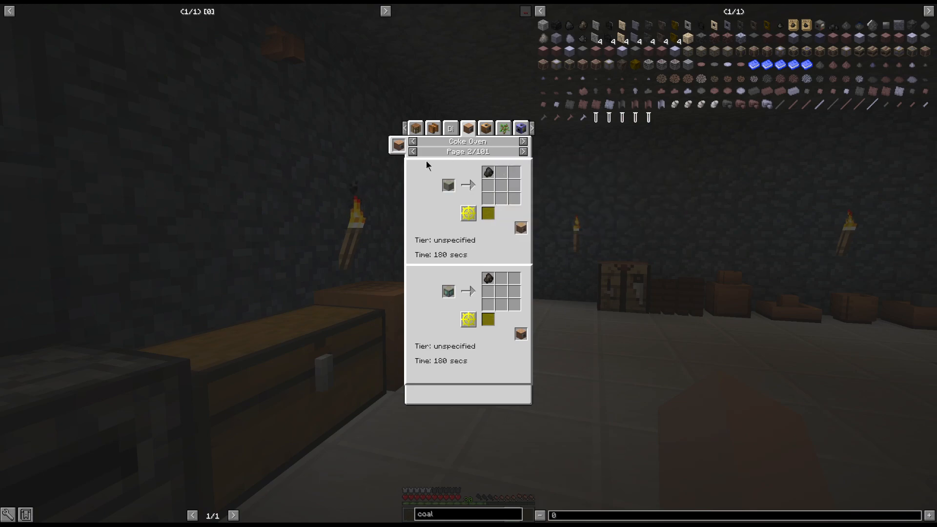
pyautogui.click(523, 151)
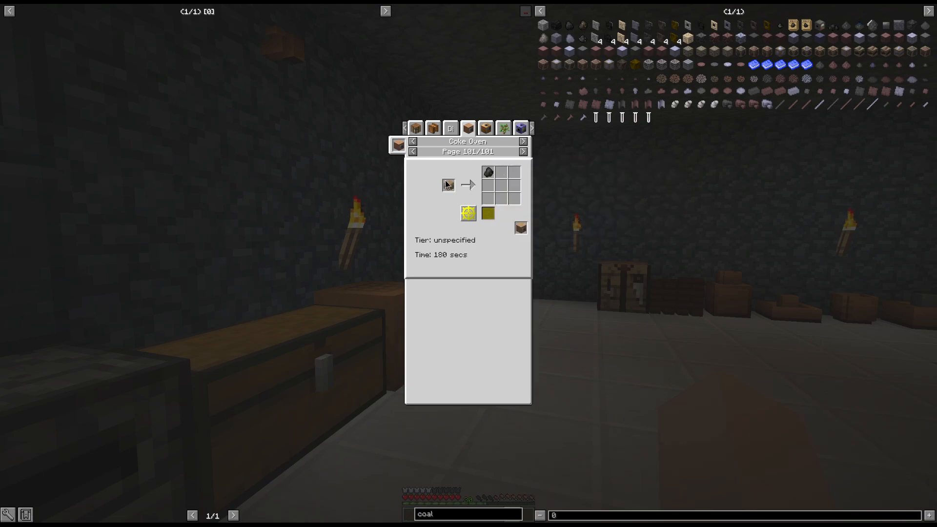
pyautogui.click(412, 152)
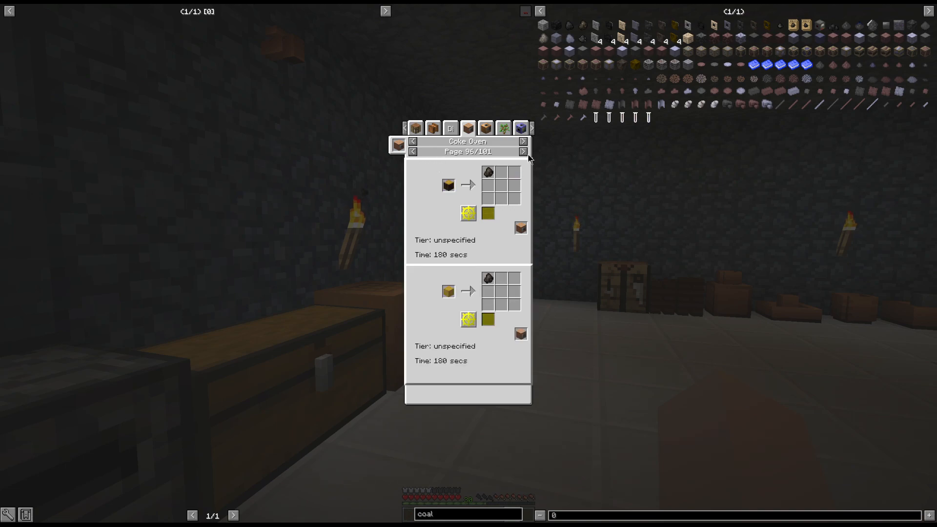
pyautogui.click(523, 151)
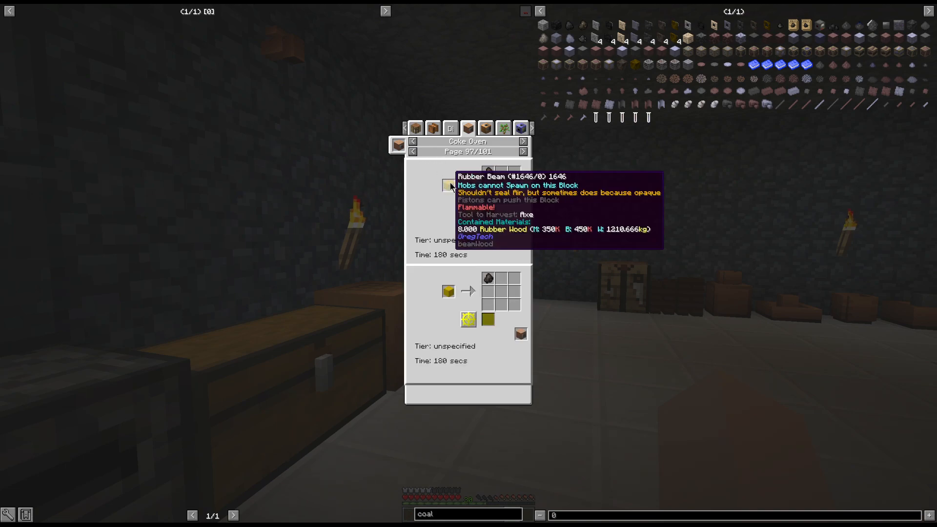
pyautogui.moveTo(570, 205)
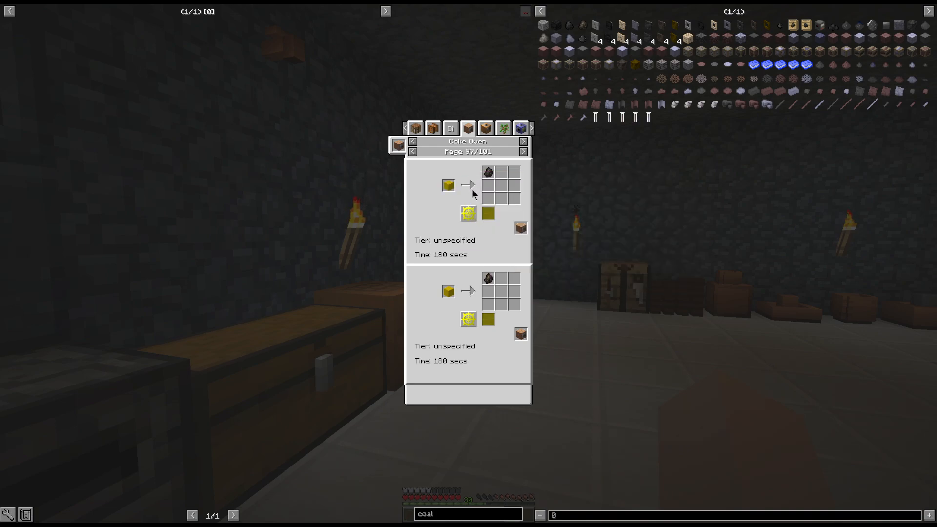
pyautogui.moveTo(487, 213)
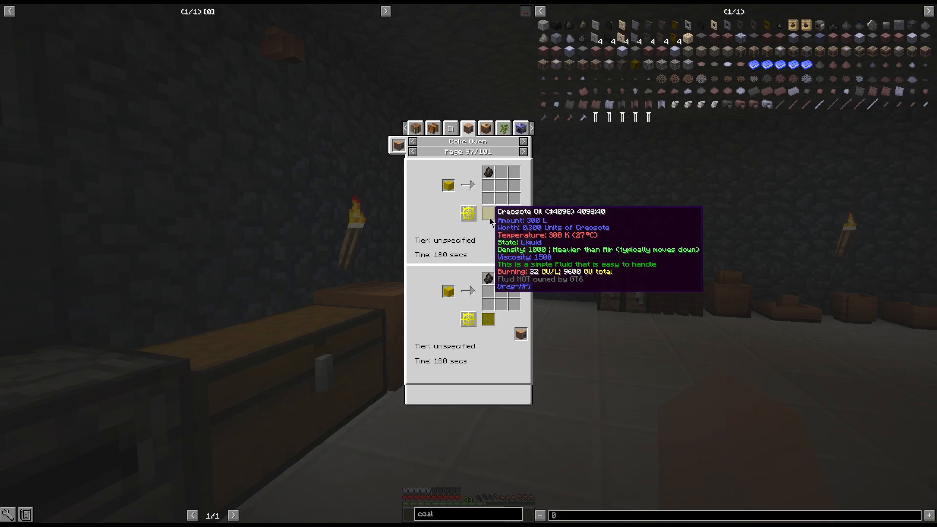
pyautogui.moveTo(487, 320)
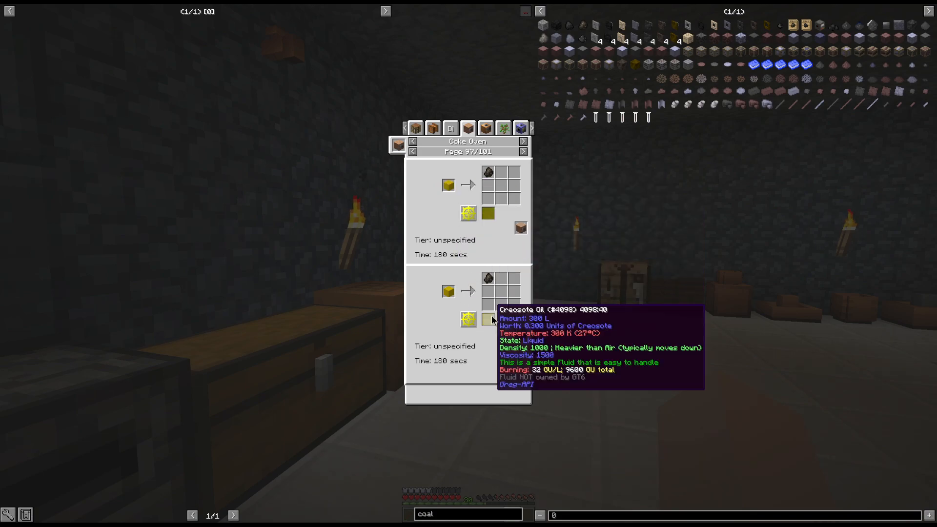
pyautogui.moveTo(412, 177)
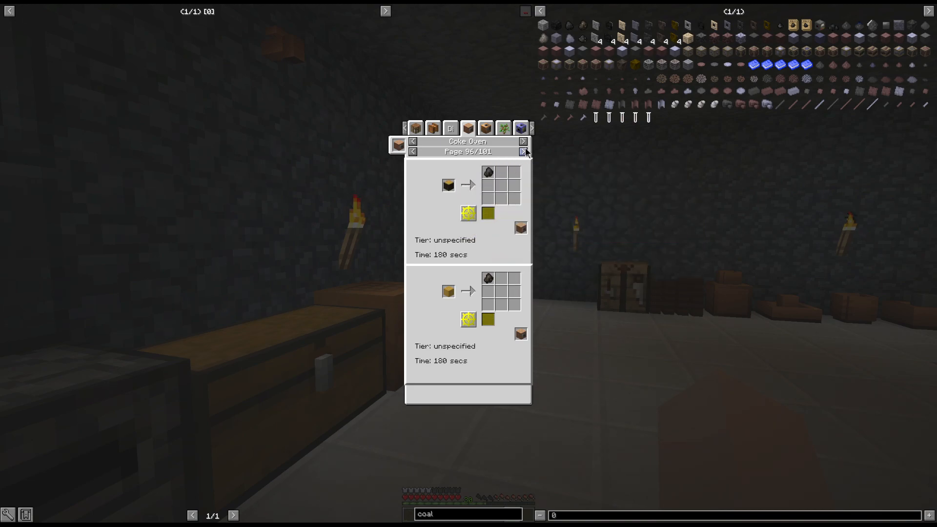
pyautogui.click(523, 151)
pyautogui.write('willow')
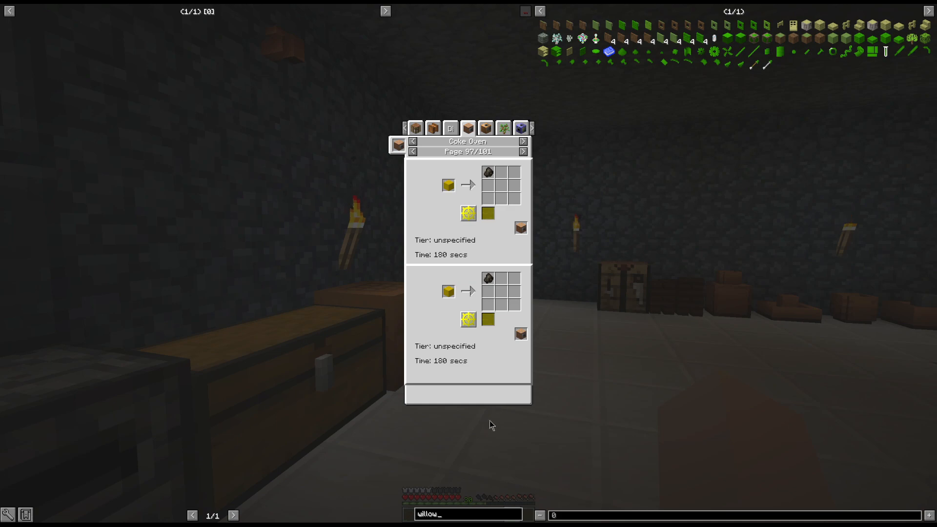
pyautogui.moveTo(775, 64)
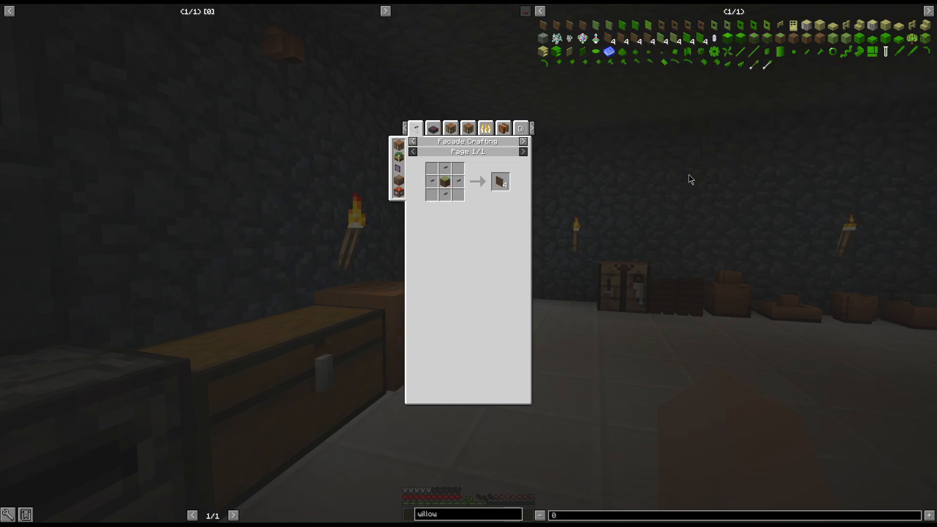
pyautogui.moveTo(497, 152)
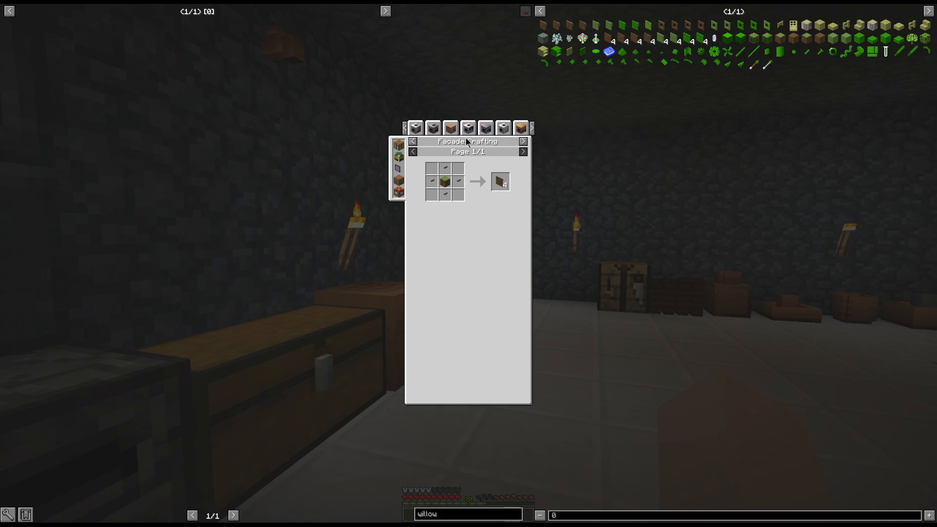
# - Check the willow log Coke Oven recipe giving two charcoal and 500 L creosote, then leave it
pyautogui.click(449, 128)
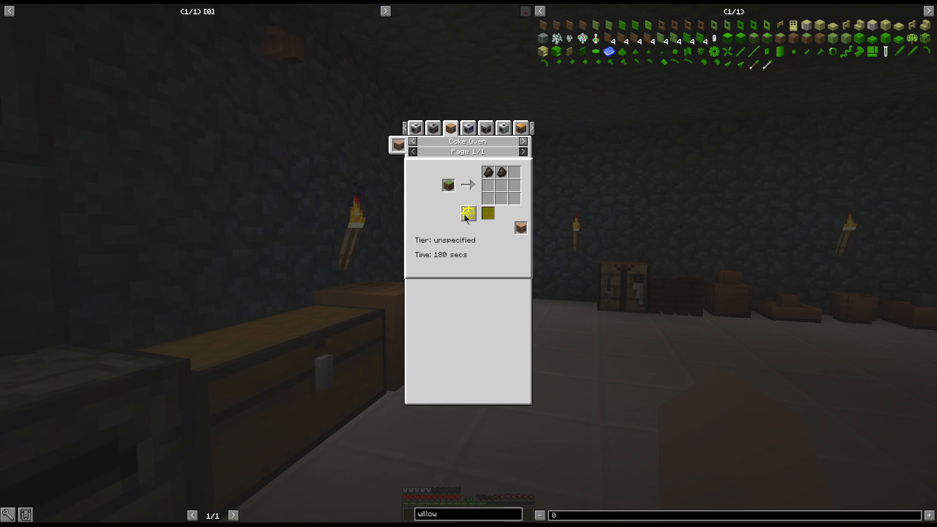
pyautogui.moveTo(448, 184)
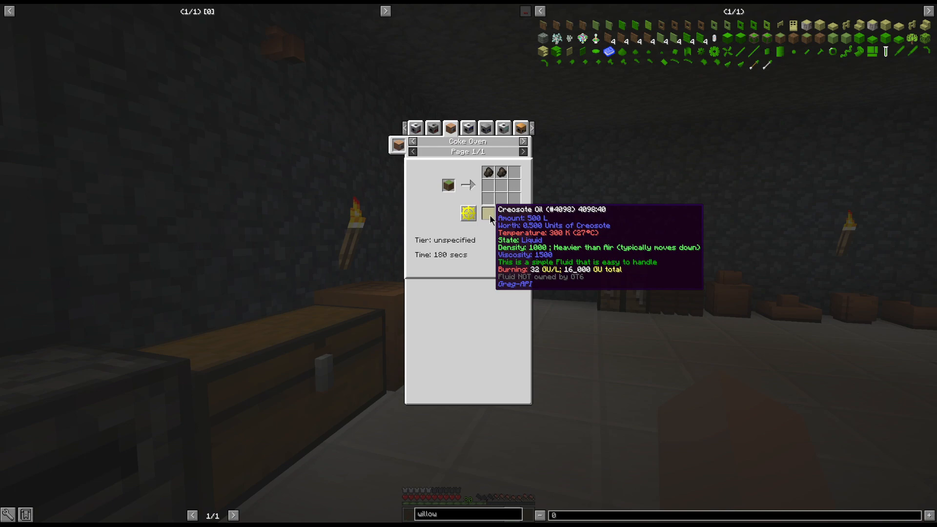
pyautogui.press('Escape')
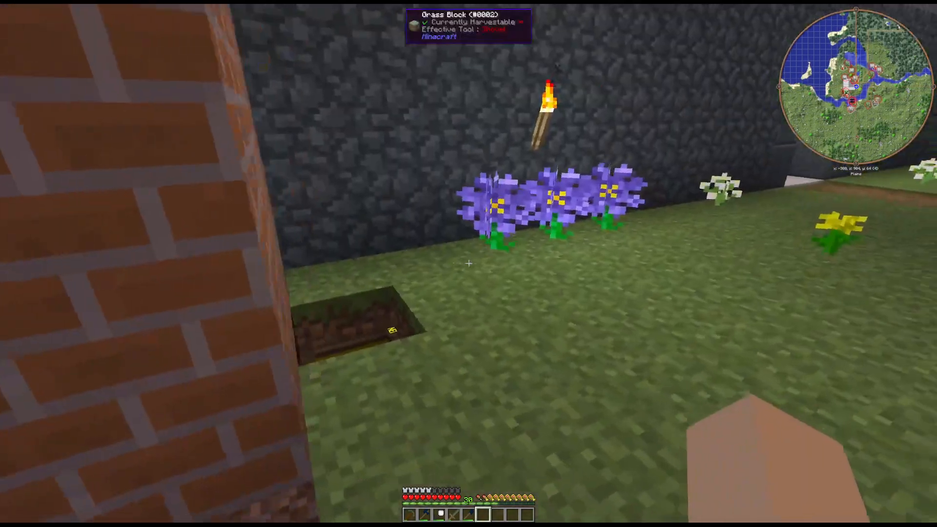
pyautogui.moveTo(468, 263)
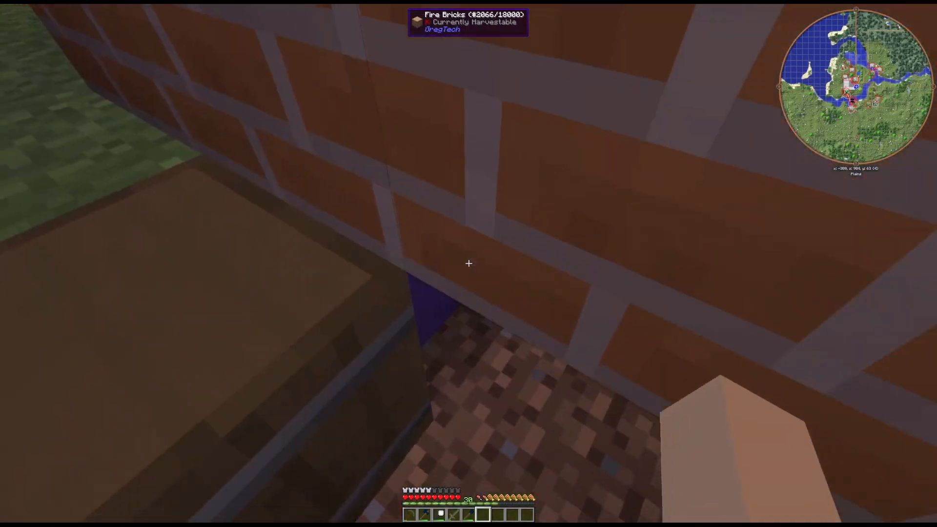
pyautogui.moveTo(469, 264)
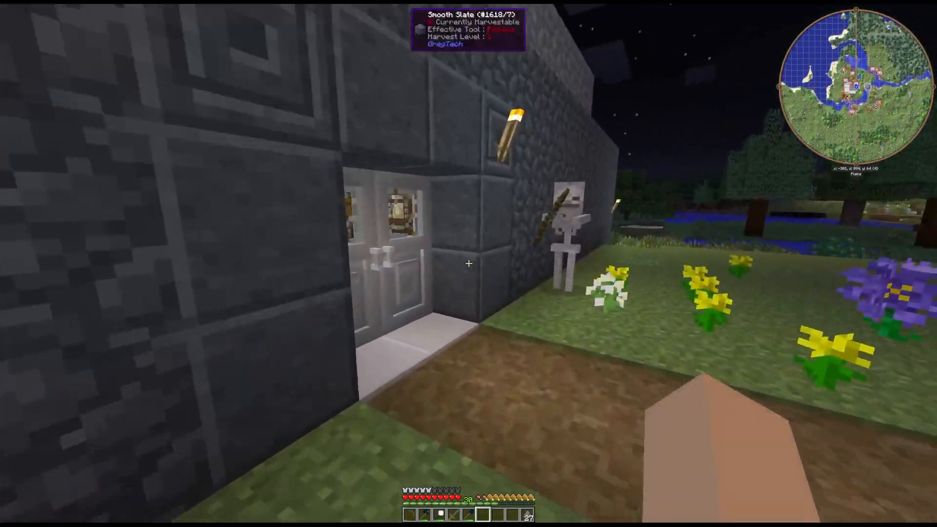
pyautogui.moveTo(468, 263)
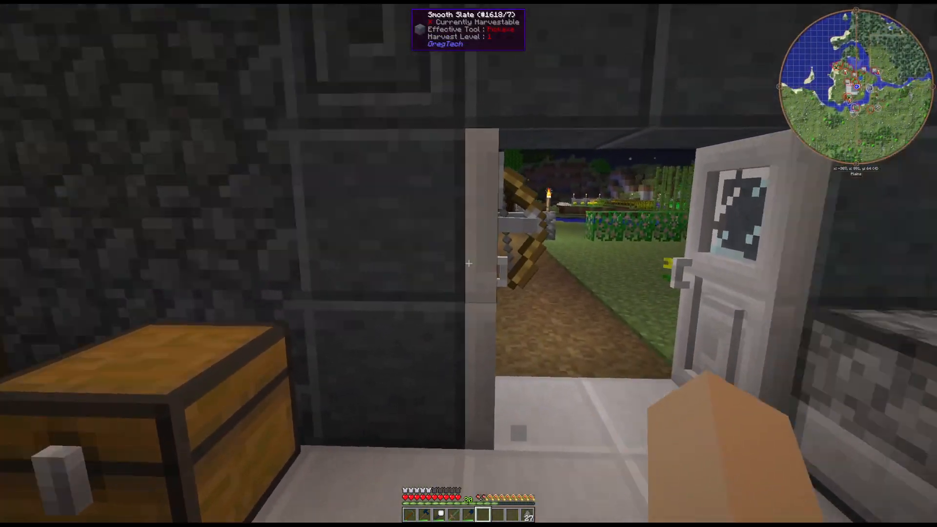
# - Open the inventory after walking back into the slate building
pyautogui.press('e')
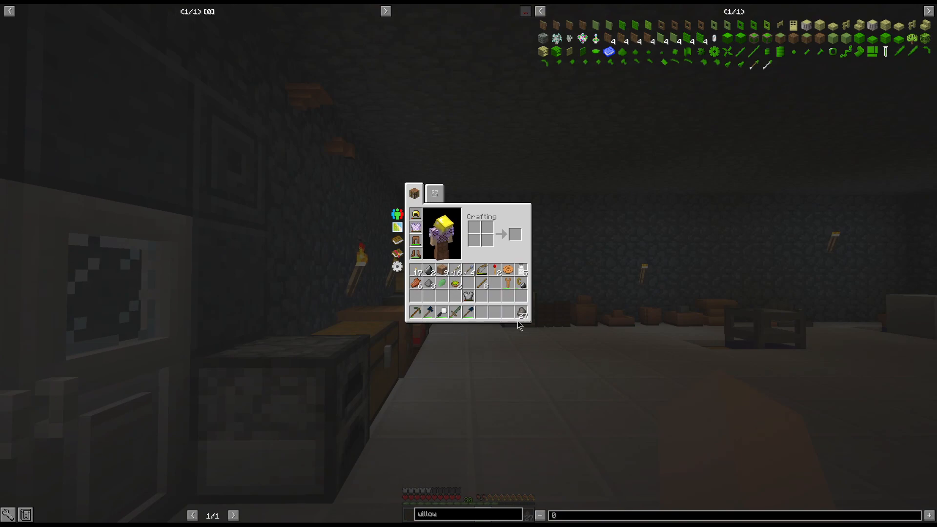
pyautogui.moveTo(470, 234)
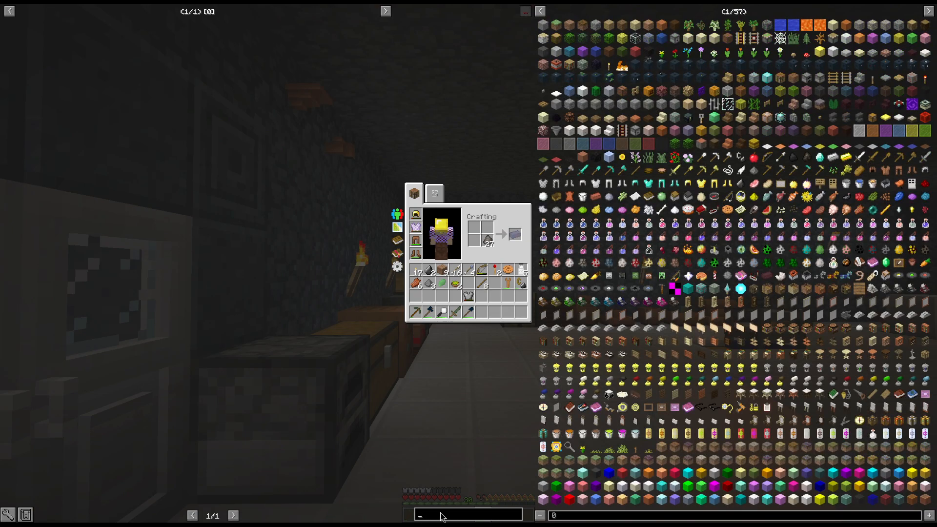
# - Search 'auto' in NEI and view the shaped crafting recipe for the matching block
pyautogui.write('b')
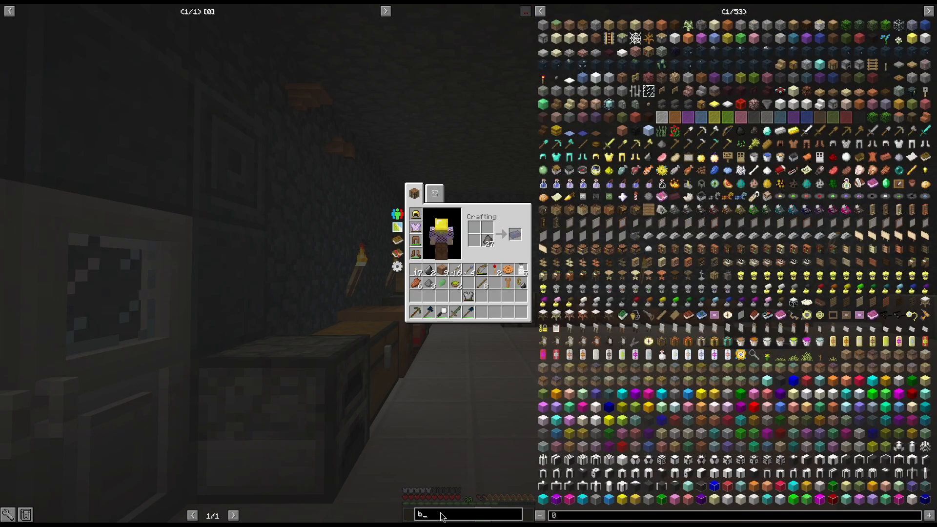
pyautogui.write('auto')
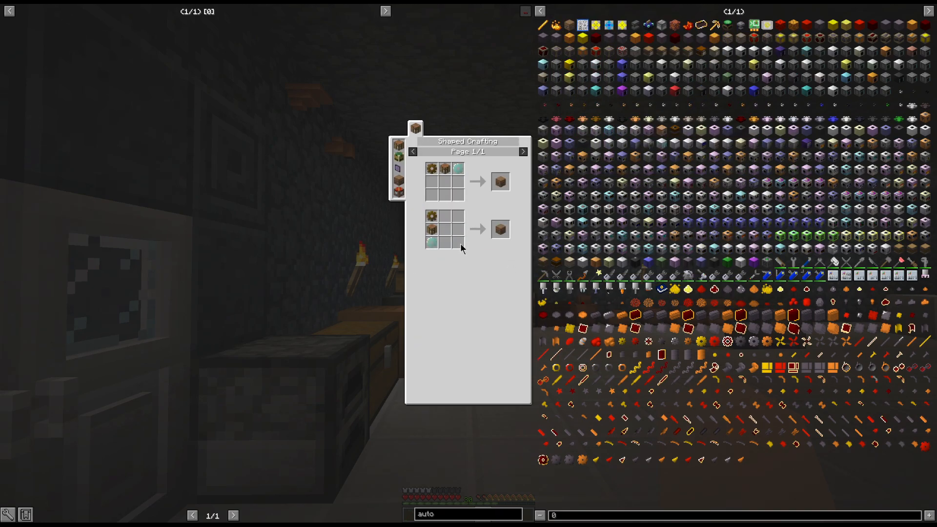
pyautogui.click(468, 514)
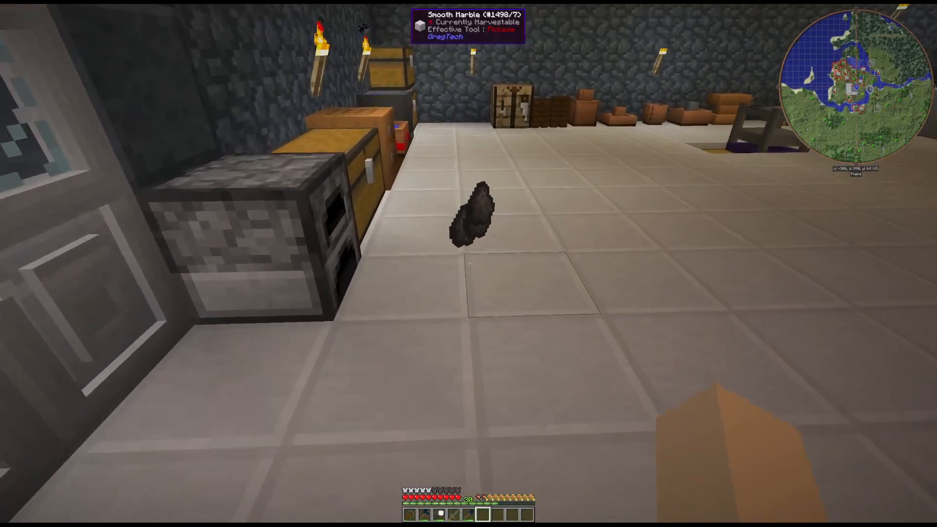
# - Check the inventory briefly before leaving the slate building
pyautogui.press('e')
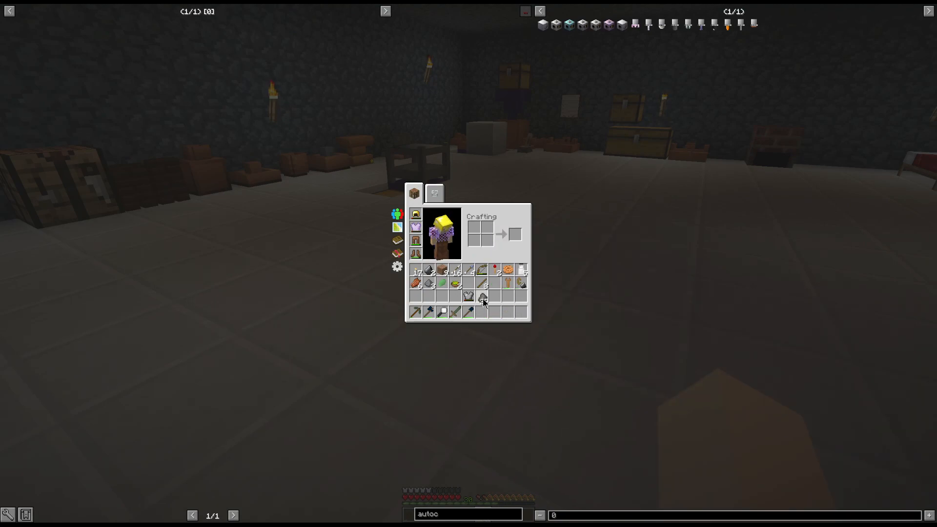
pyautogui.press('Escape')
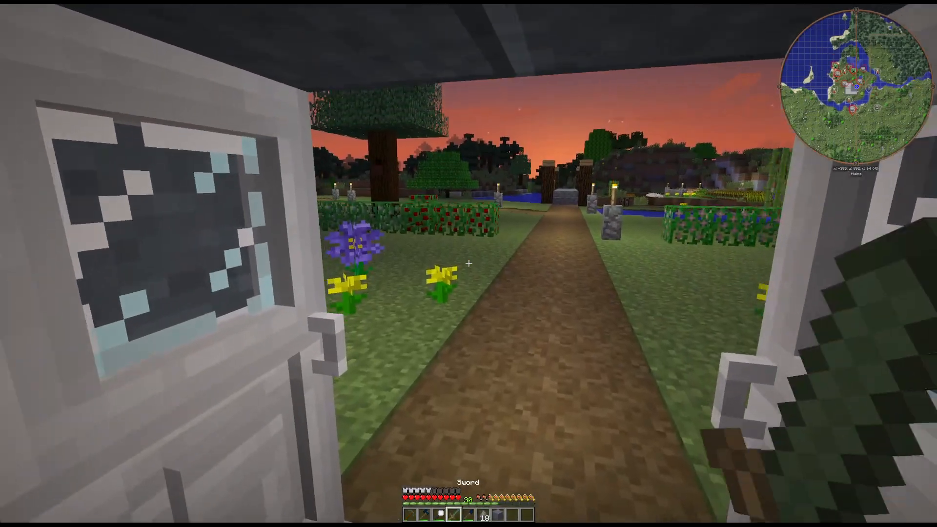
pyautogui.moveTo(468, 264)
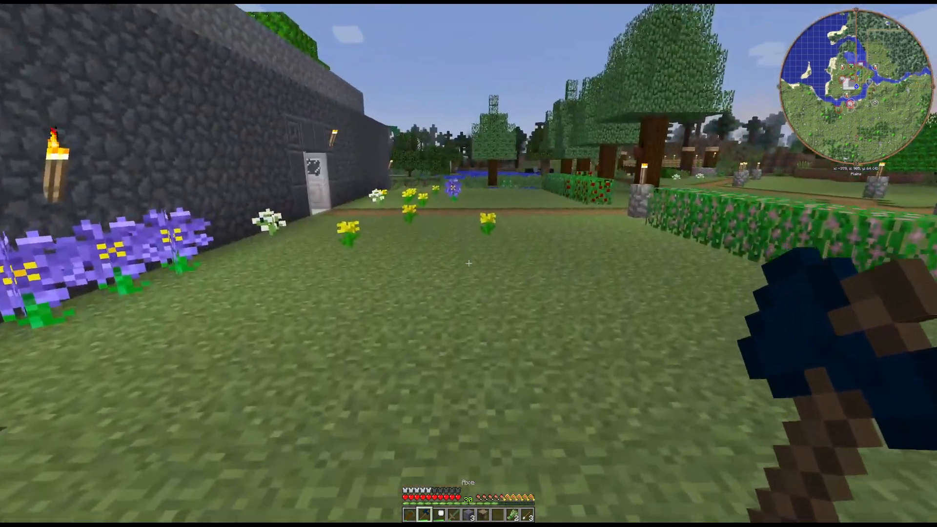
# - Check the inventory and the Large Chest, then close them to return outside
pyautogui.press('e')
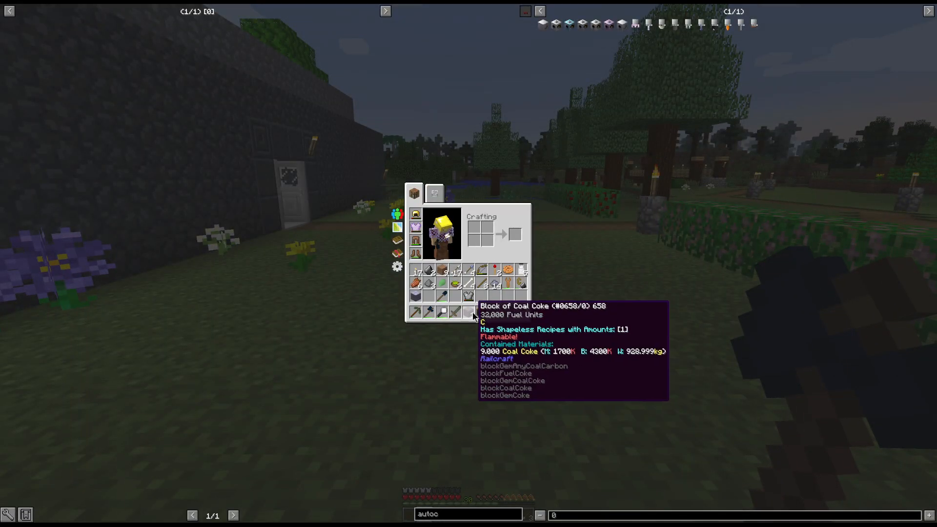
pyautogui.moveTo(508, 269)
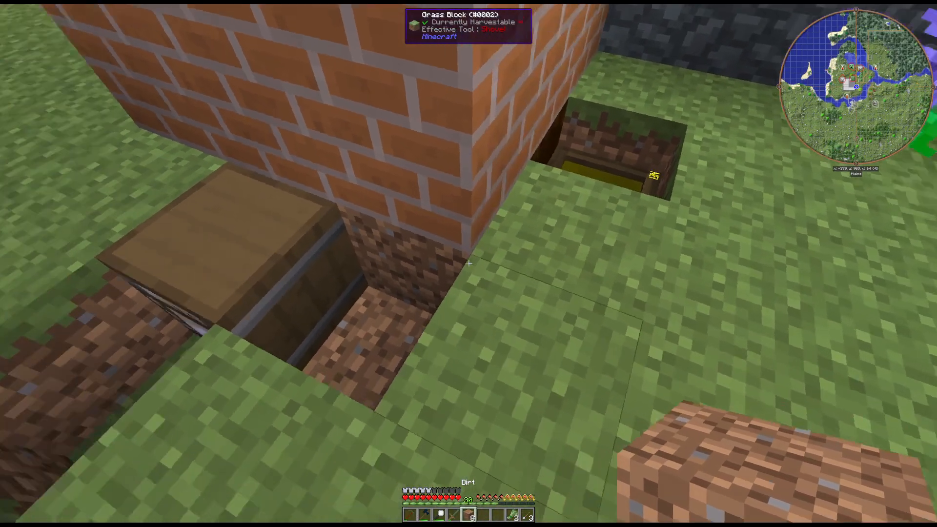
pyautogui.moveTo(469, 264)
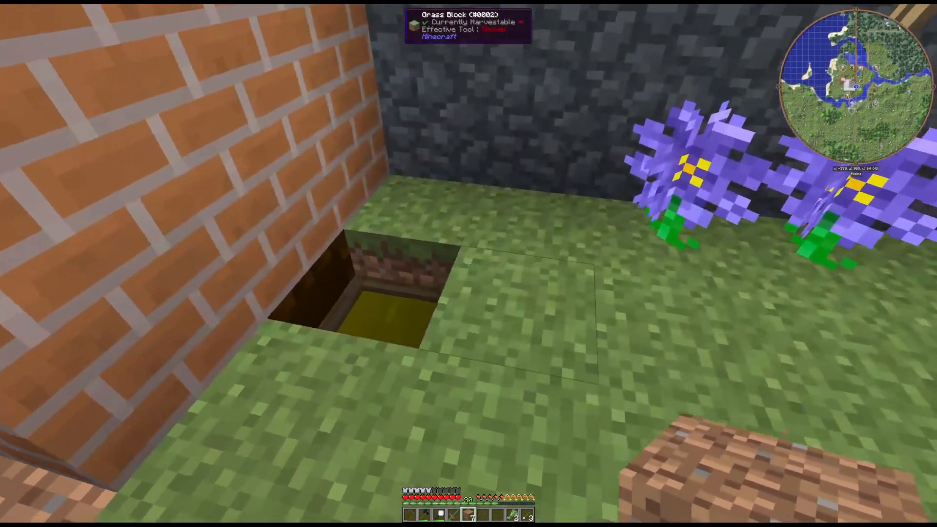
pyautogui.press('e')
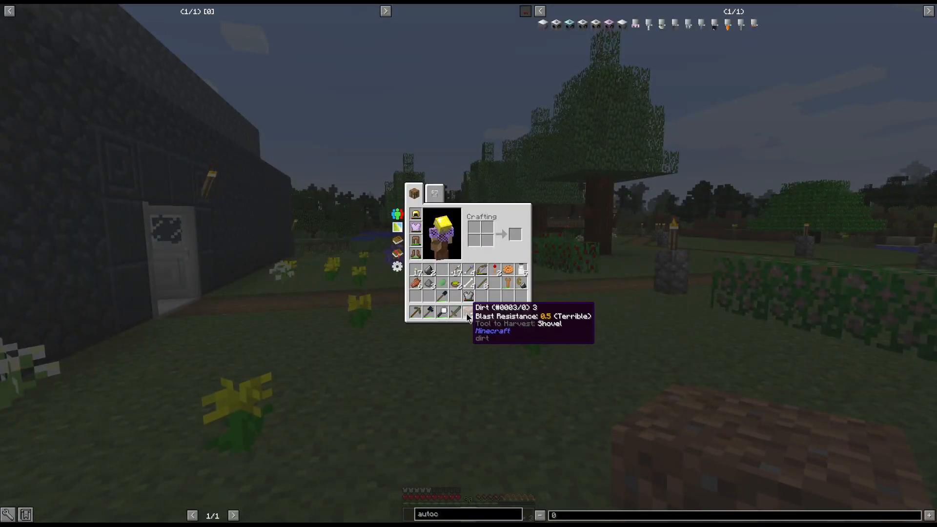
pyautogui.press('Escape')
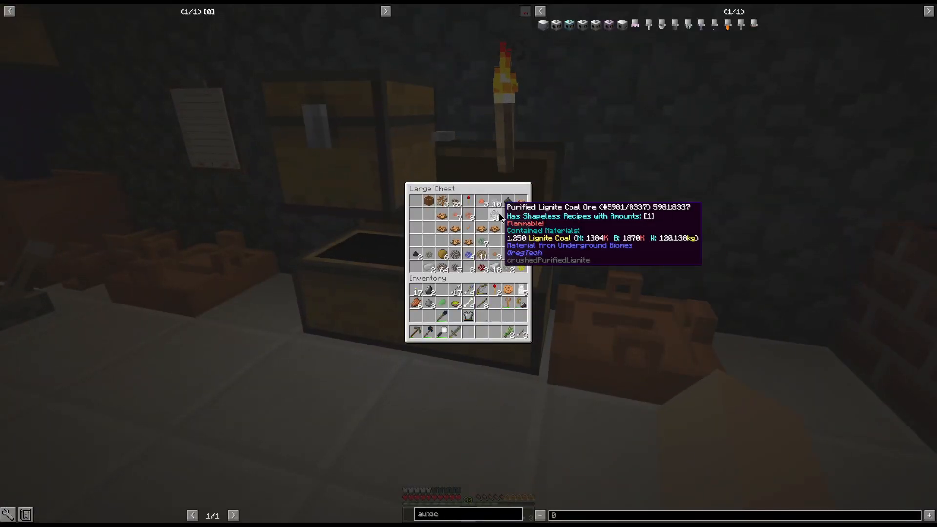
pyautogui.moveTo(510, 202)
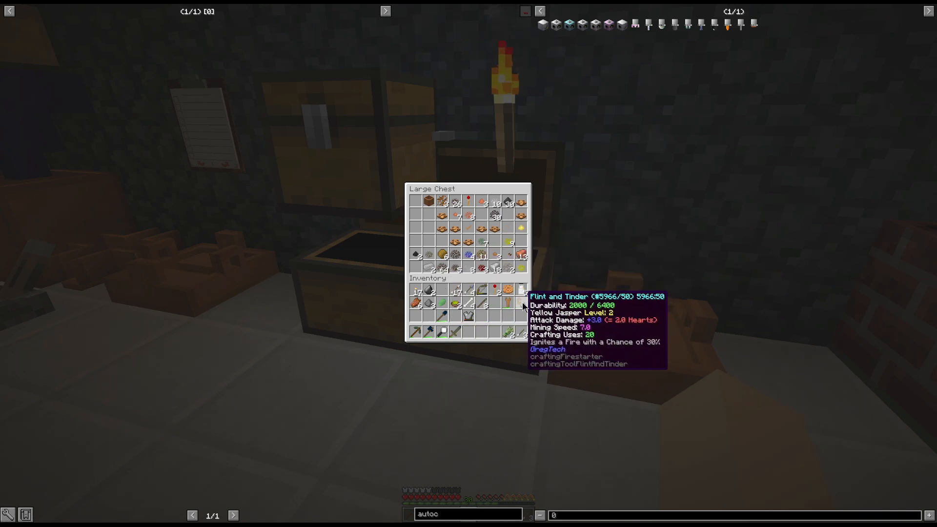
pyautogui.press('Escape')
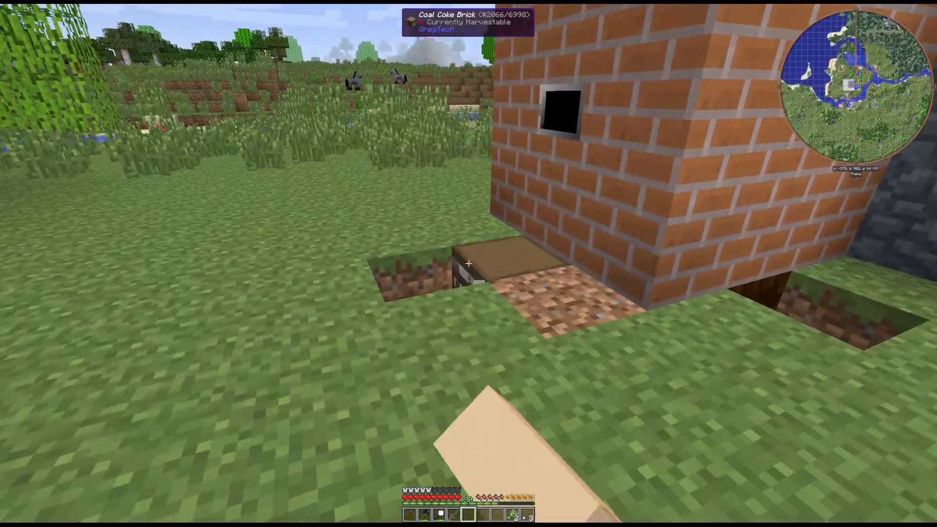
# - Search NEI for 'tank' from the player inventory
pyautogui.press('e')
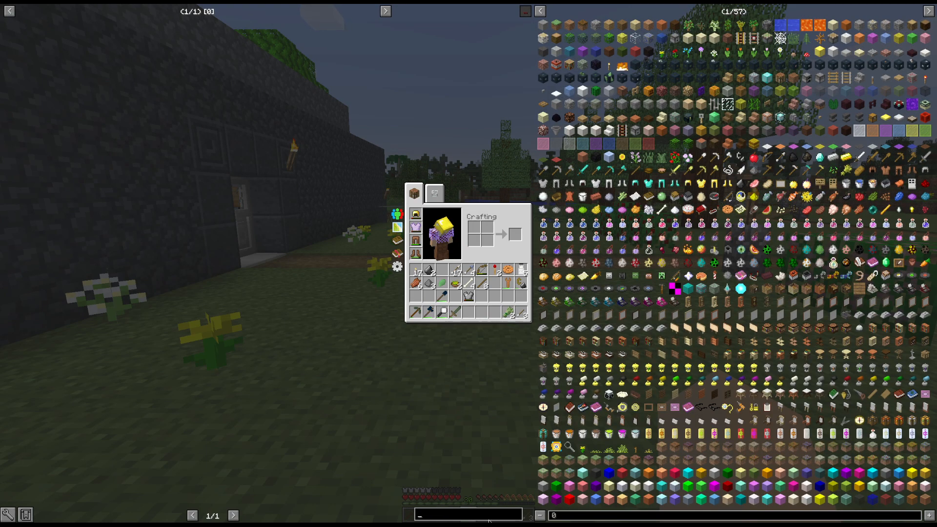
pyautogui.write('t')
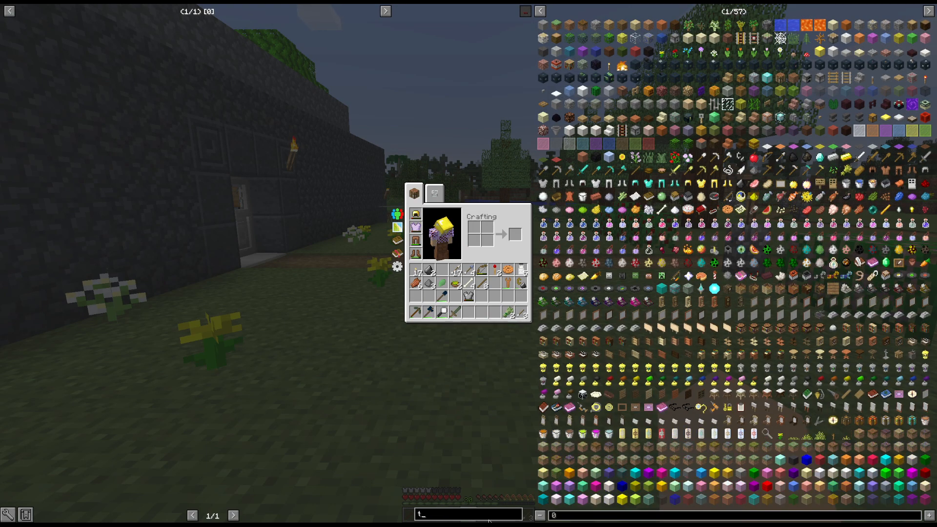
pyautogui.write('ank')
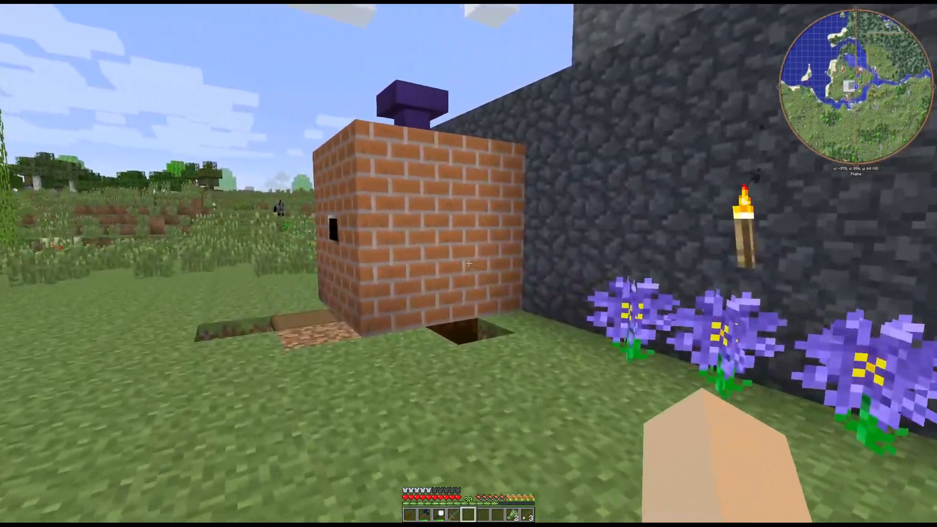
pyautogui.moveTo(468, 262)
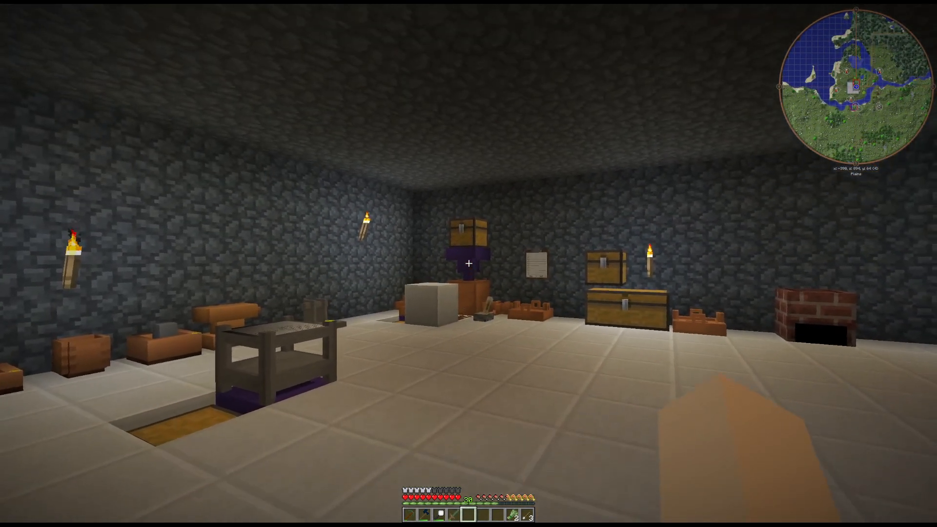
pyautogui.moveTo(468, 264)
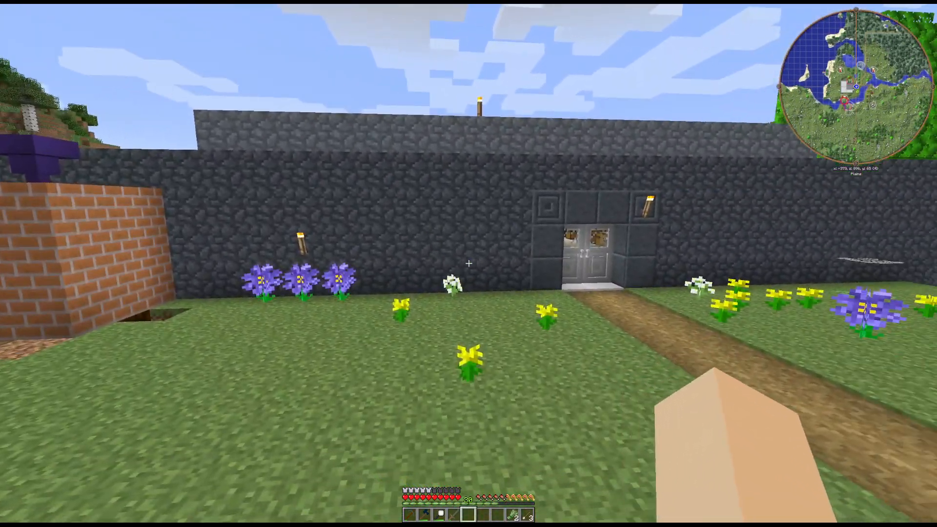
pyautogui.moveTo(469, 264)
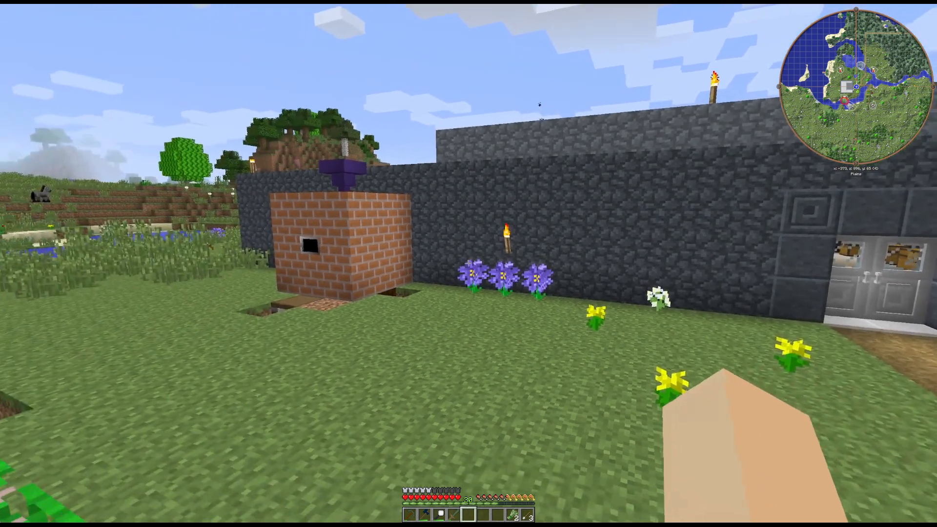
pyautogui.moveTo(468, 263)
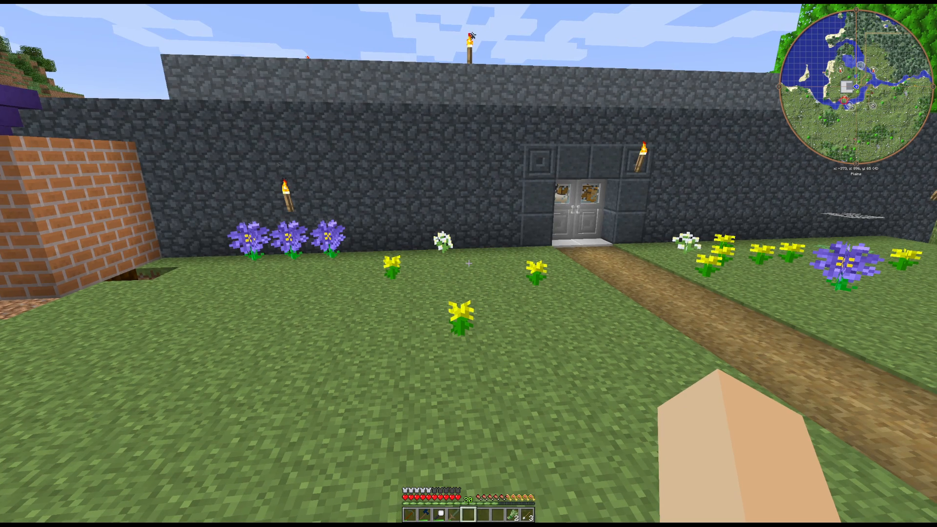
pyautogui.moveTo(468, 263)
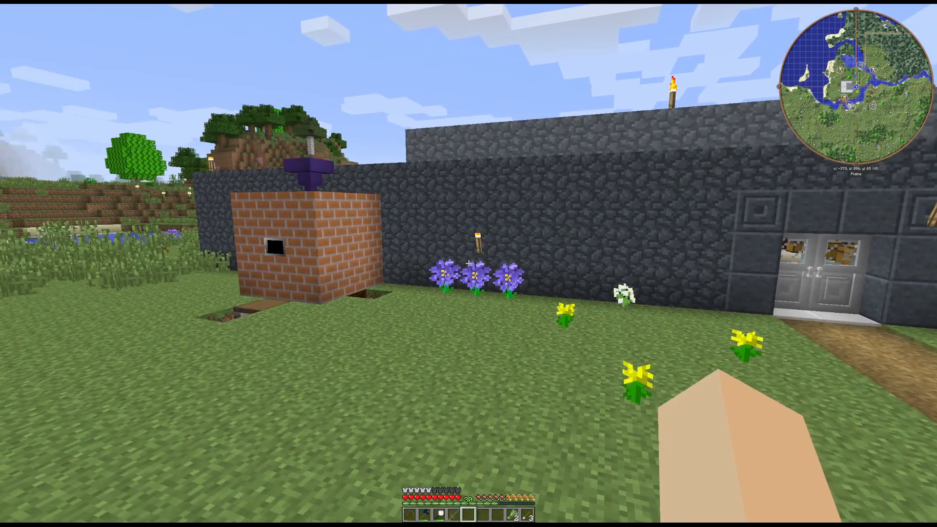
pyautogui.moveTo(468, 263)
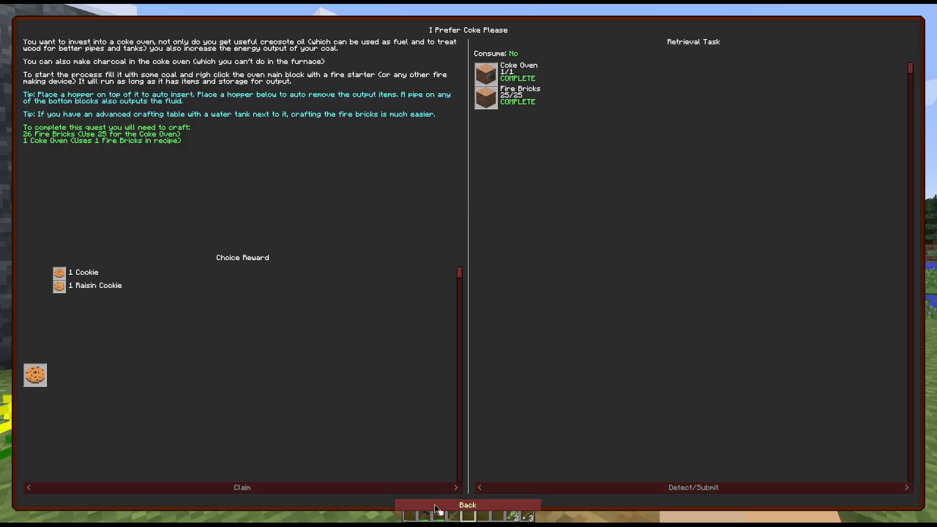
# - Return to the Stone Age chapter and view the Tin Alloy quest details
pyautogui.click(466, 504)
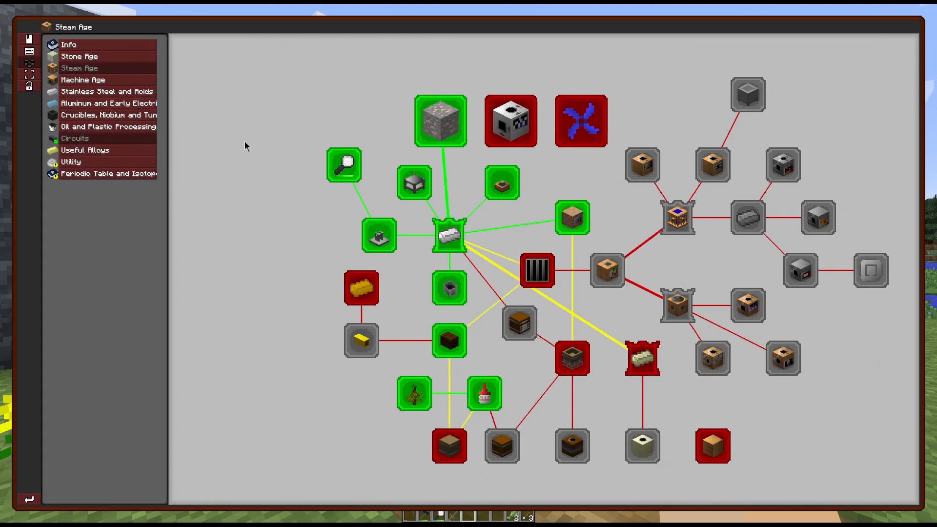
pyautogui.click(79, 55)
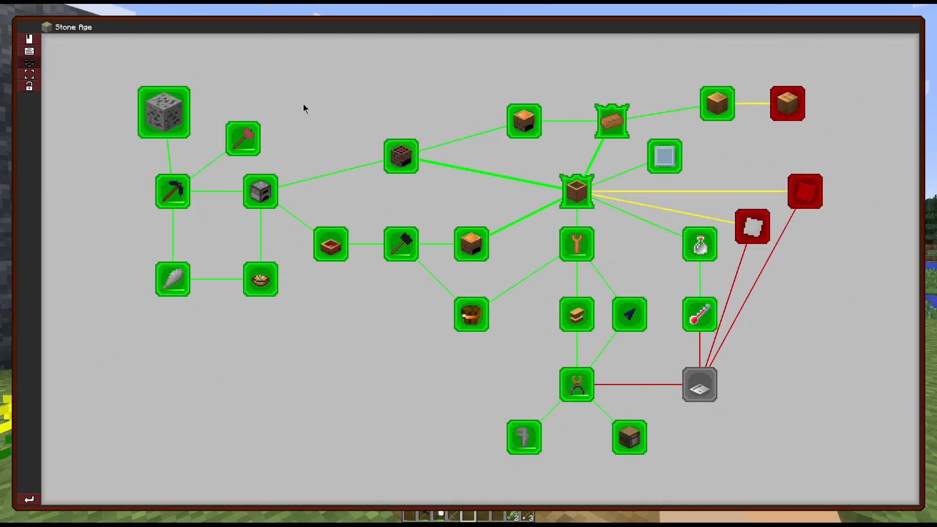
pyautogui.moveTo(699, 384)
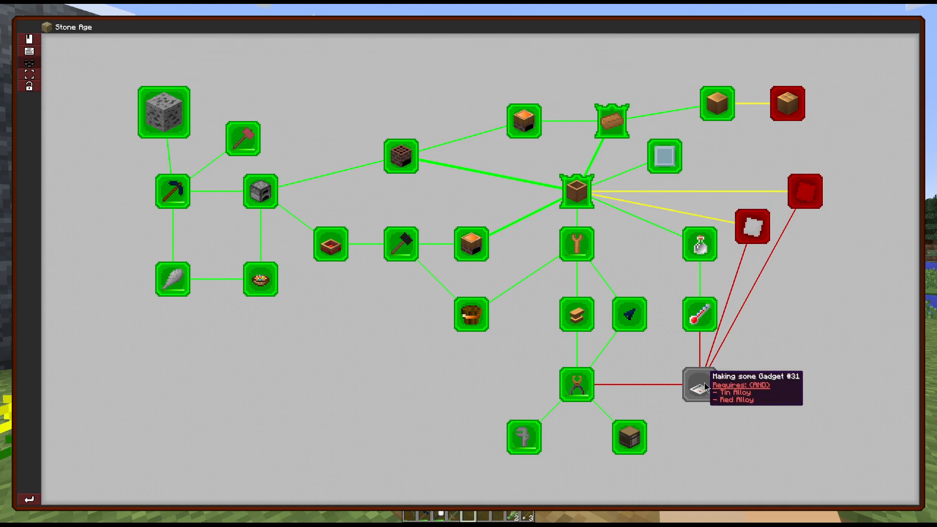
pyautogui.moveTo(751, 227)
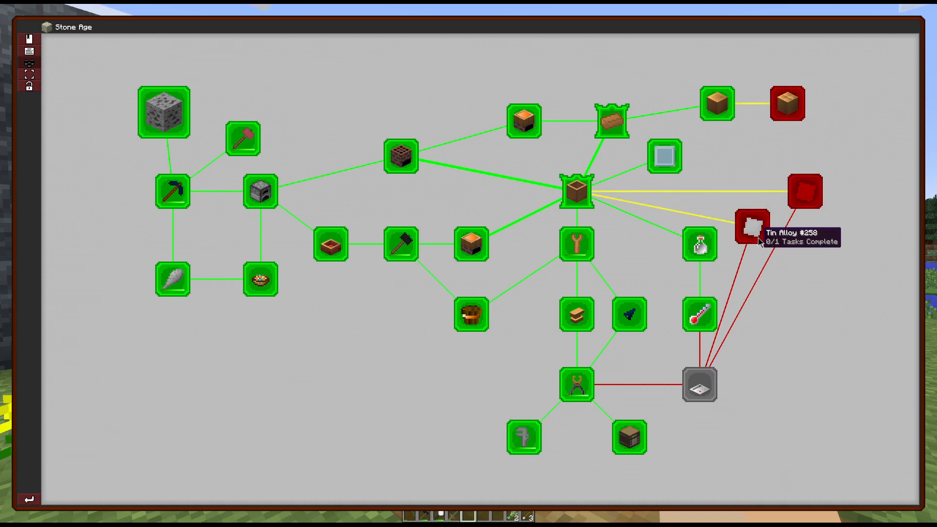
pyautogui.click(749, 228)
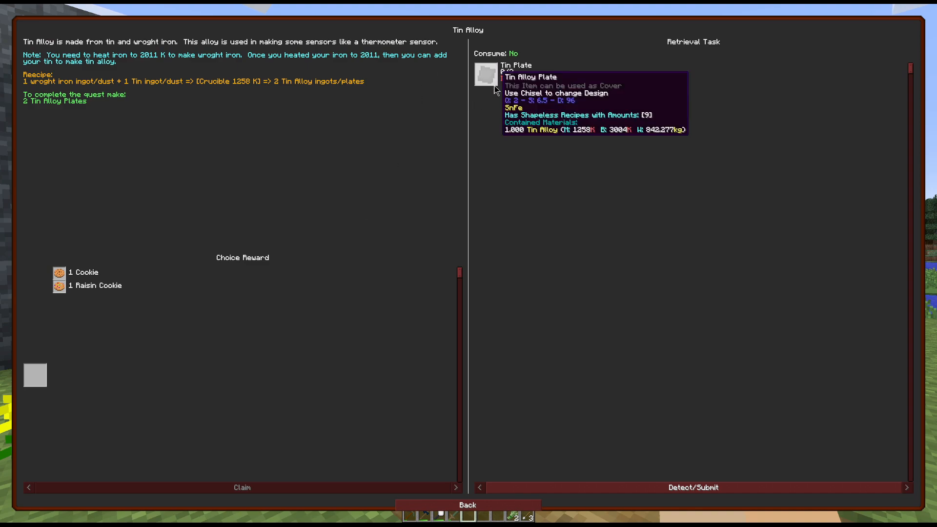
# - Back out through the Red Alloy quest to the chapter map and close the quest book
pyautogui.click(467, 505)
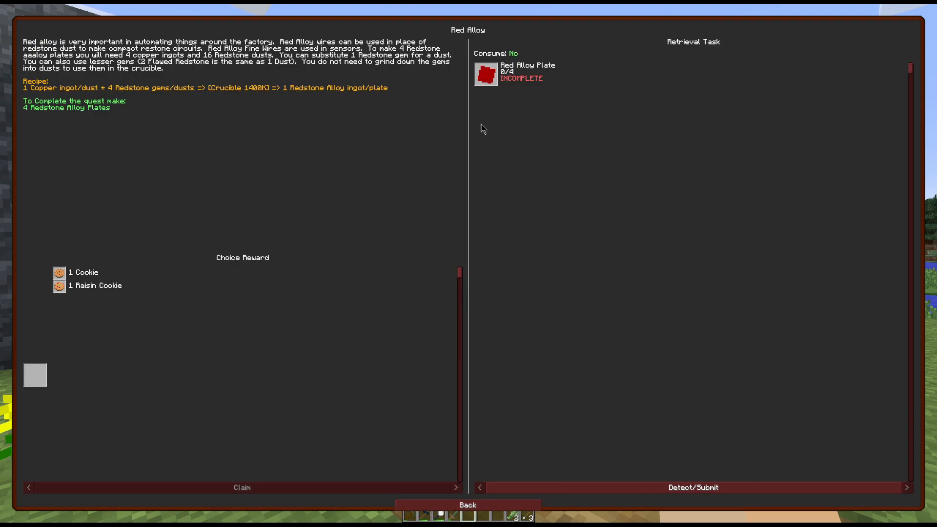
pyautogui.click(467, 504)
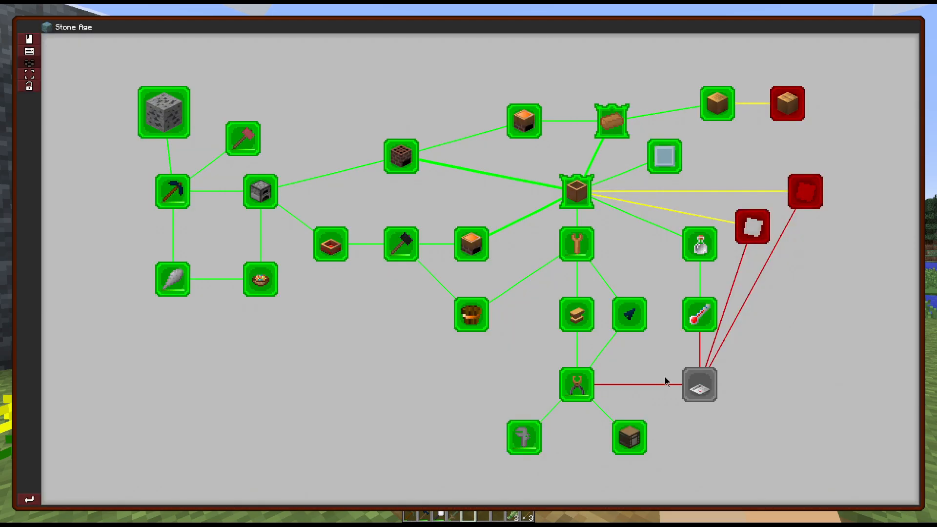
pyautogui.moveTo(699, 386)
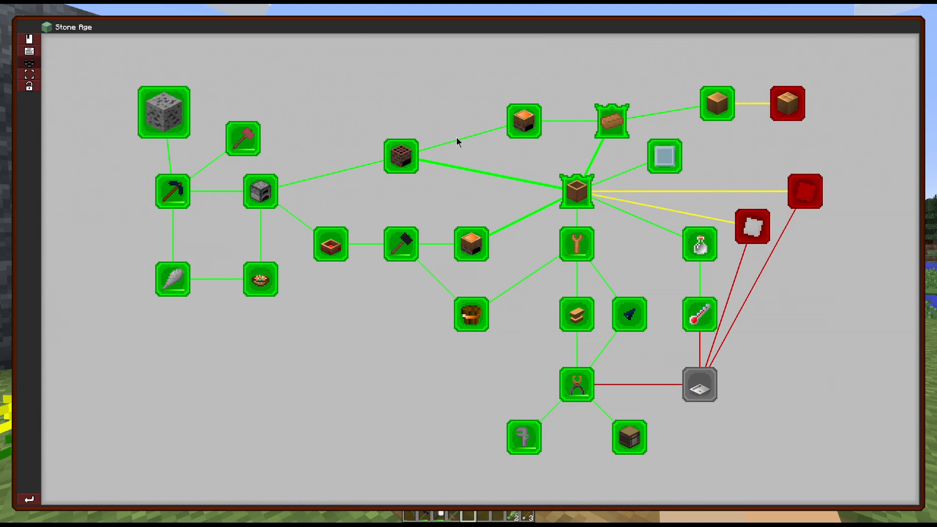
pyautogui.moveTo(698, 383)
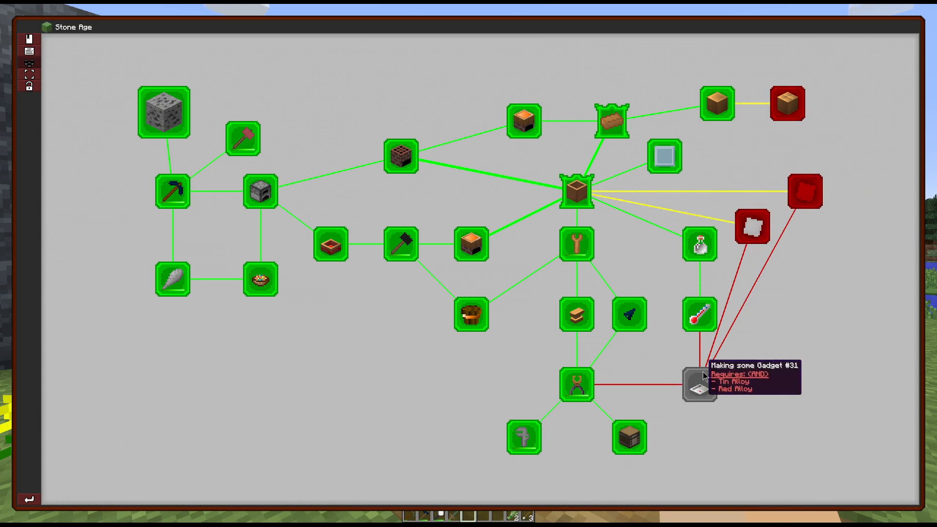
pyautogui.press('Escape')
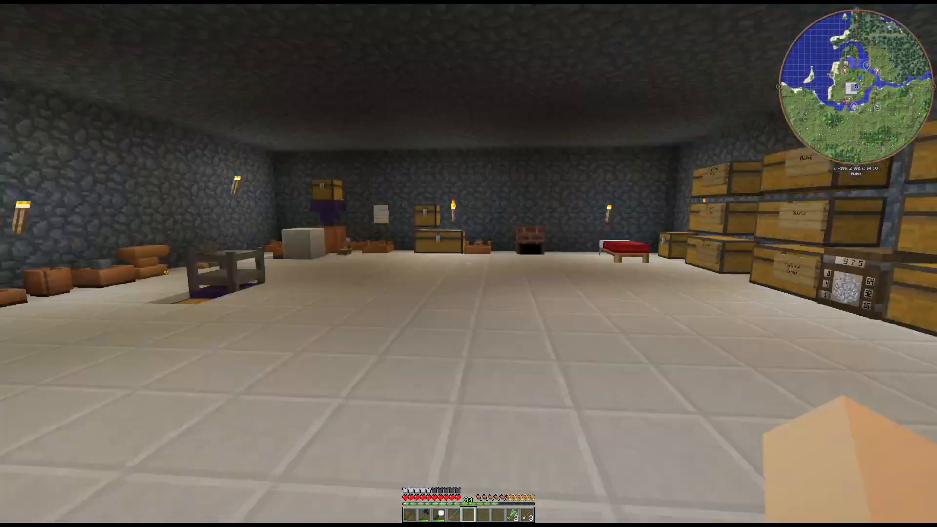
pyautogui.moveTo(468, 262)
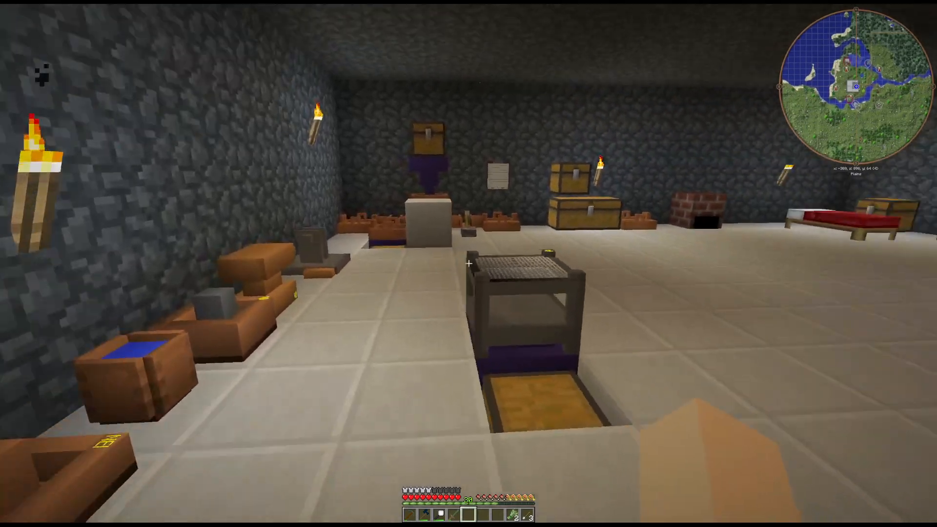
pyautogui.moveTo(468, 263)
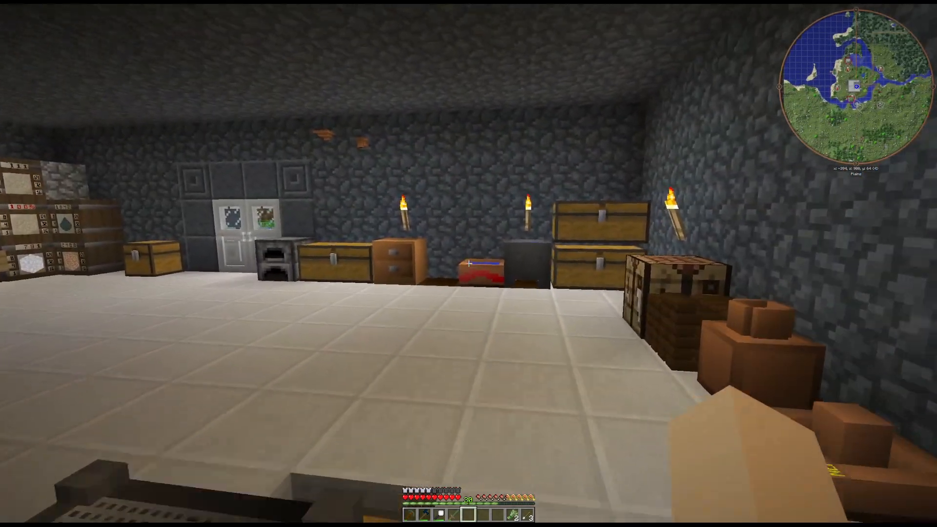
pyautogui.moveTo(468, 263)
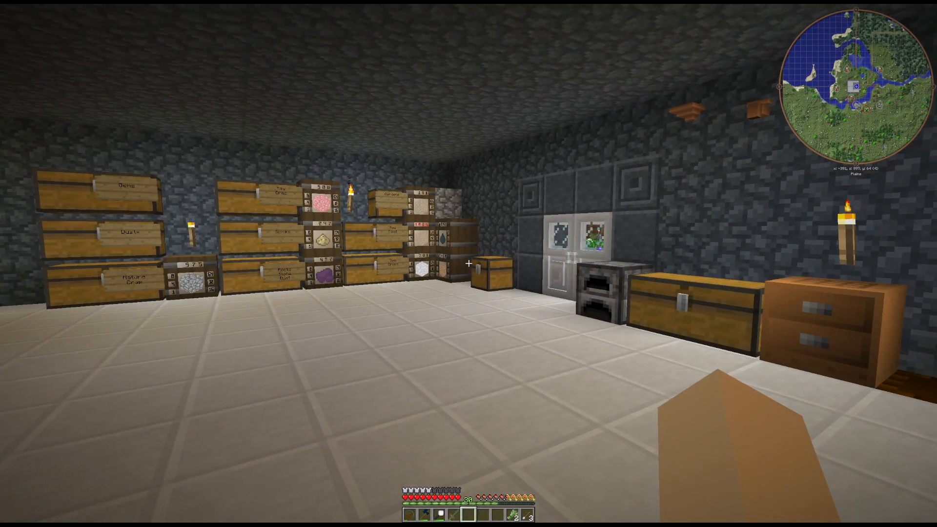